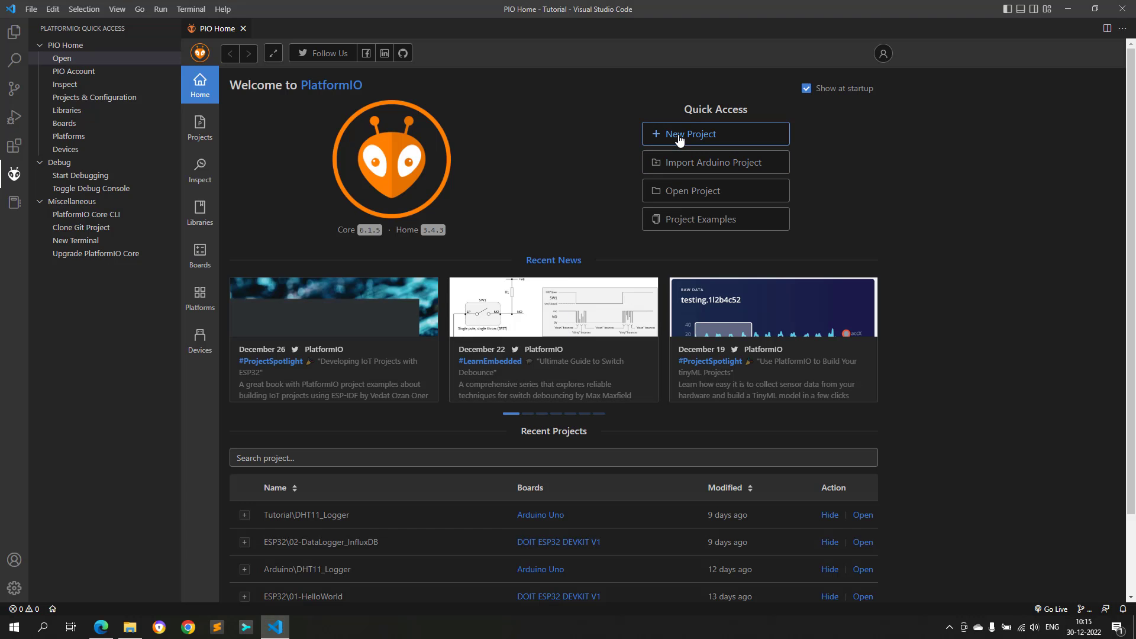
Step: Create a PlatformIO project 'WeatherMonitoring' with DOIT ESP32 DEVKIT V1, Arduino, under the Tutorial folder
click(714, 134)
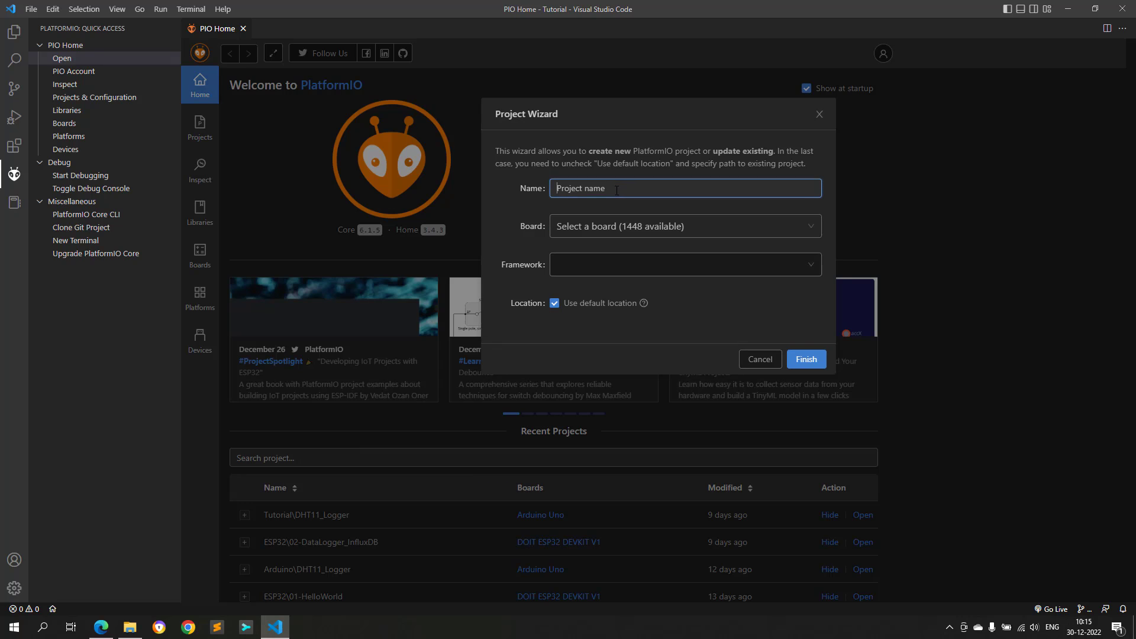
text(Weathe)
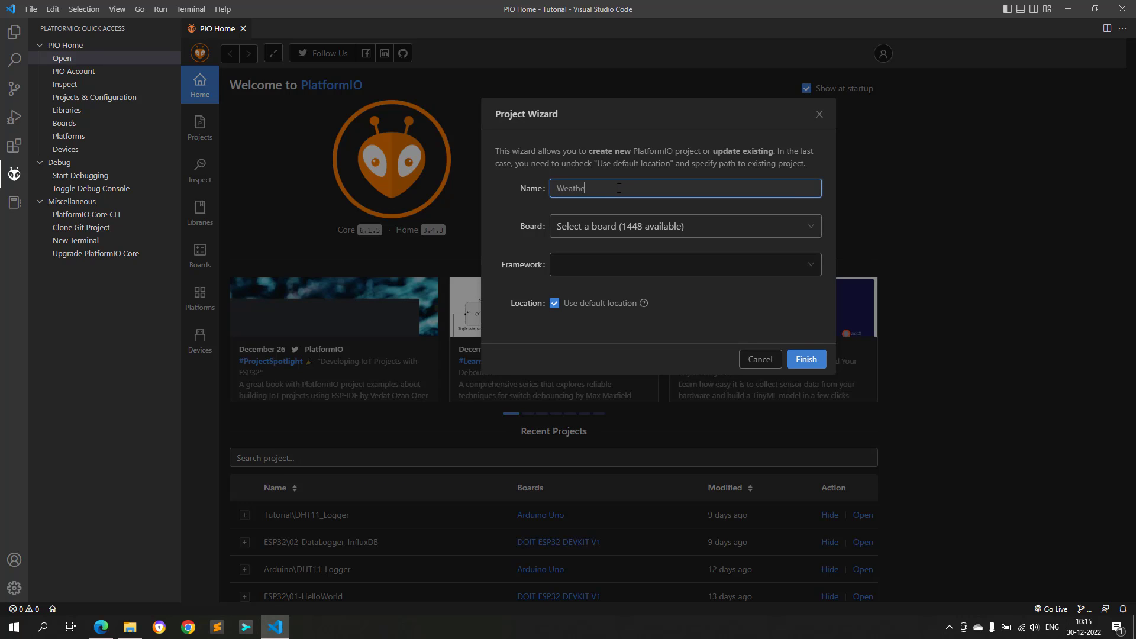
text(rMon)
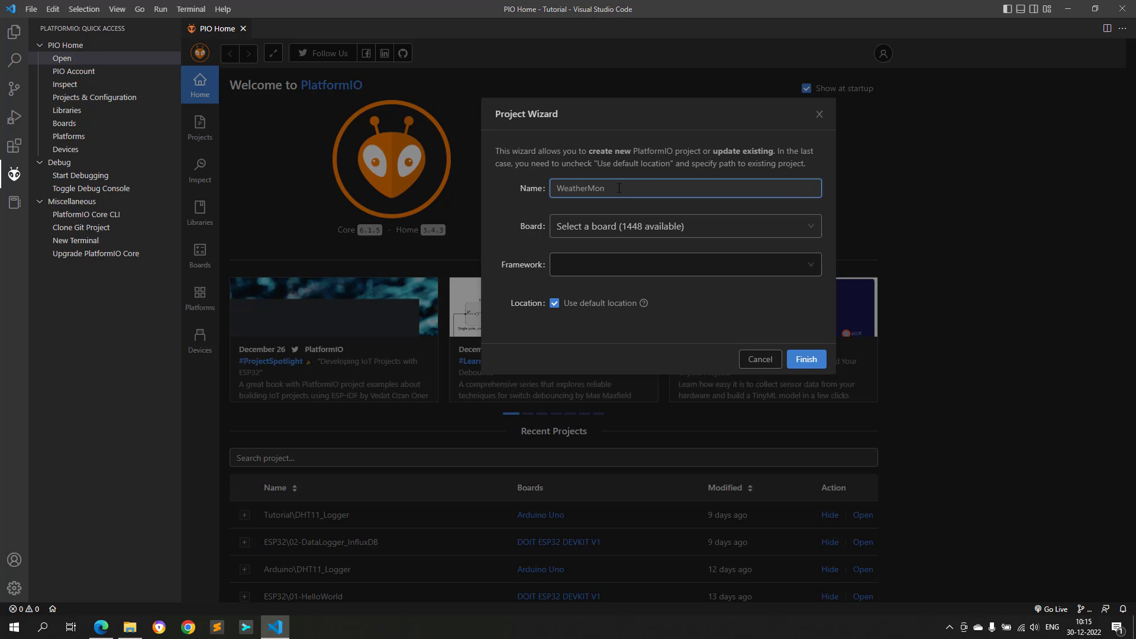
text(itoring)
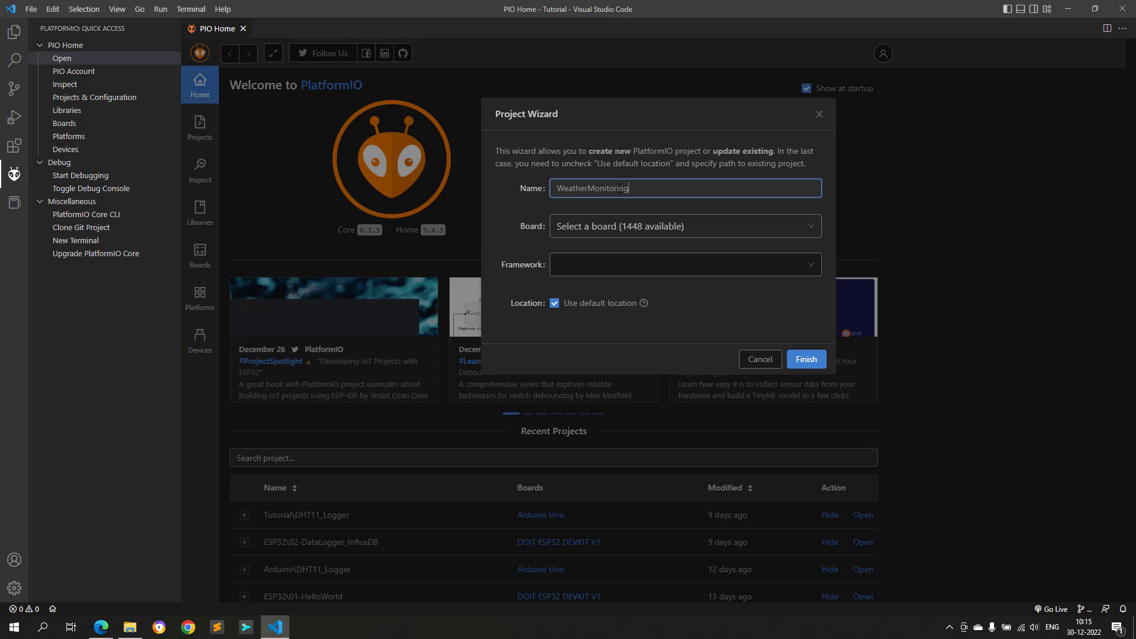
click(685, 226)
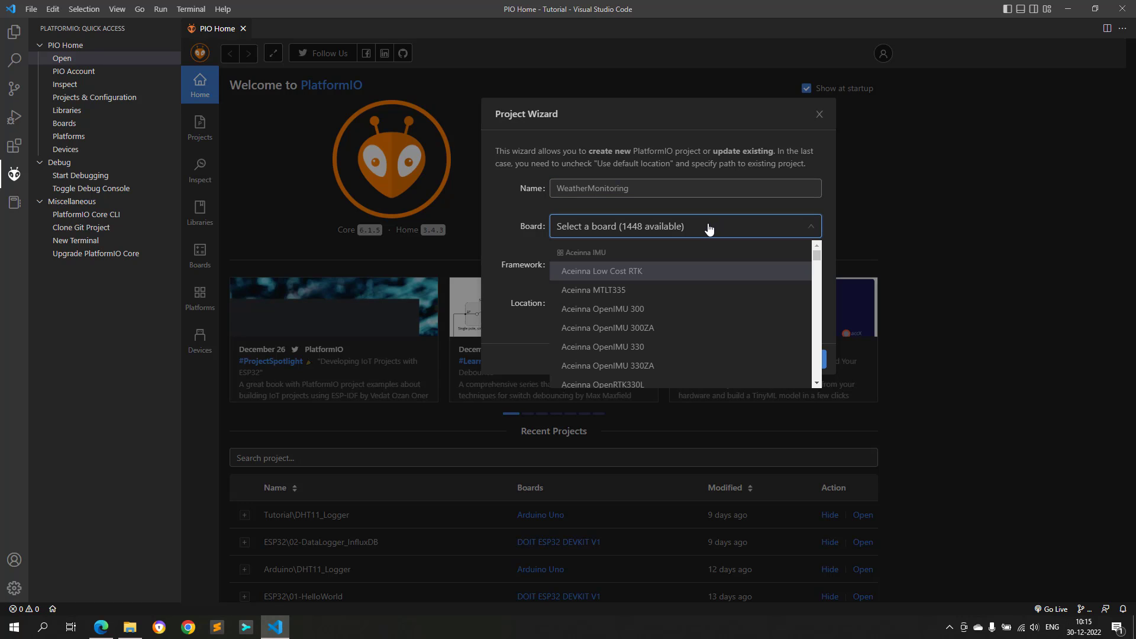
text(ESP32 DEVKIT V1)
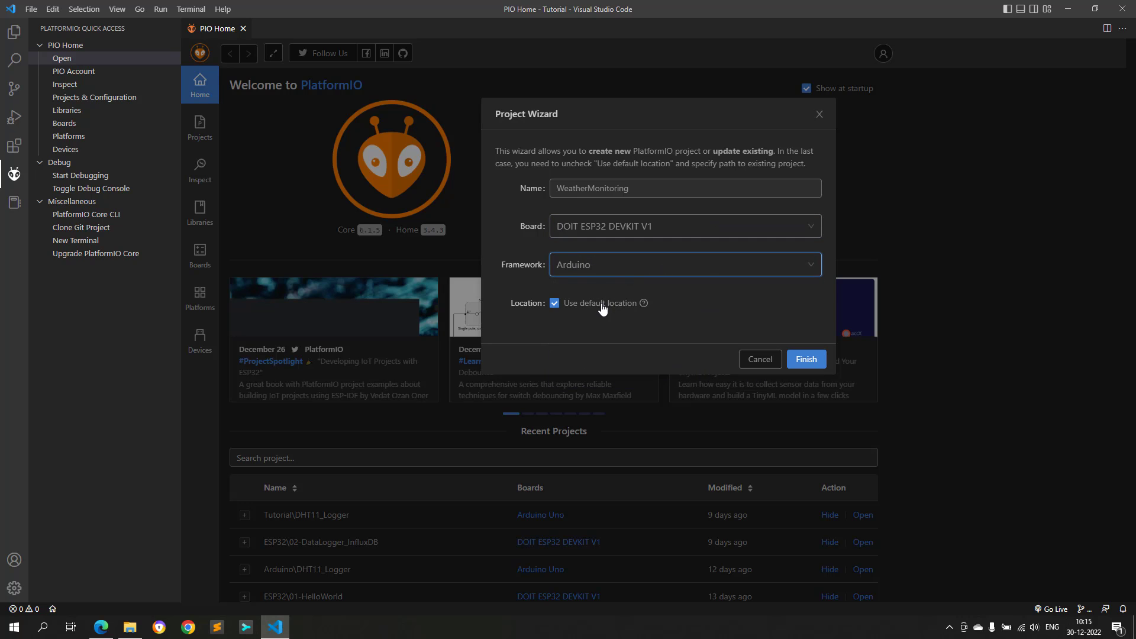
click(555, 303)
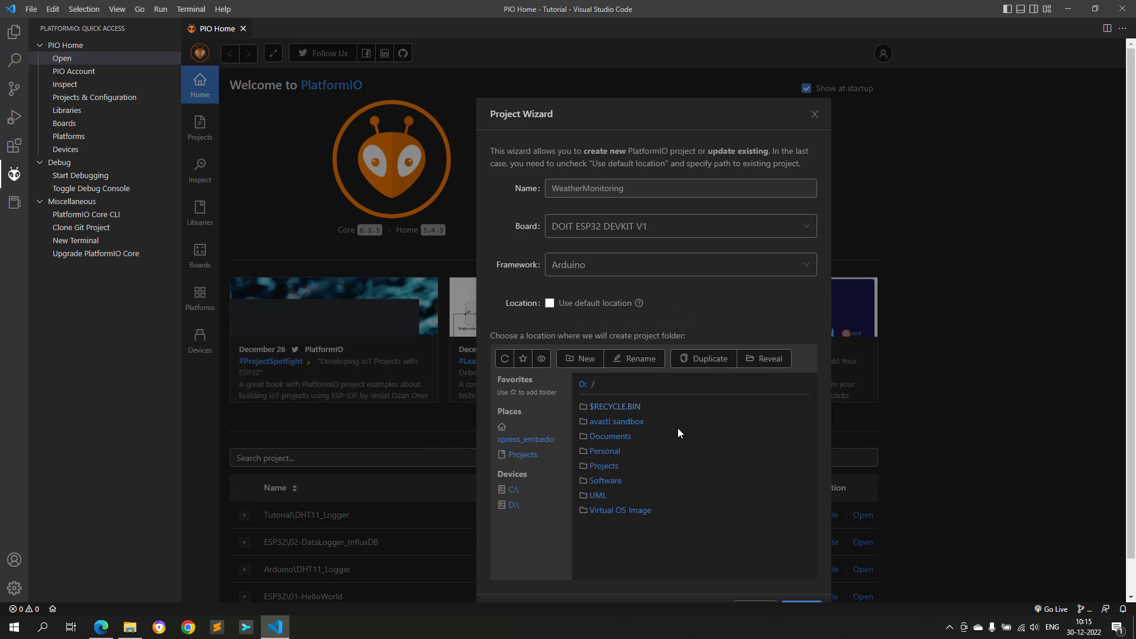
double_click(603, 465)
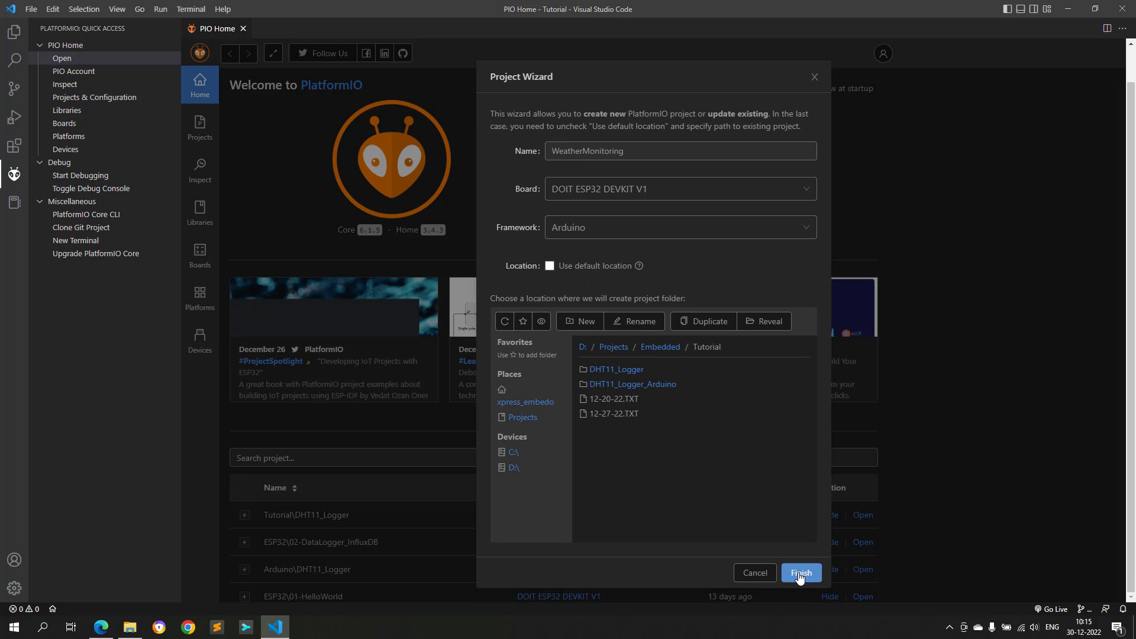
click(800, 572)
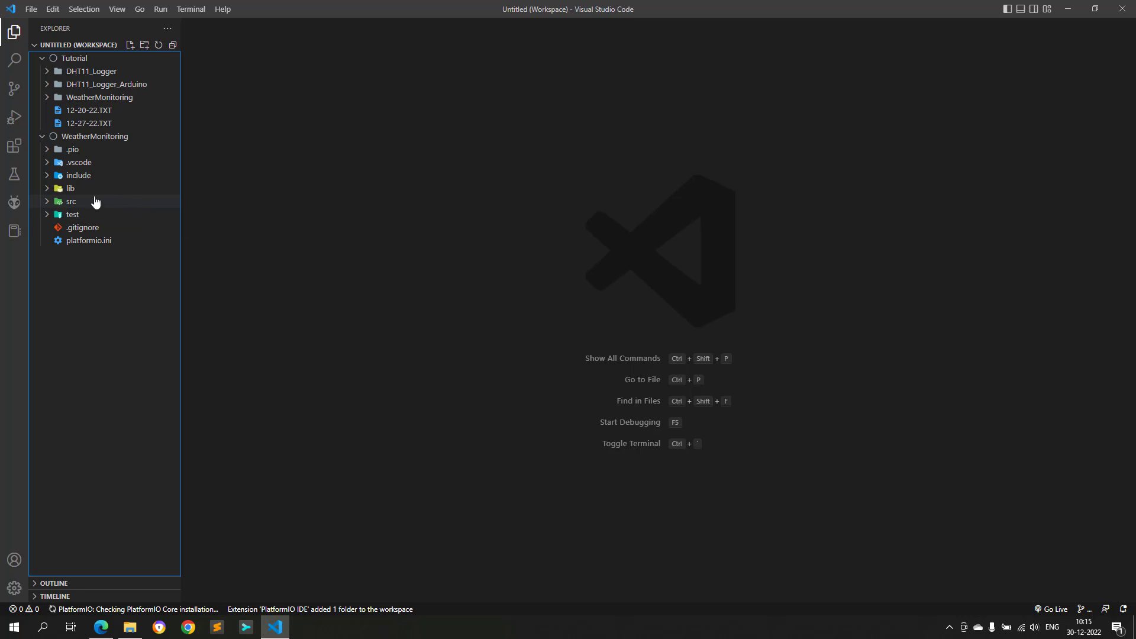
Step: Expand src to open main.cpp and show the PlatformIO project tasks panel
click(71, 201)
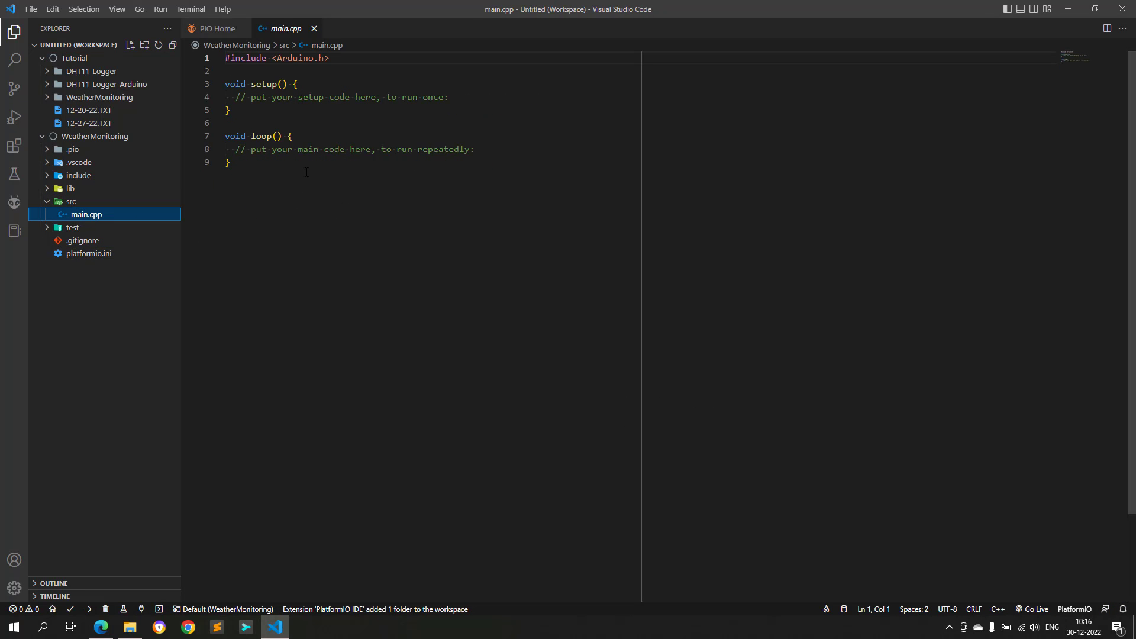
click(14, 202)
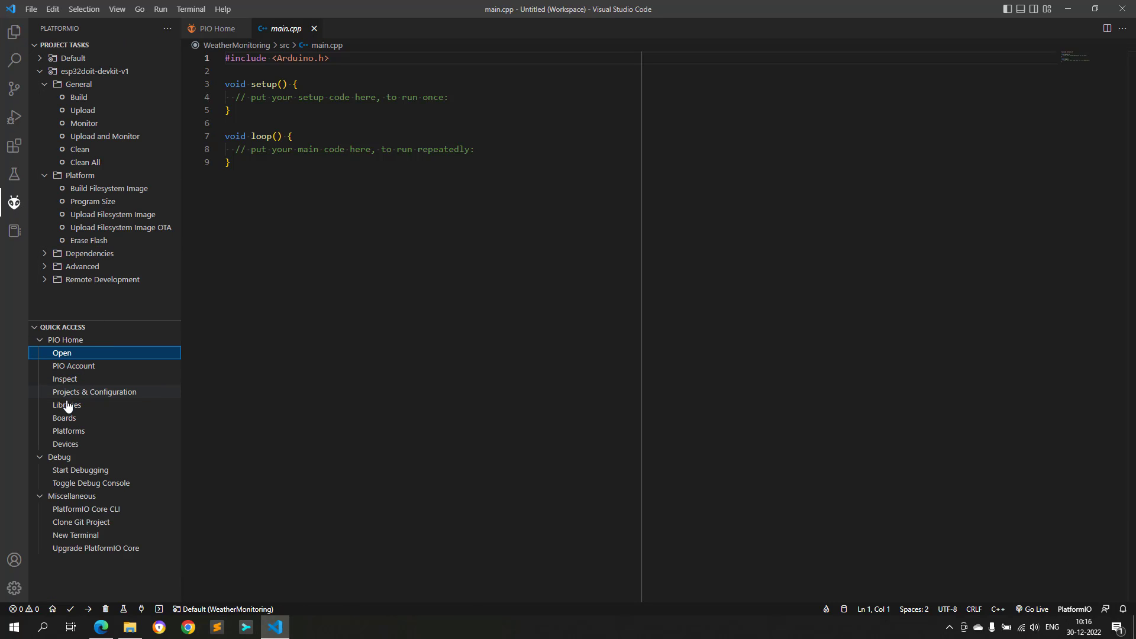
Step: Add Adafruit's DHT sensor library 1.4.4 from the registry to Tutorial\WeatherMonitoring
click(66, 404)
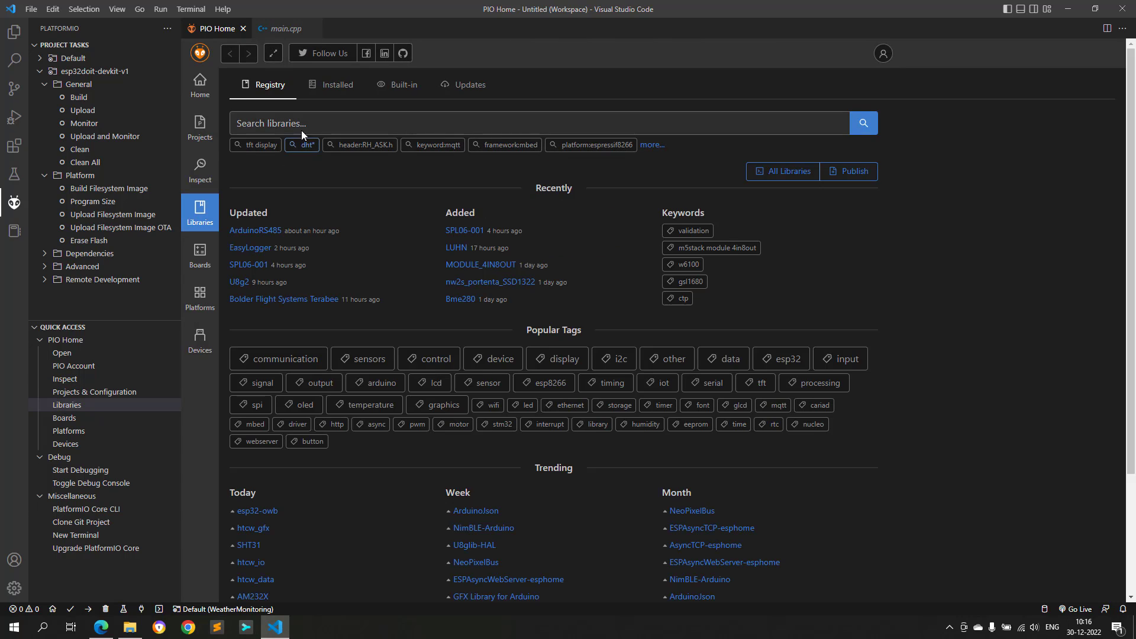
text(dht)
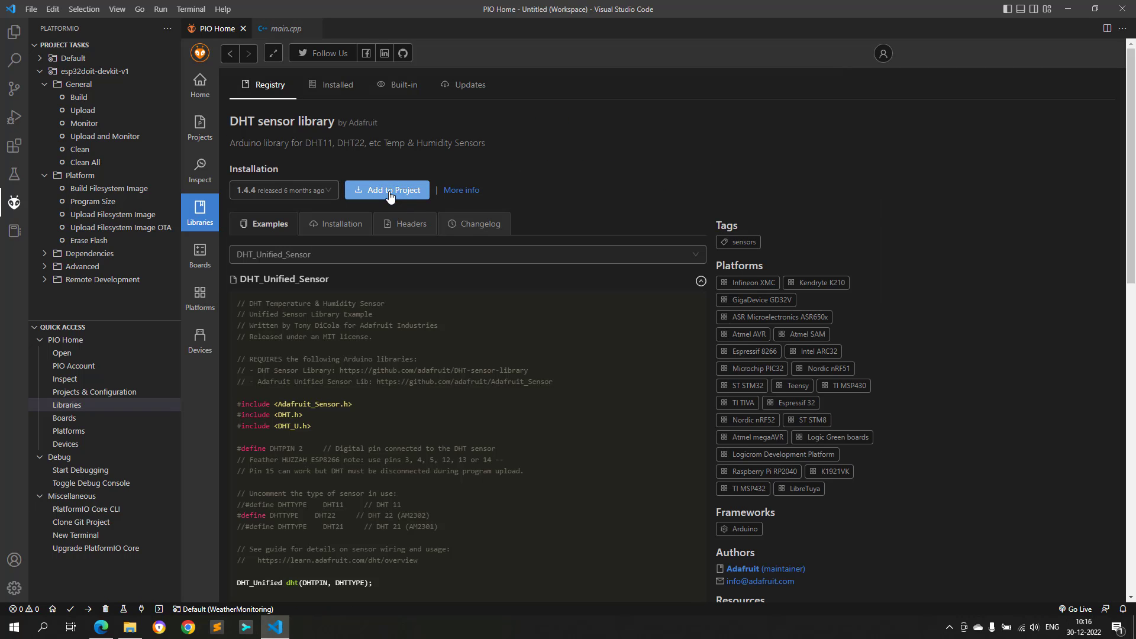
click(387, 190)
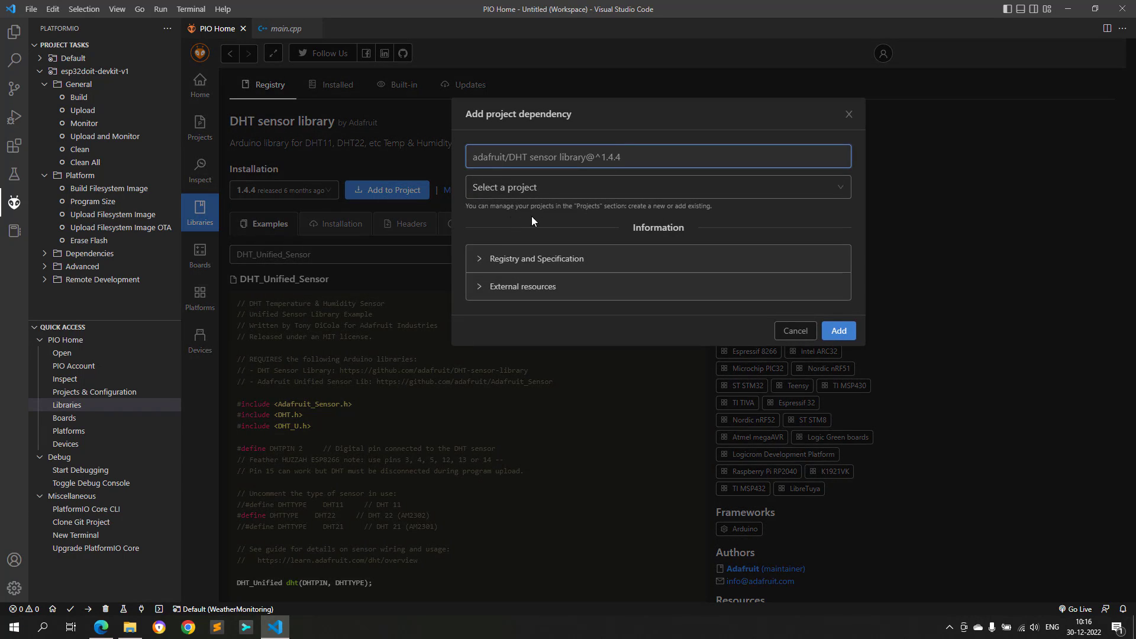
click(656, 187)
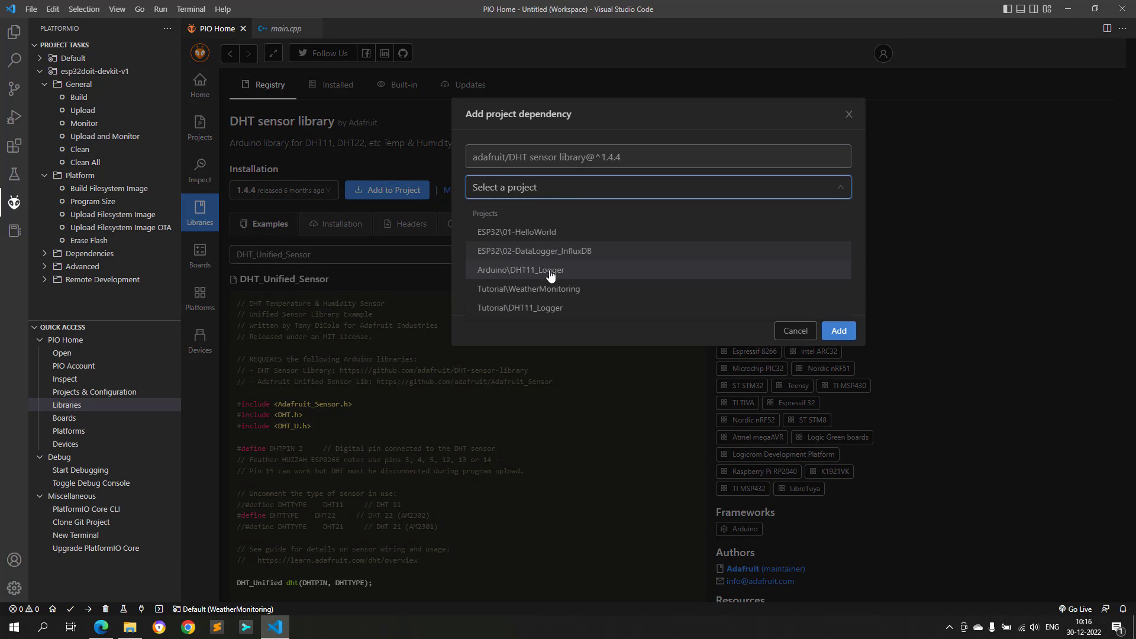
click(529, 288)
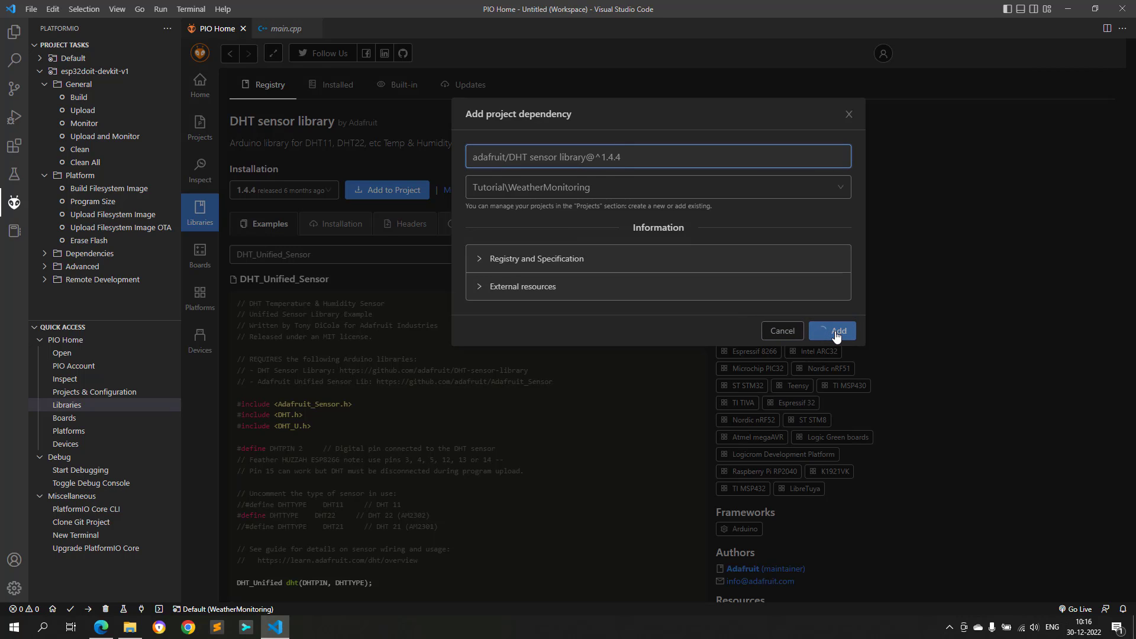
mouse_move(835, 338)
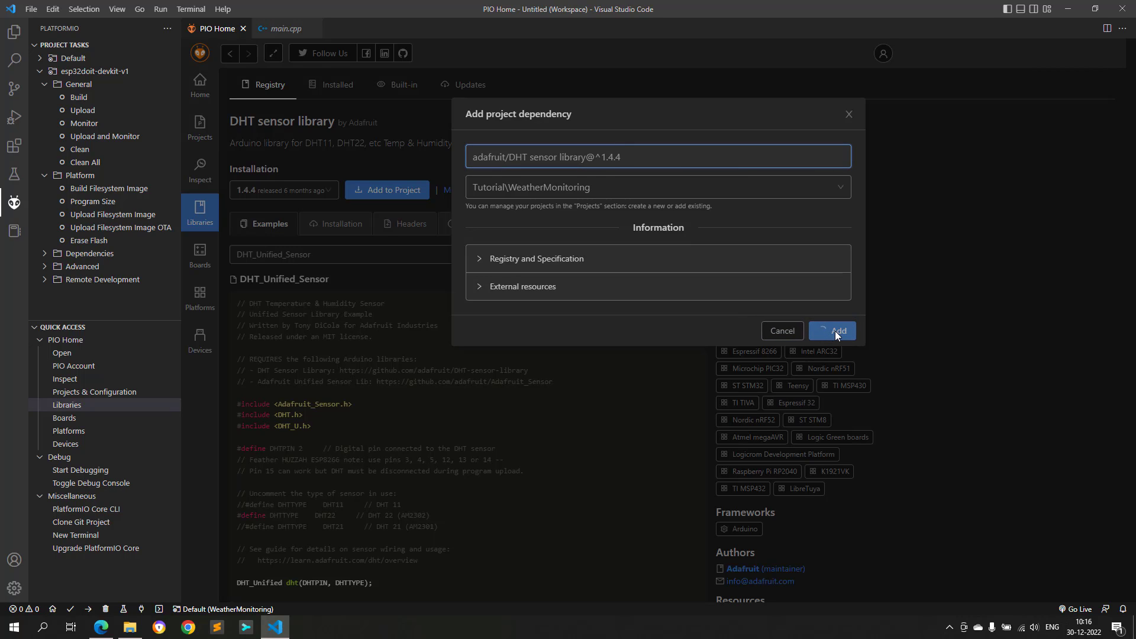
click(838, 331)
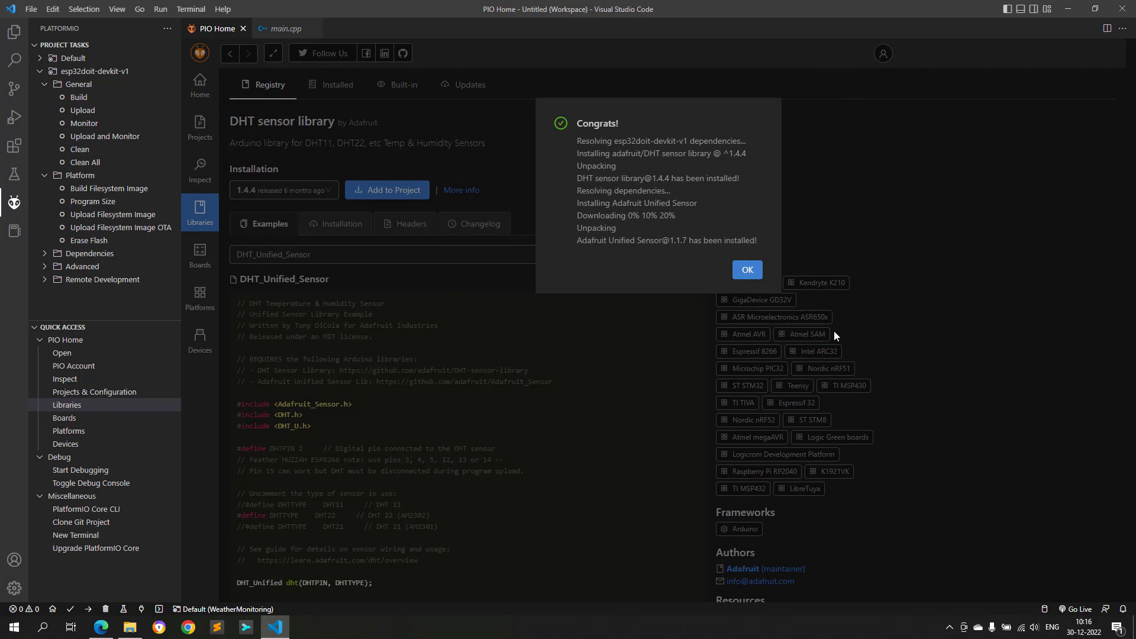
click(746, 270)
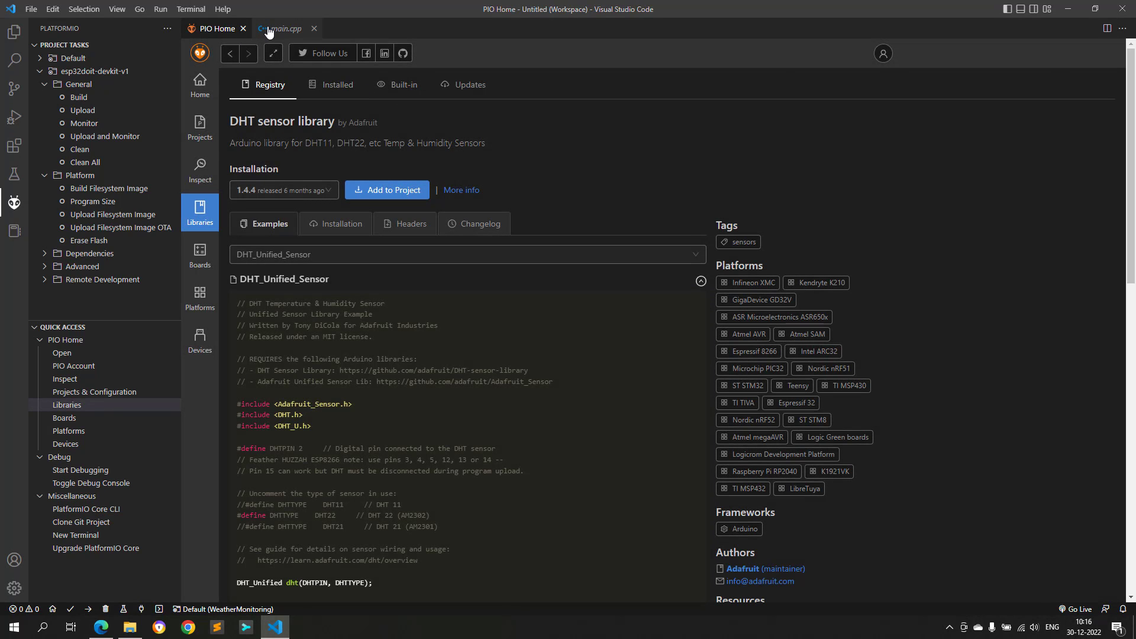
Step: Add DHT.h and DHT_U.h includes and the DHTPIN, DHTTYPE and DHT11_REFRESH_TIME macros
click(283, 28)
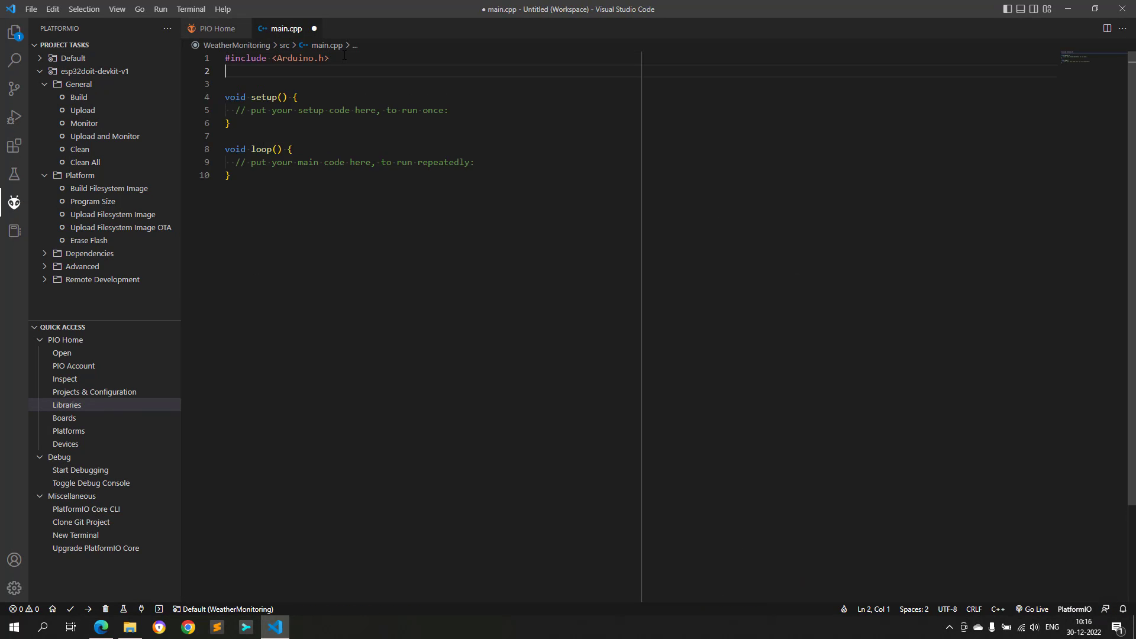
text(#include <DHT.h>)
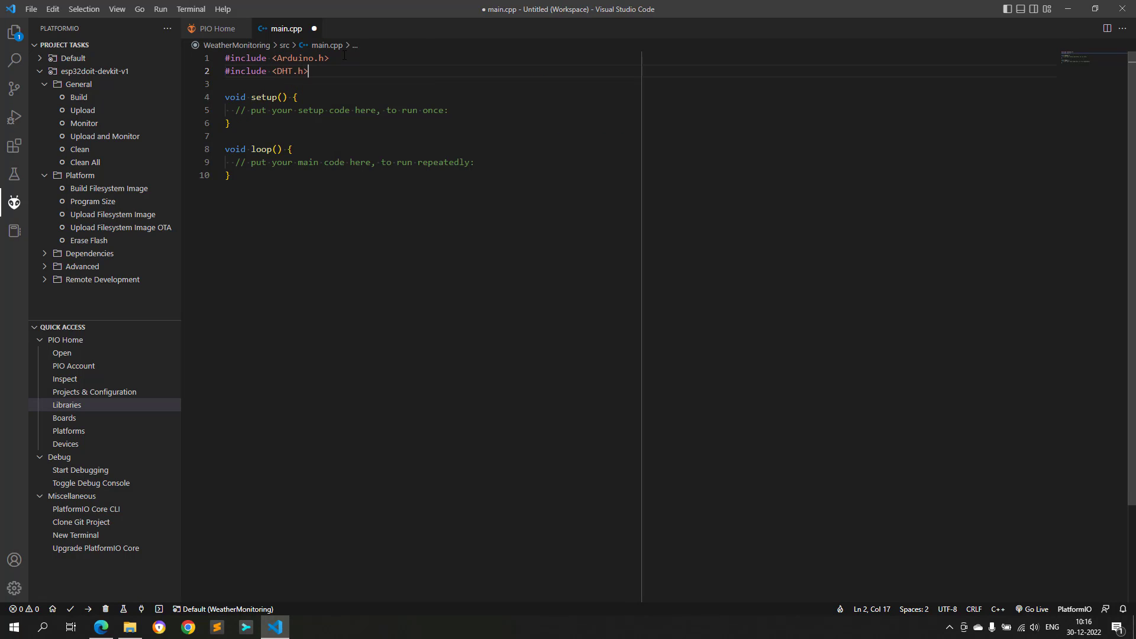
text(#include <DHT_U.h>)
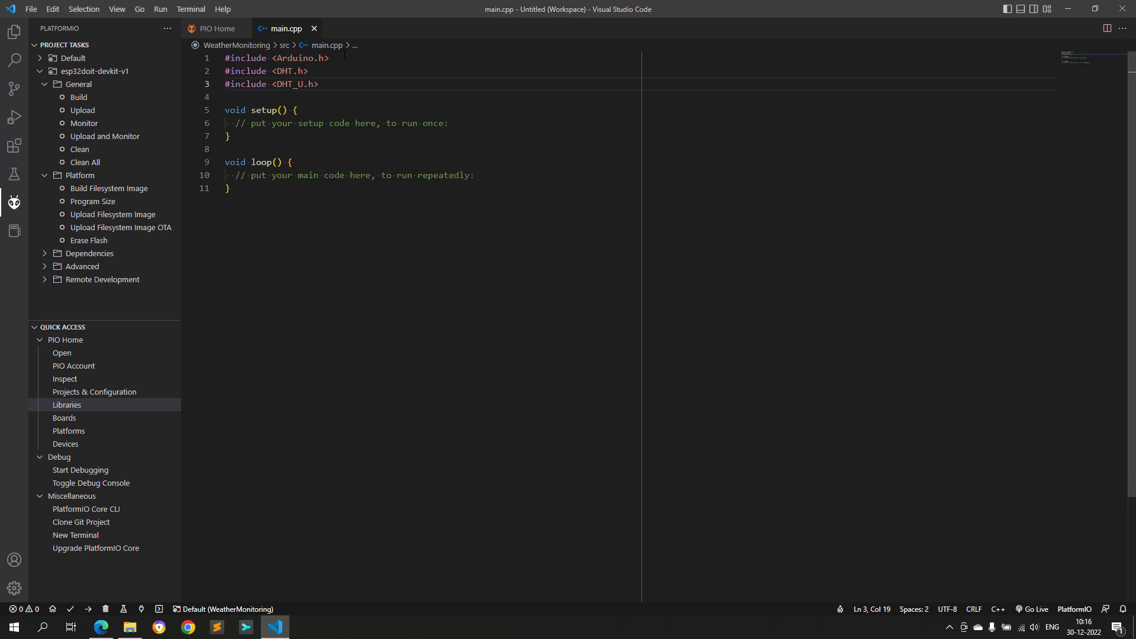
text(// Macros)
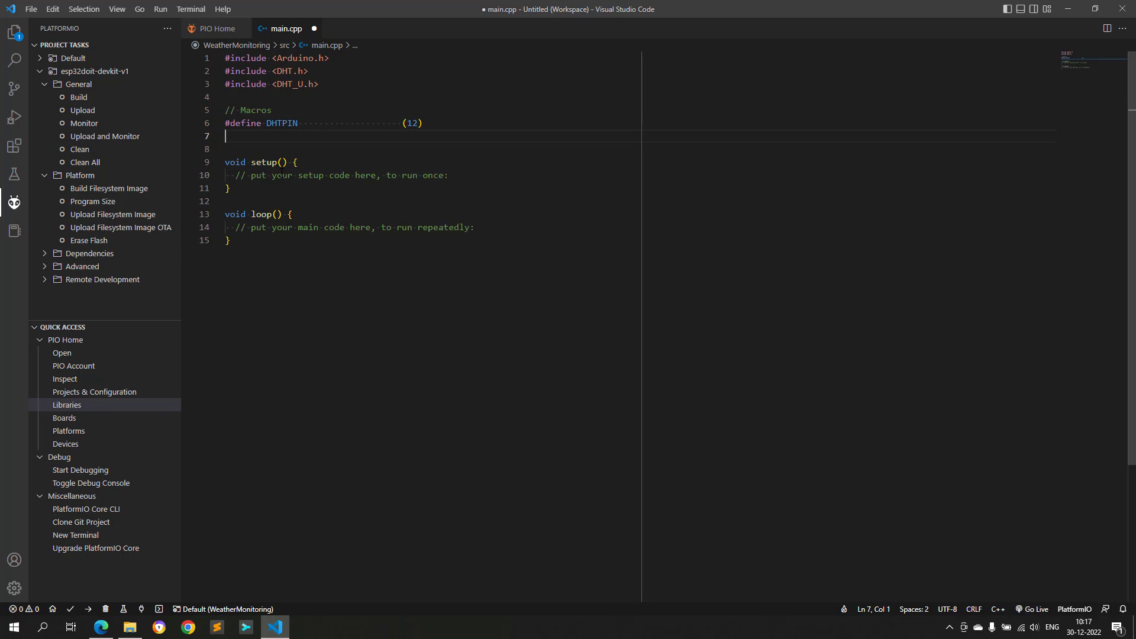
text(#define DHTTYPE (DHT)
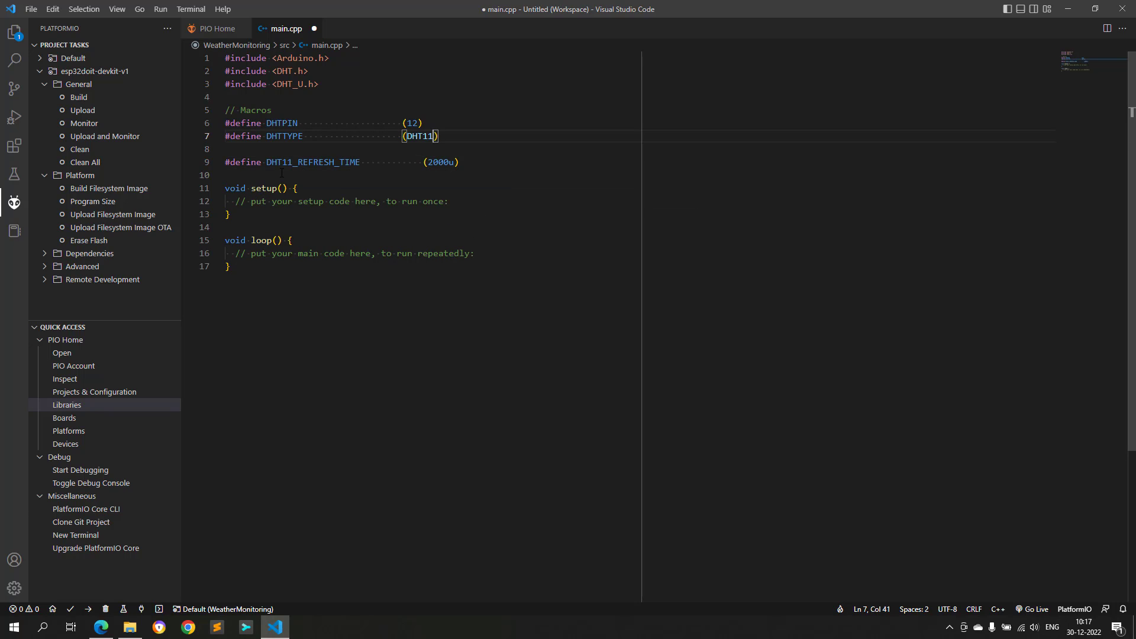
key(enter)
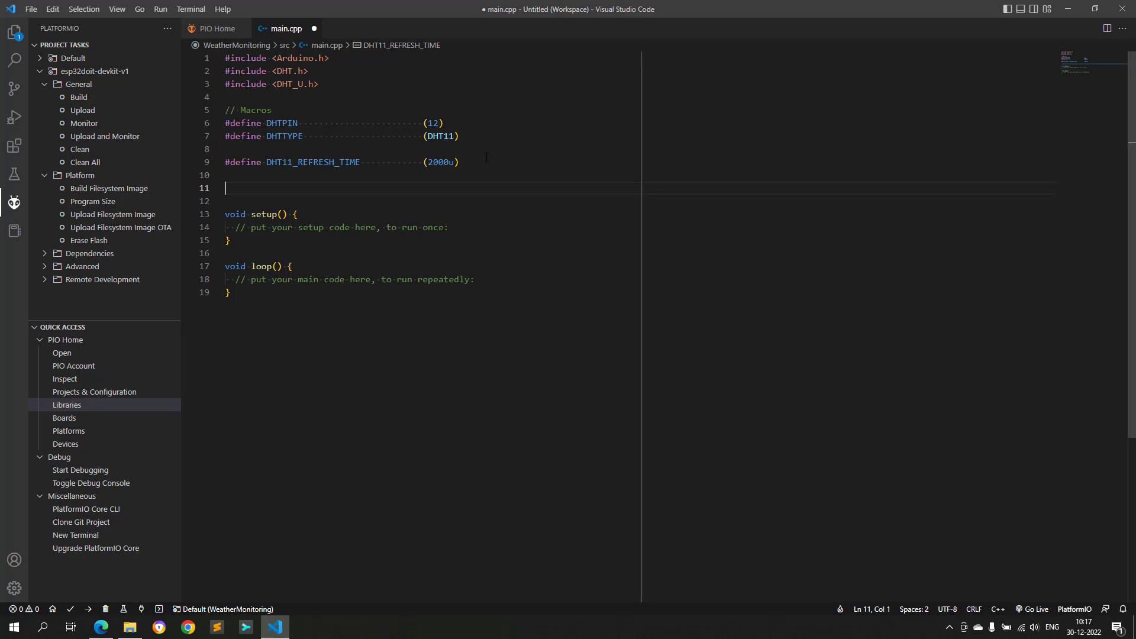
Step: Declare static temperature, humidity and uint32_t timestamp variables, and begin a private-functions section
text(// Project Variables)
text(static uint8_t dht11_humidity = 0;)
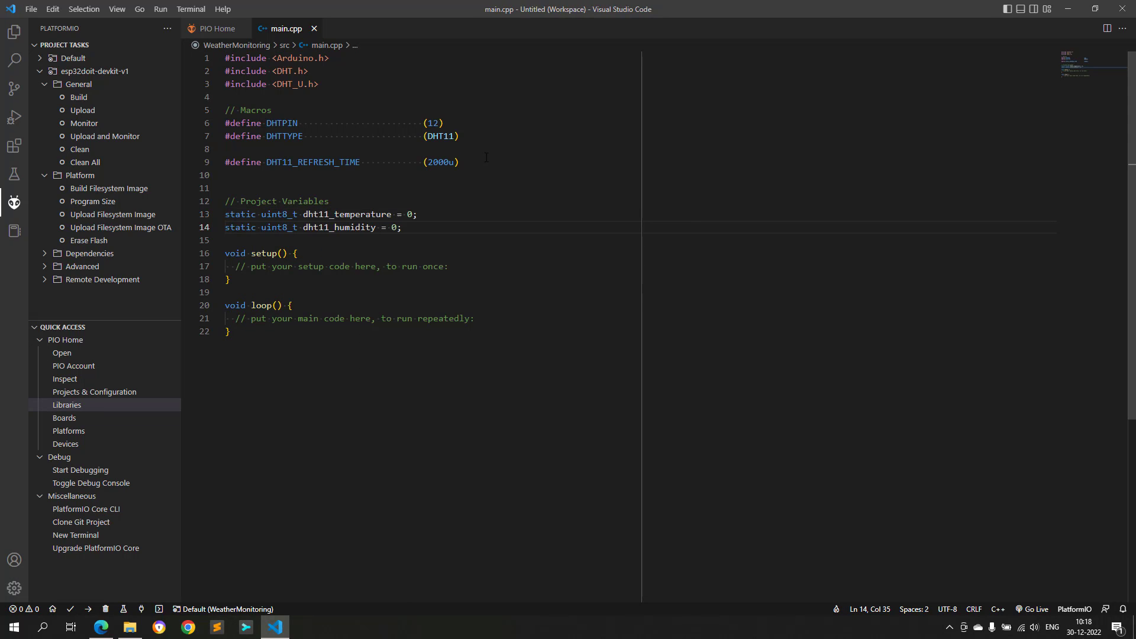
text(uint32_t dht11_refresh_timestamp = 0;)
text(// Task Refresh Variables)
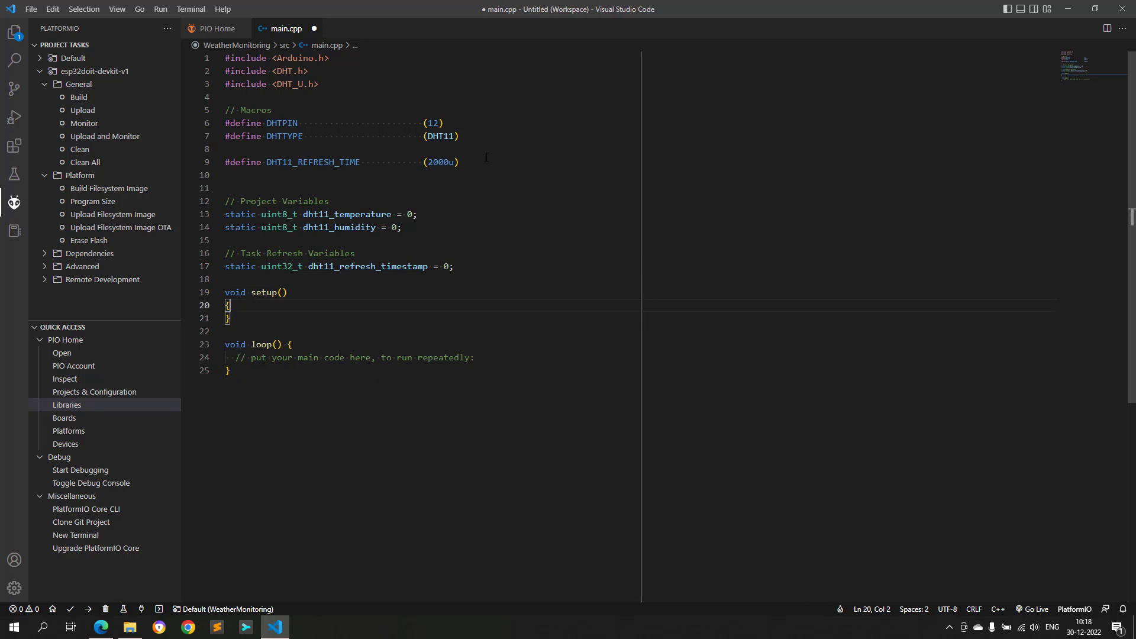
text(// Private Function Declaration)
text(void DHT)
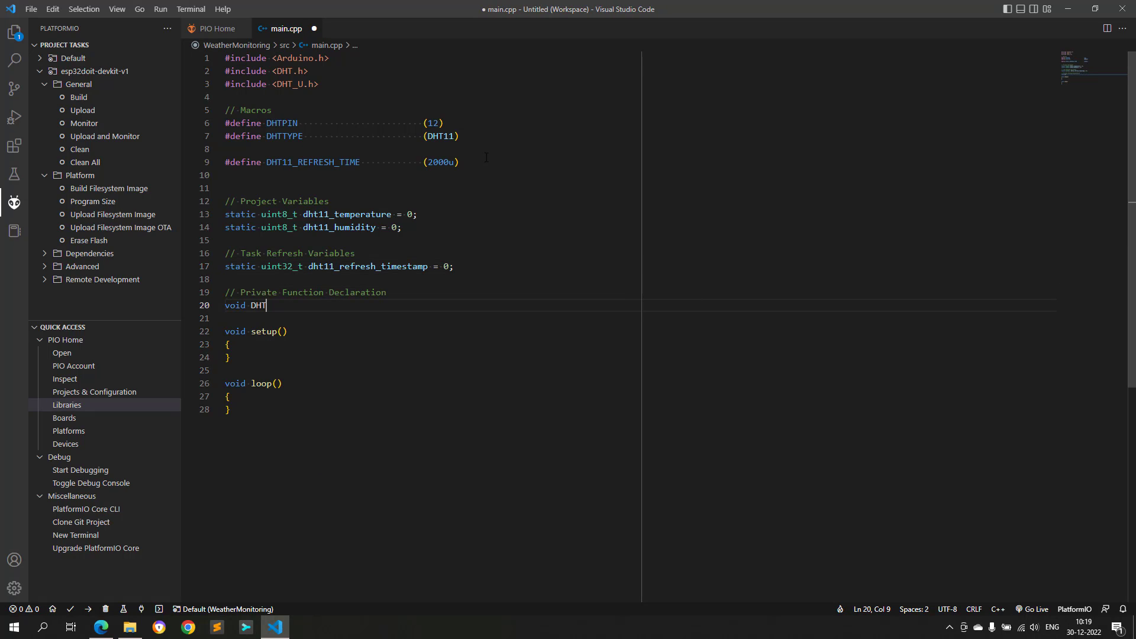
Step: Declare the DHT11_TaskInit and DHT11_TaskMng functions and the DHT dht(DHTPIN, DHTTYPE) object
text(11_TaskInit())
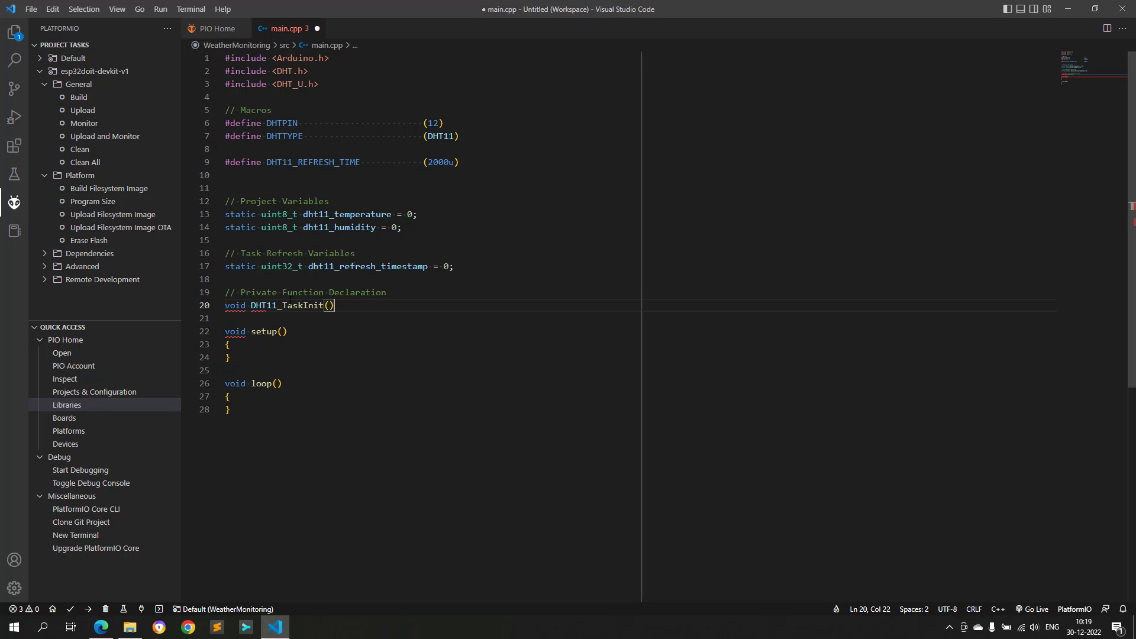
text(static void)
text(// DHT11 Sen)
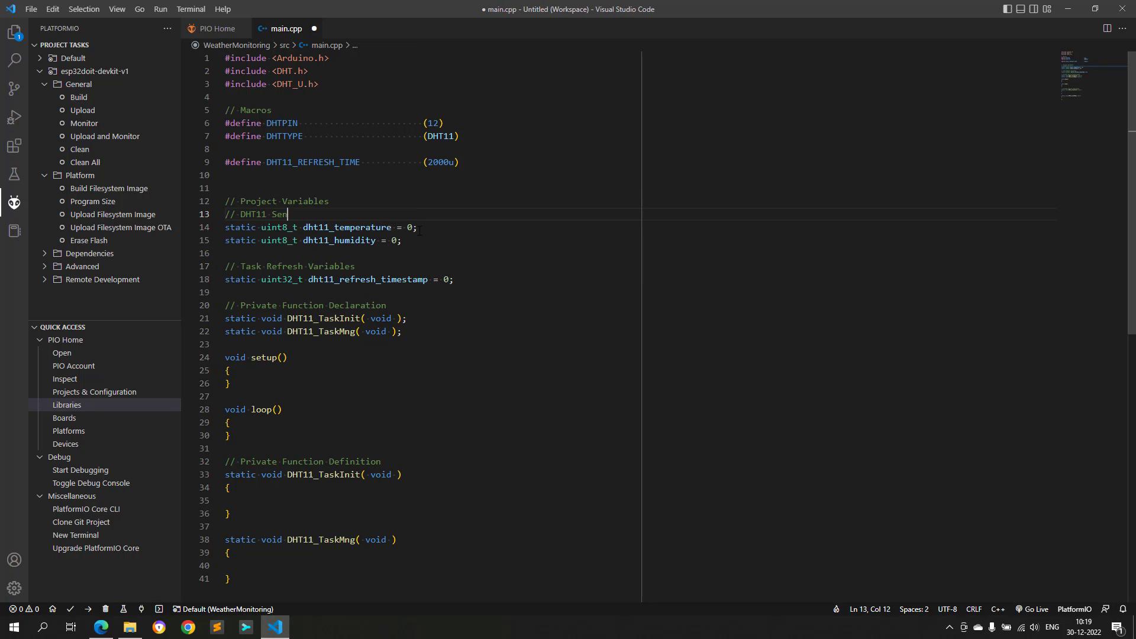
text(DHT dht())
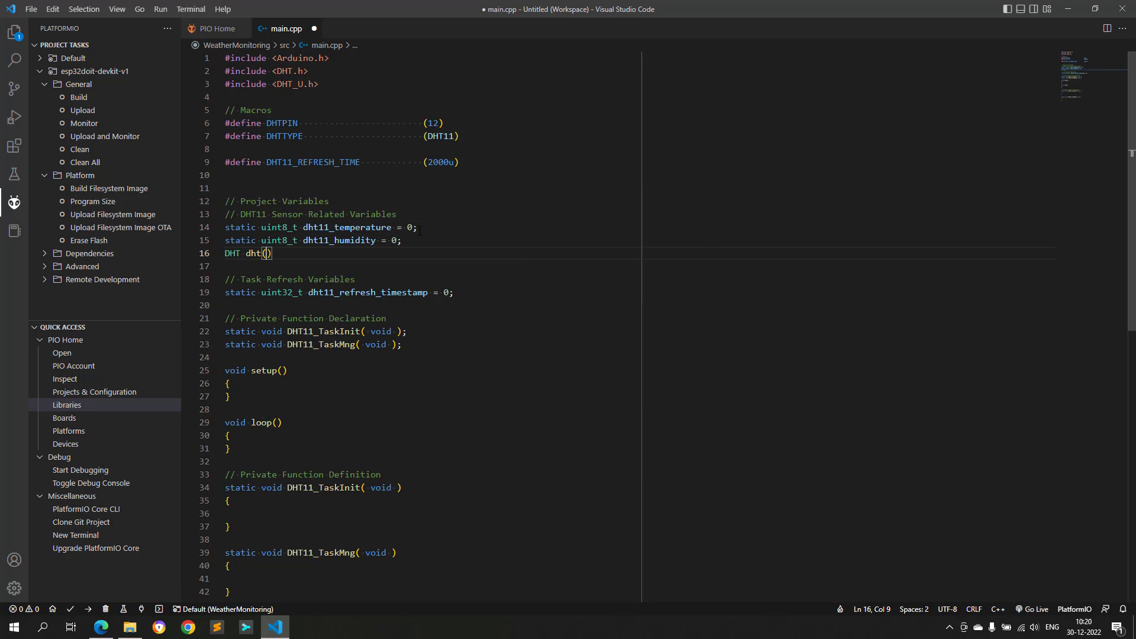
text(DHTPIN, DHTTYPE)
click(432, 513)
text(delay(20)
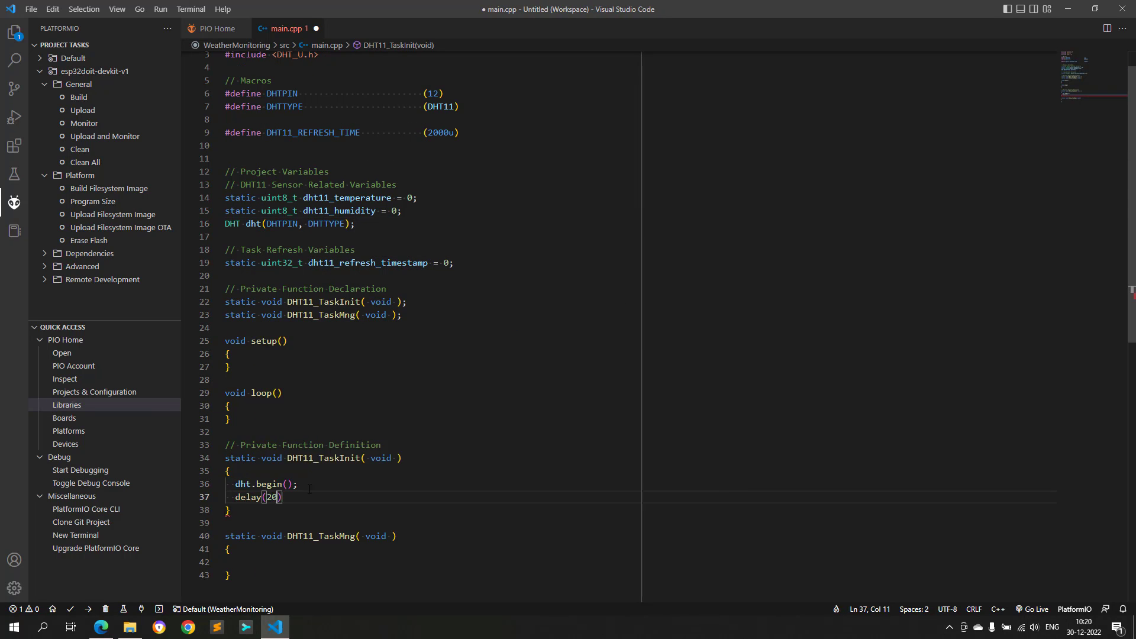
Step: Set dht11_refresh_timestamp = millis() in DHT11_TaskInit and add Serial.begin(115200) to setup
text(dht11_refresh_timestamp = m)
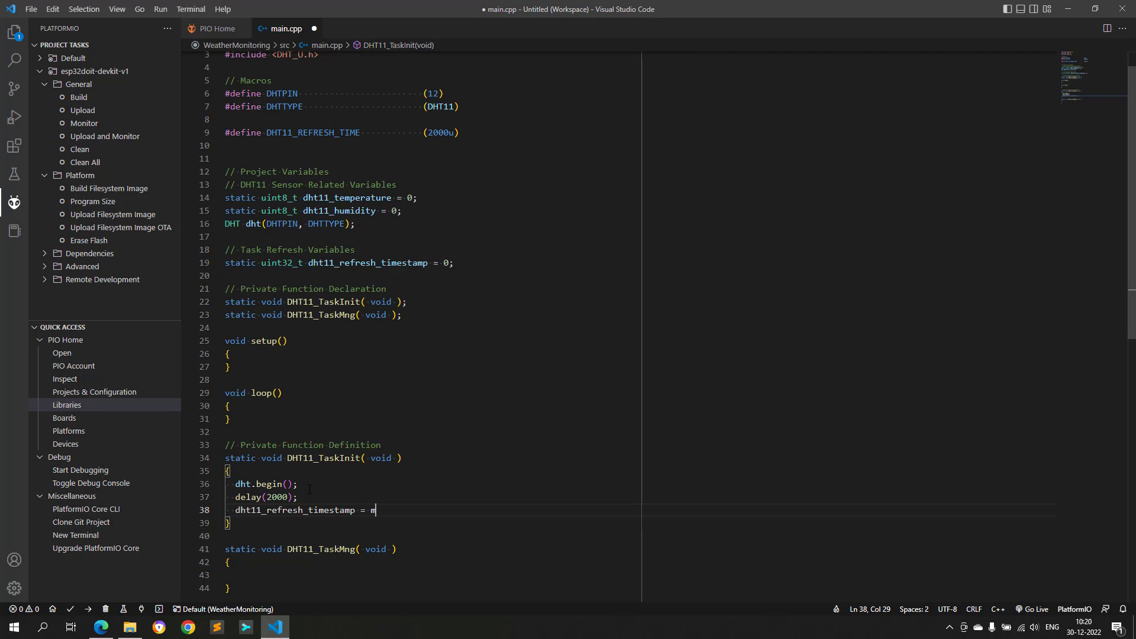
text(illis();)
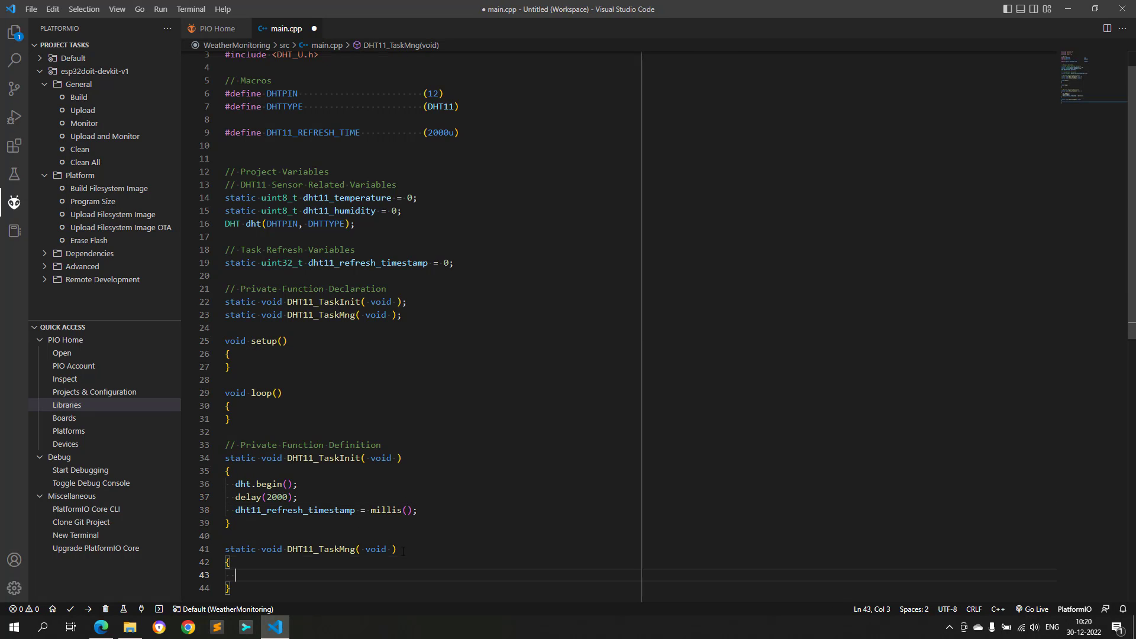
text(Serial.begin(115200);)
text(DHT11_TaskMng();)
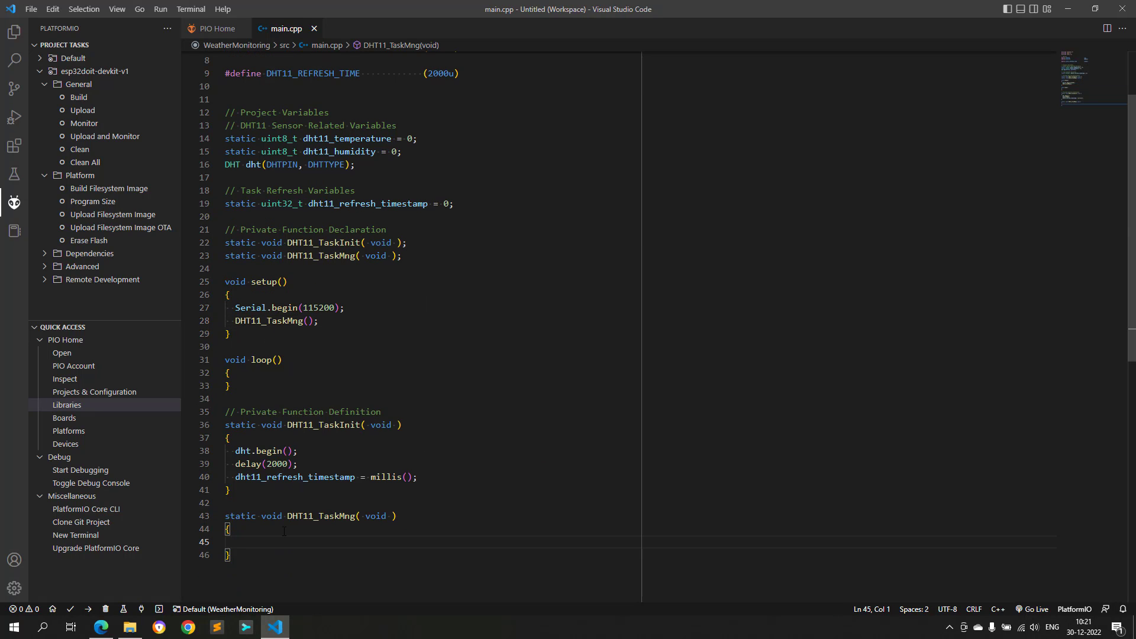
Step: Write DHT11_TaskMng: millis() timing check, read humidity/temperature, print failures or readings, update globals
text(uint32_t now = millis();)
text(// Read T)
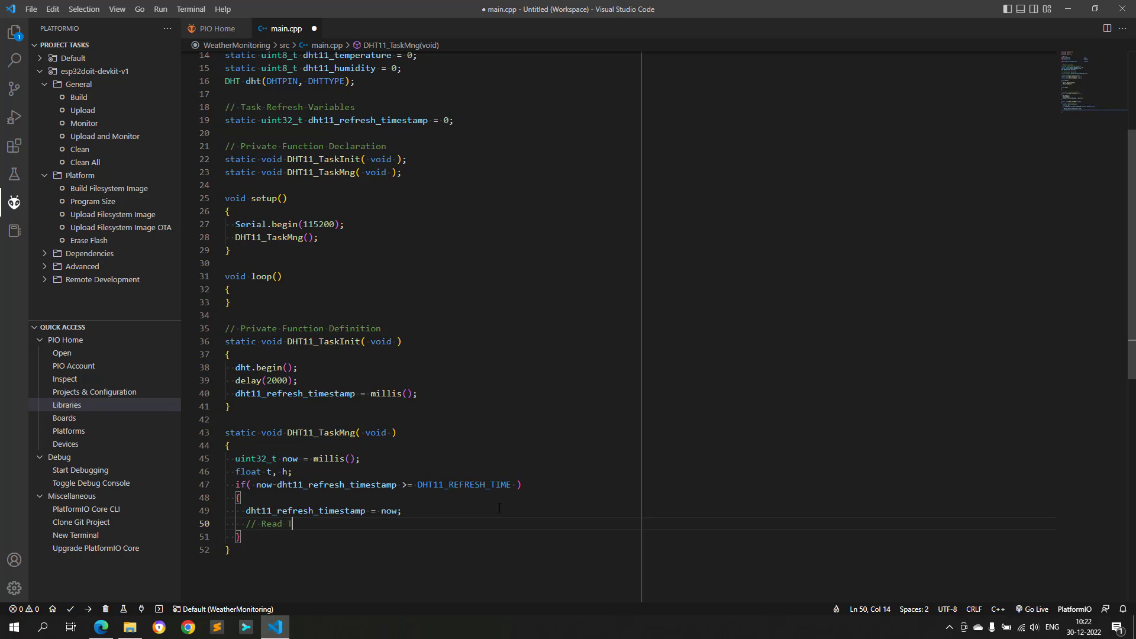
text(h = dht.readHumidity();)
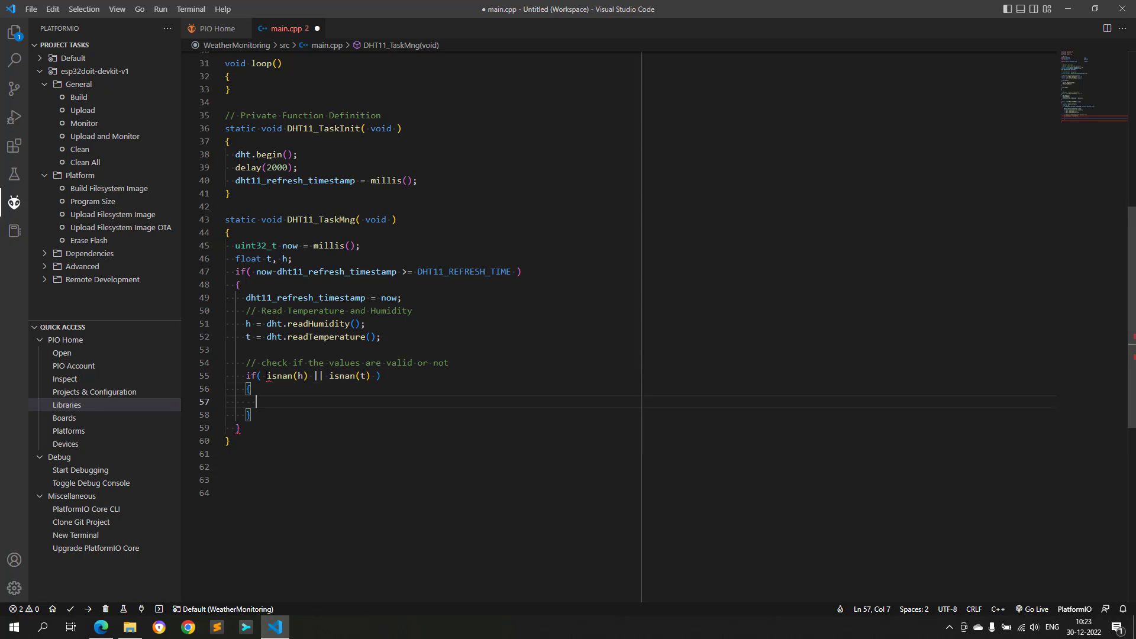
text(Serial.println("Fa"))
text(else)
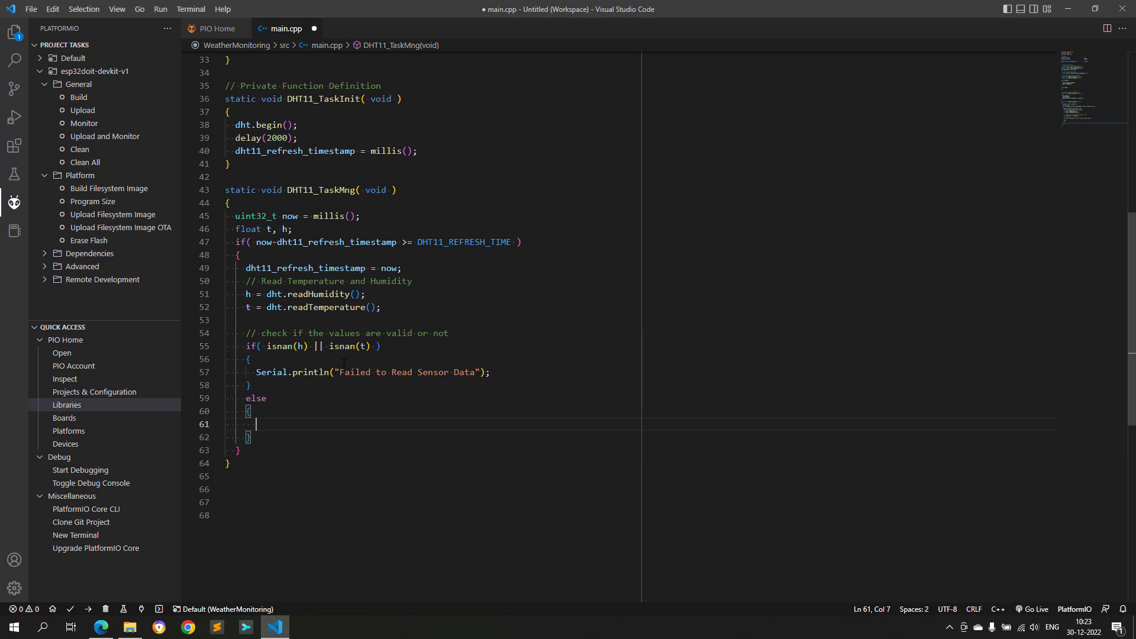
text(Serial.print("Humdity")
text(Serial.println(t);)
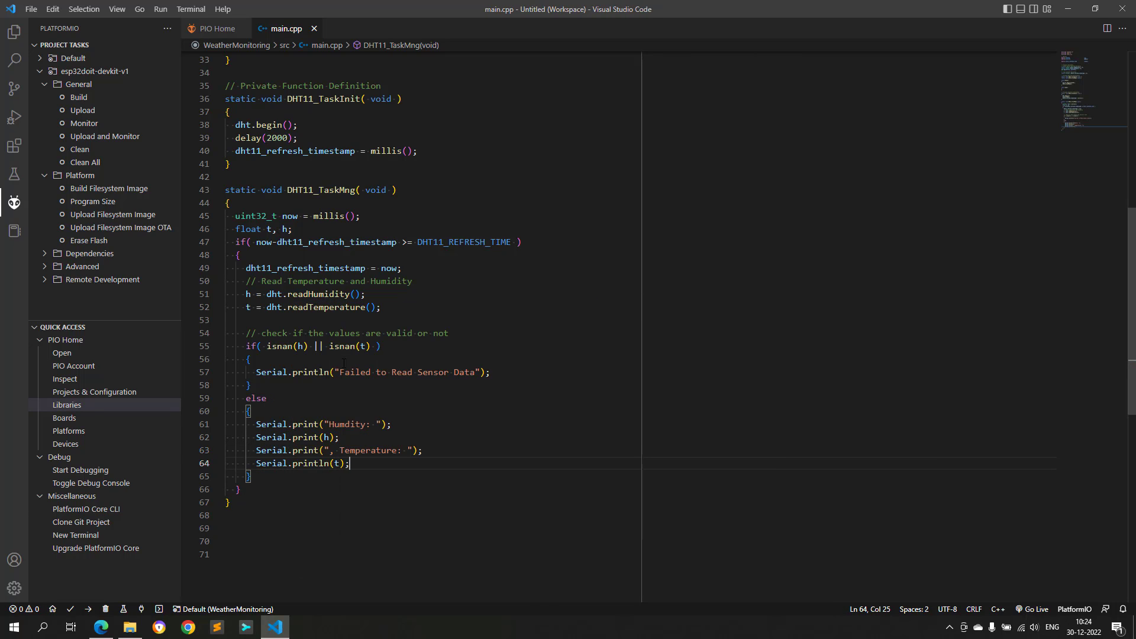
text(%)
text(dht11_humidity = ()
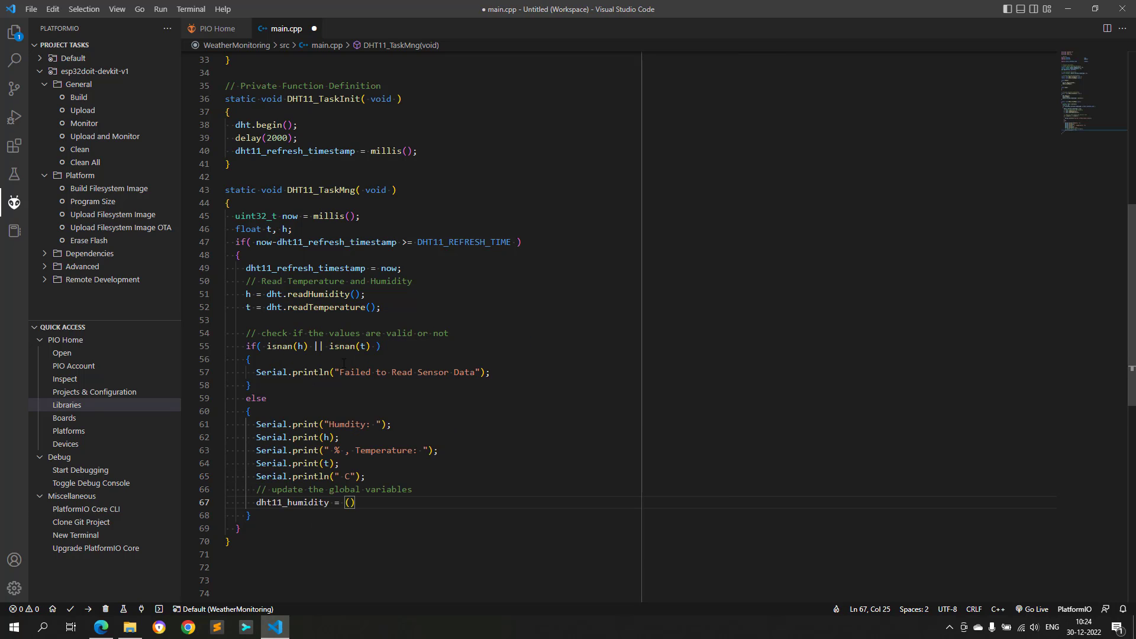
text((uint8_t)(h);)
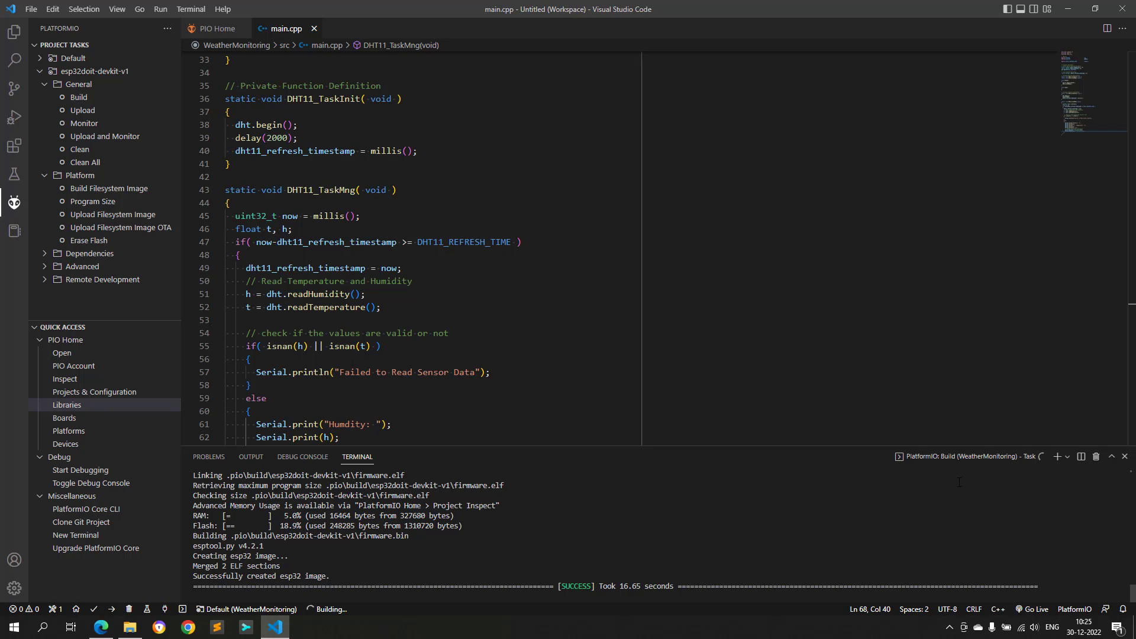
Step: Build the WeatherMonitoring firmware and start the PlatformIO serial monitor
click(14, 33)
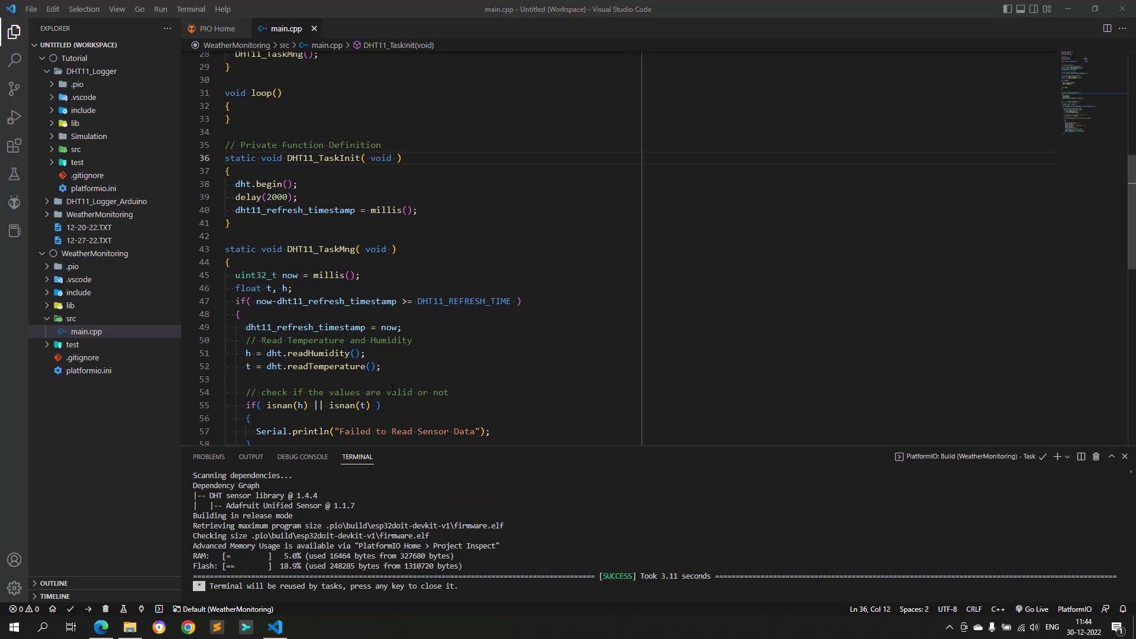
click(391, 392)
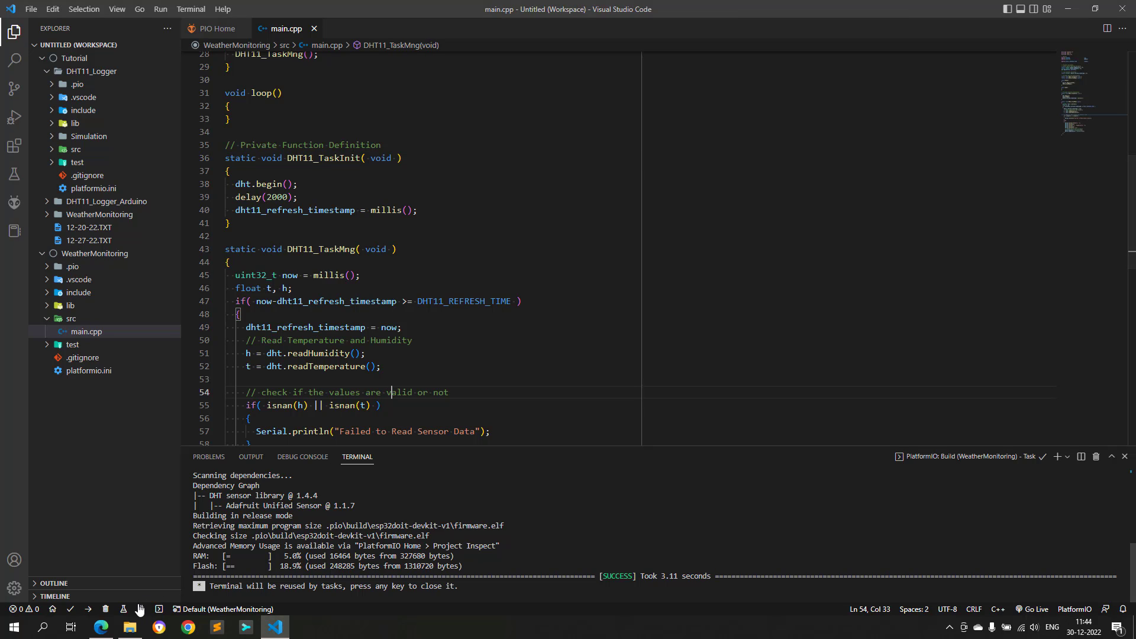
click(94, 609)
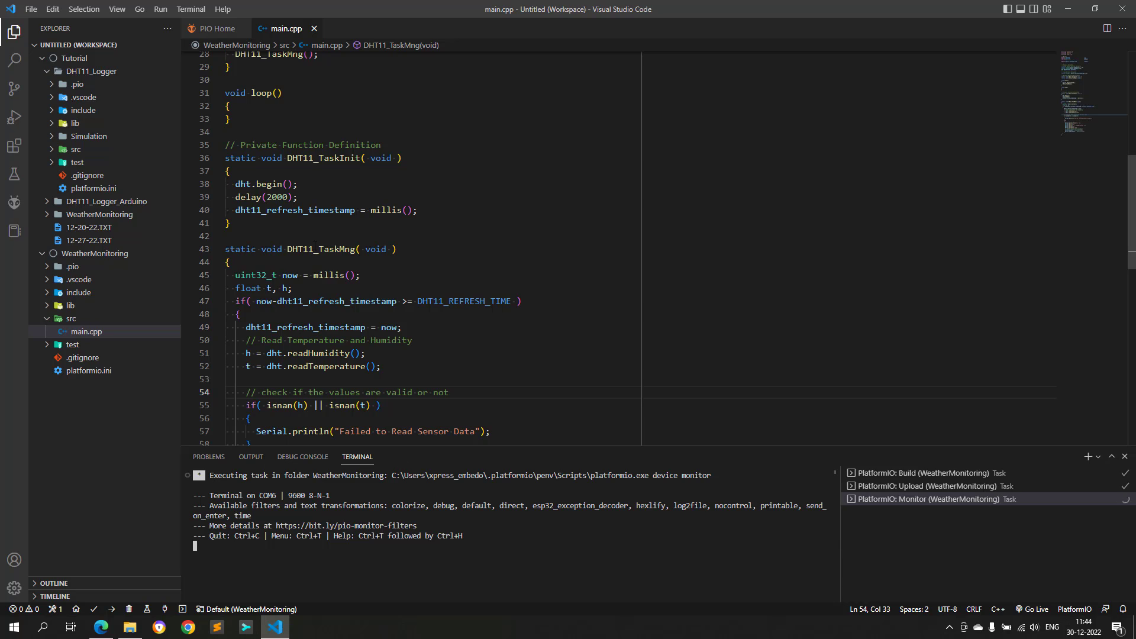
Step: Add a DHT11_TaskMng(); call inside the empty loop() body
click(229, 106)
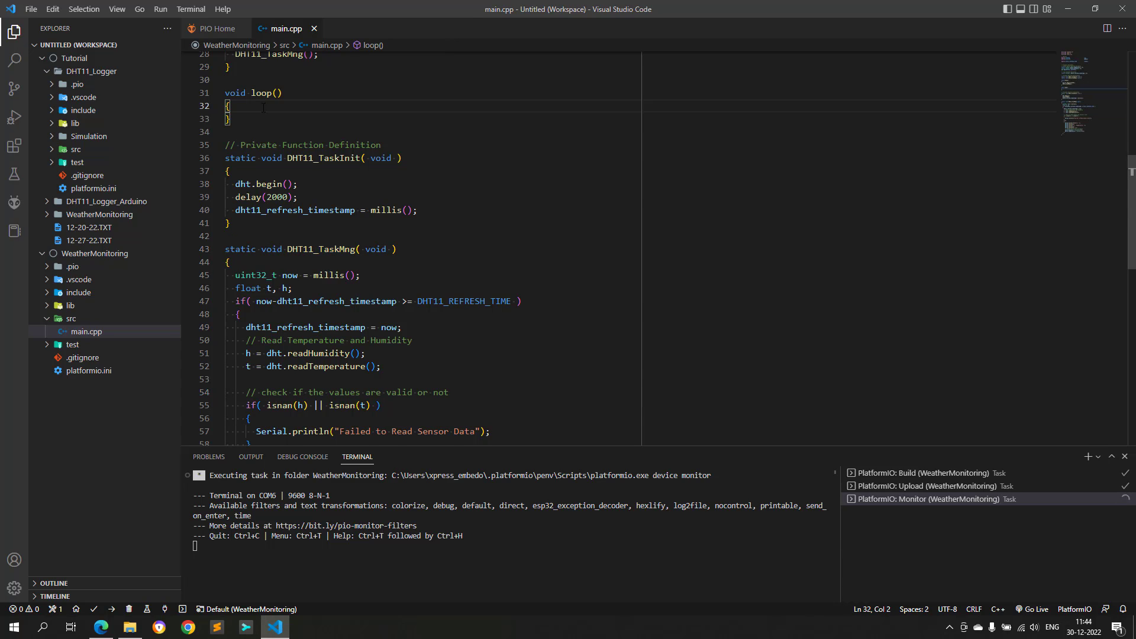
text(DHT11_TaskMng();)
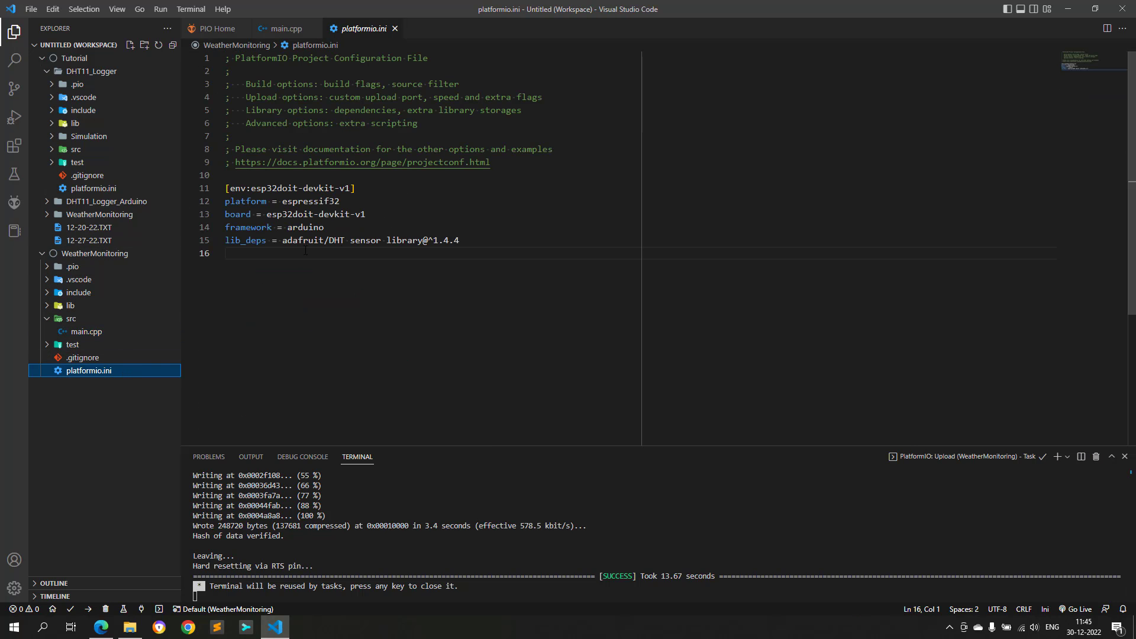
Step: Add monitor_speed = 115200 to platformio.ini
text(monitor_spee)
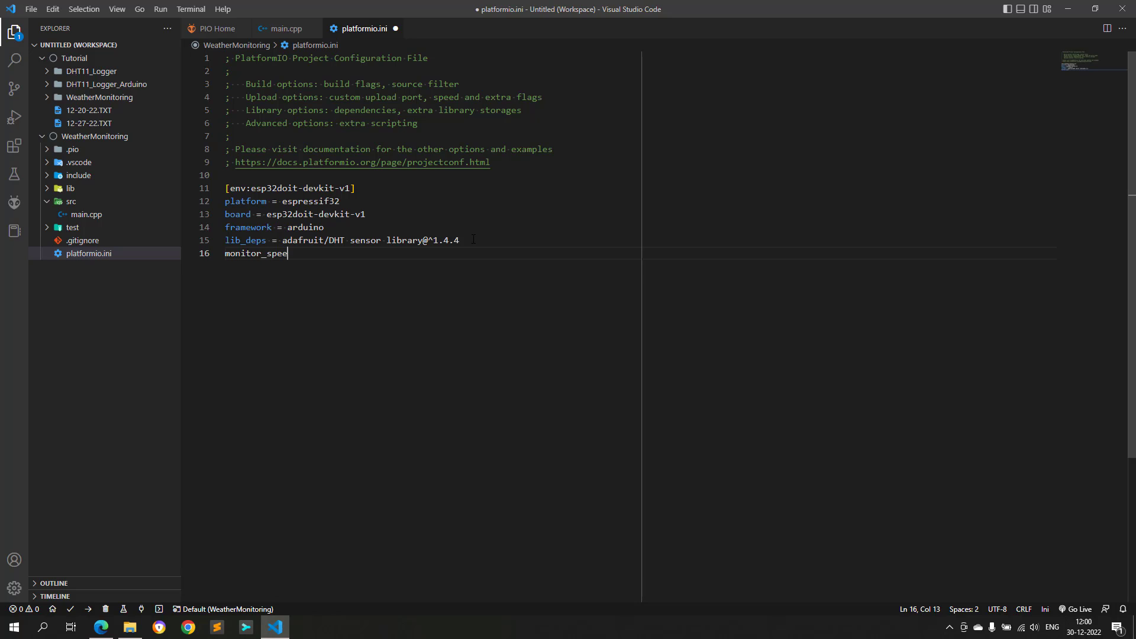
text(d = 1)
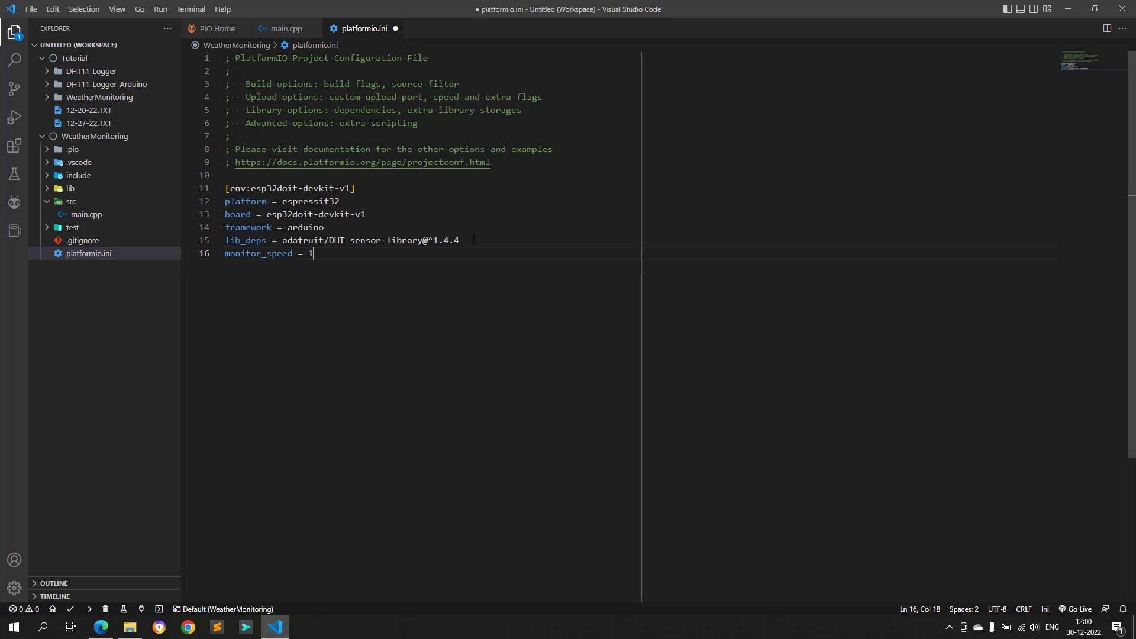
text(15200)
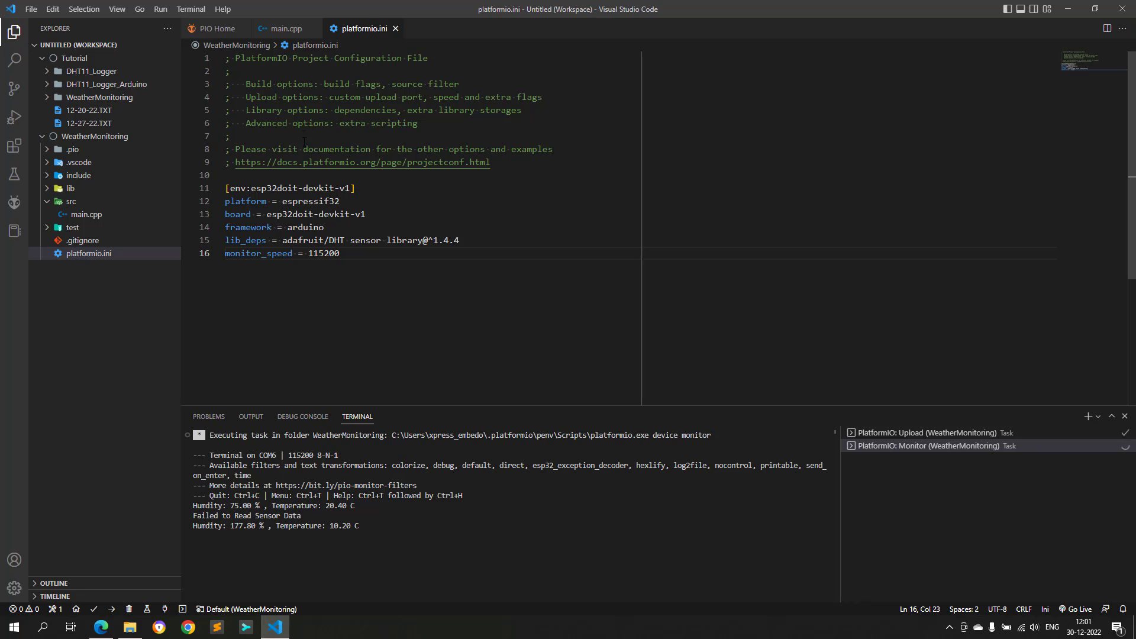
Step: In main.cpp, select the DHT11_TaskMng call in setup() to replace it with DHT11_TaskInit
click(285, 28)
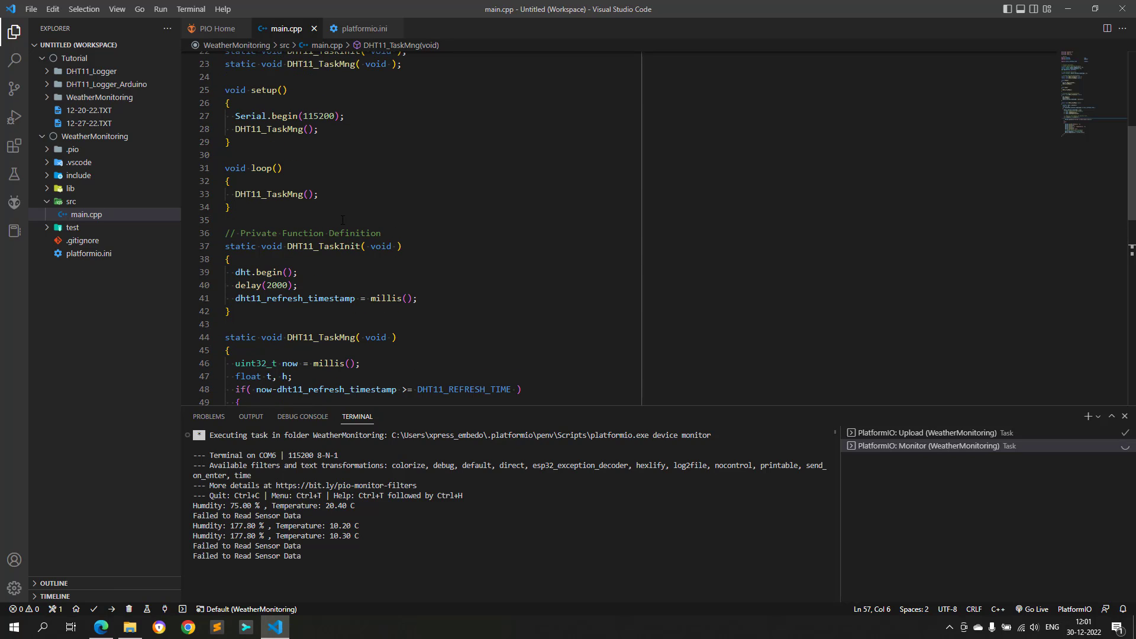
double_click(272, 129)
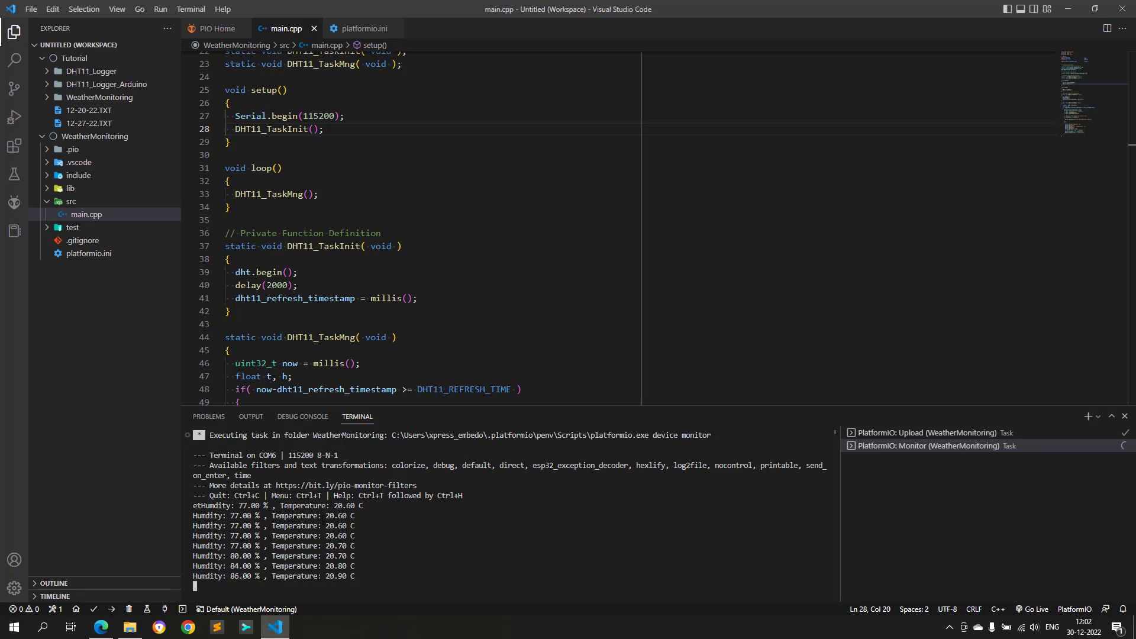
Step: Log in to InfluxDB Cloud with an existing account
click(100, 626)
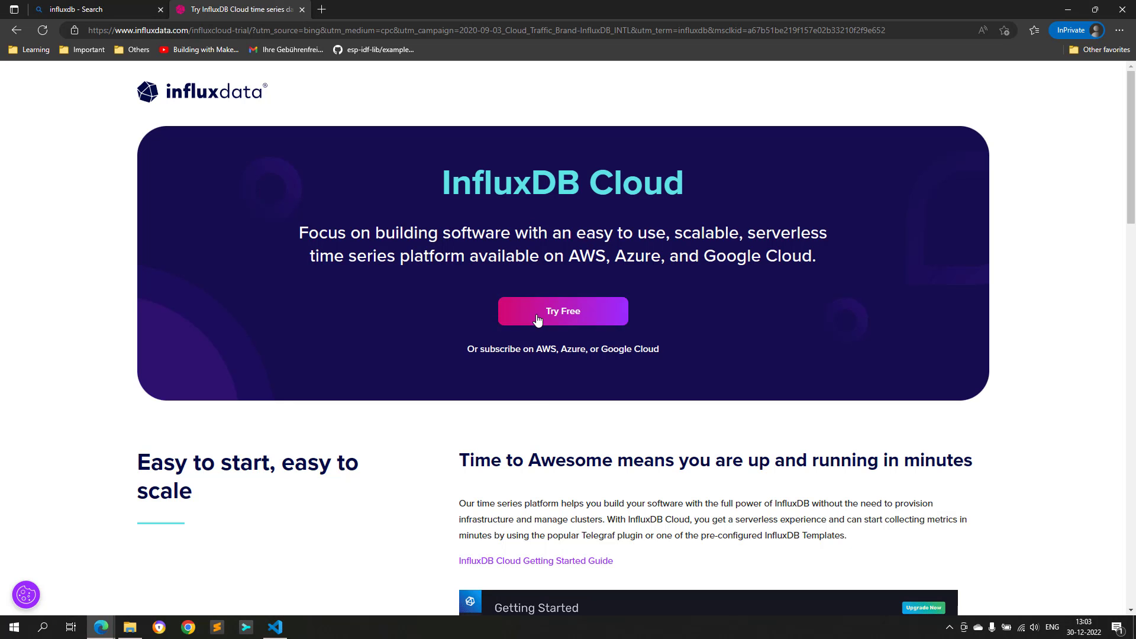
click(563, 311)
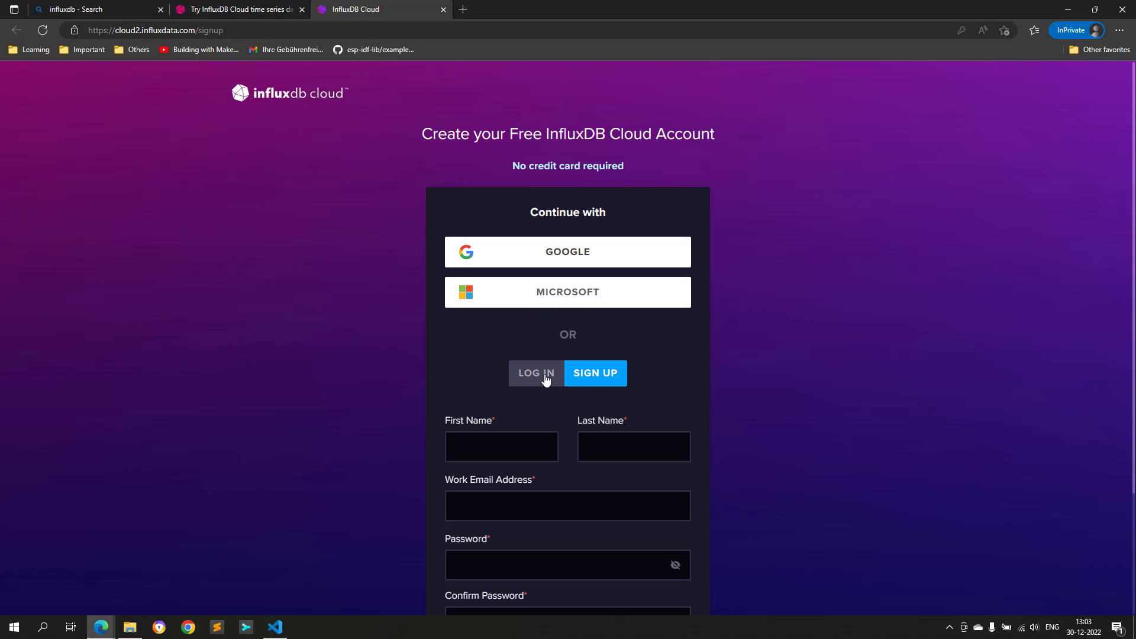
click(535, 374)
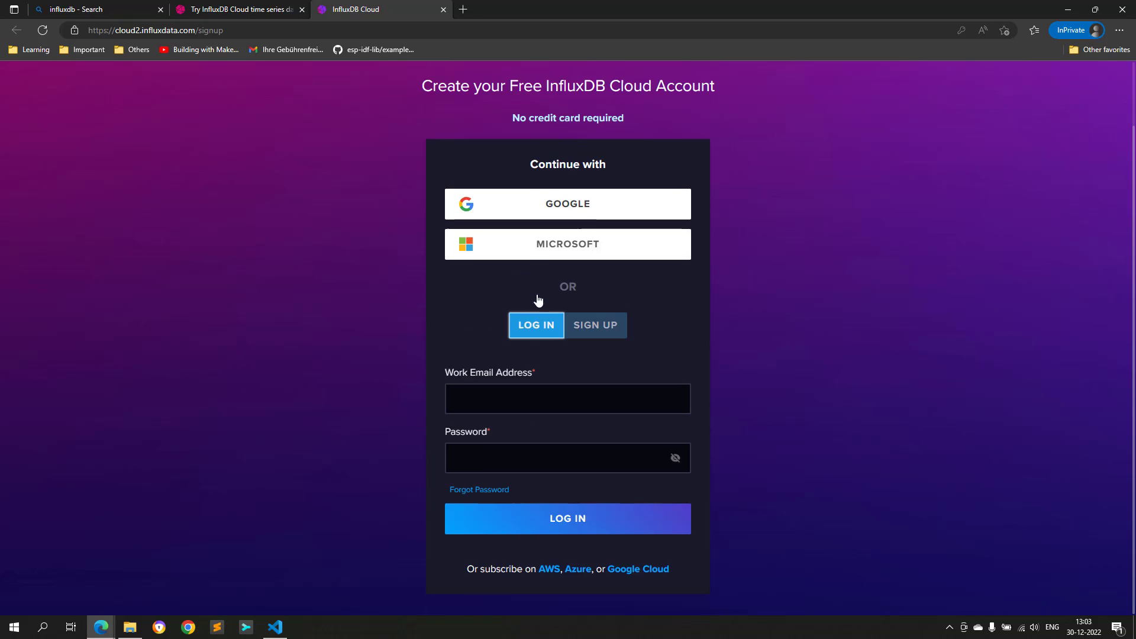
click(567, 518)
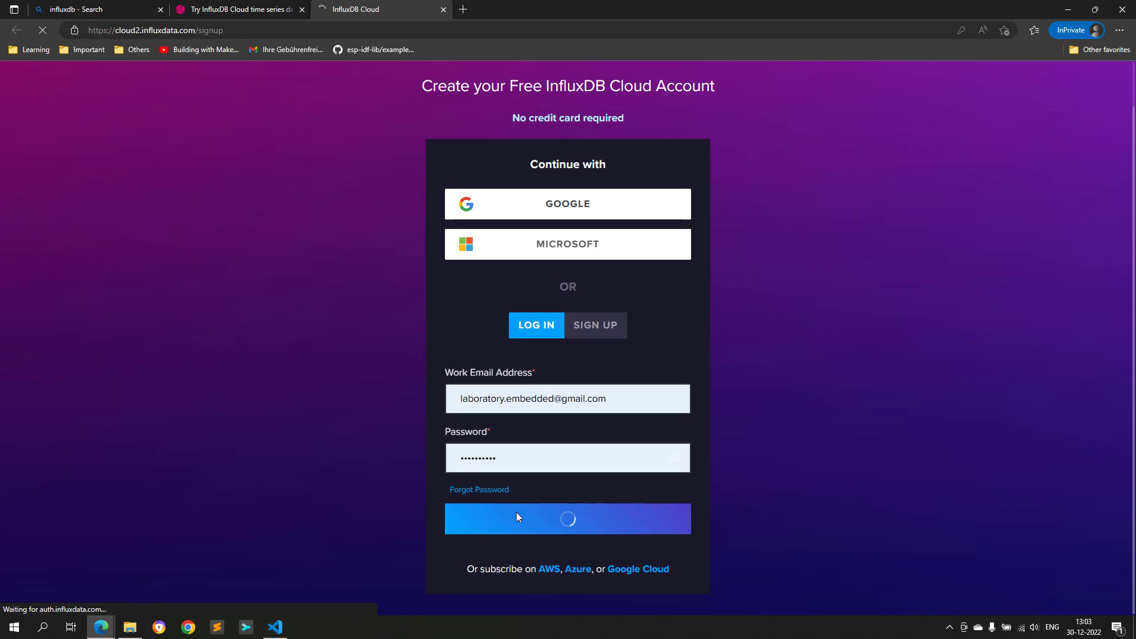
click(567, 518)
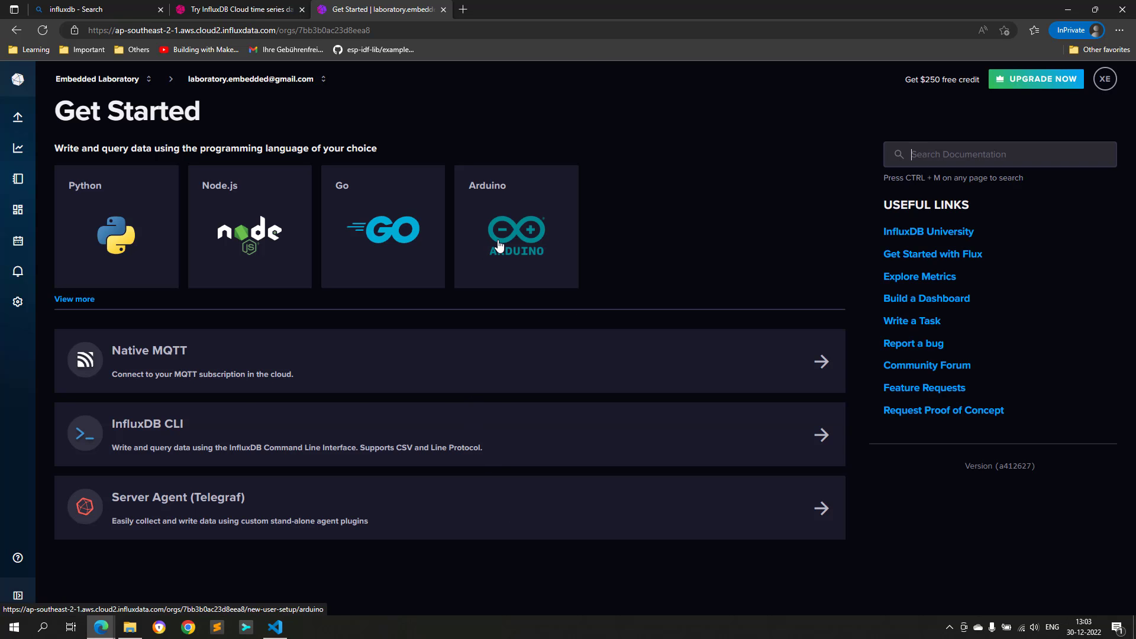
Step: Start the Arduino setup guide, pick the ESP32 board, and reach Install Dependencies
click(516, 225)
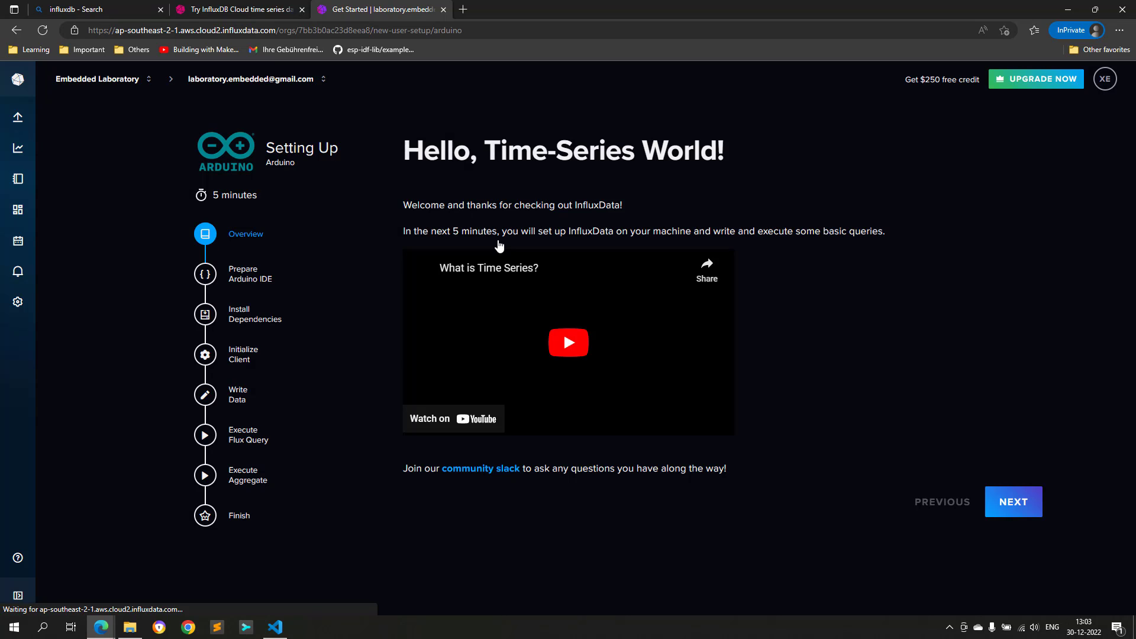
click(249, 274)
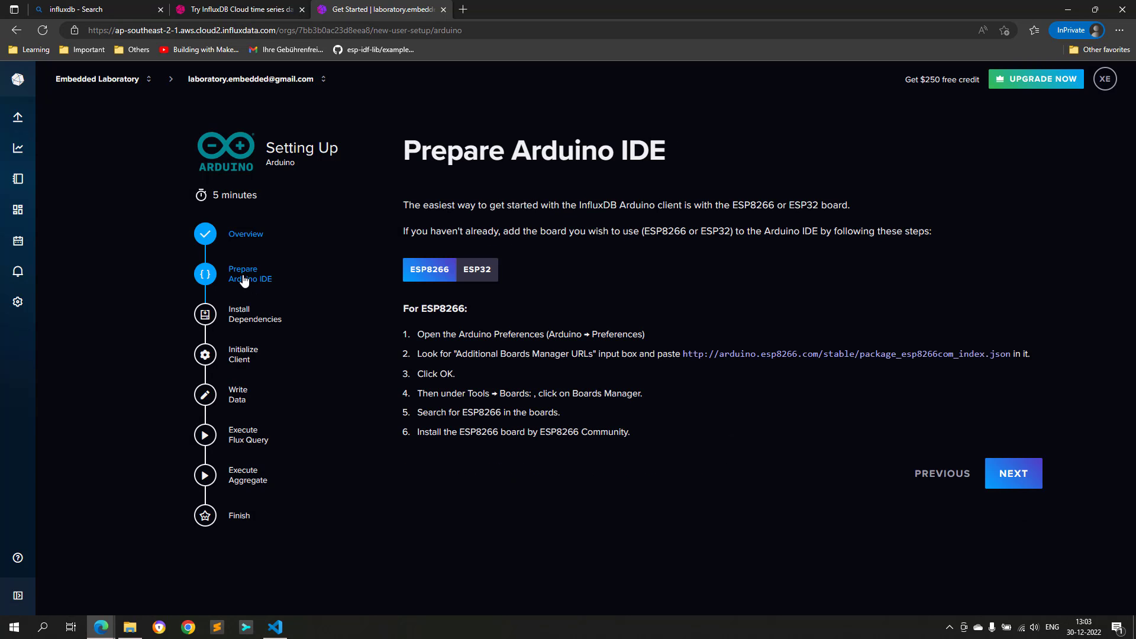
click(477, 270)
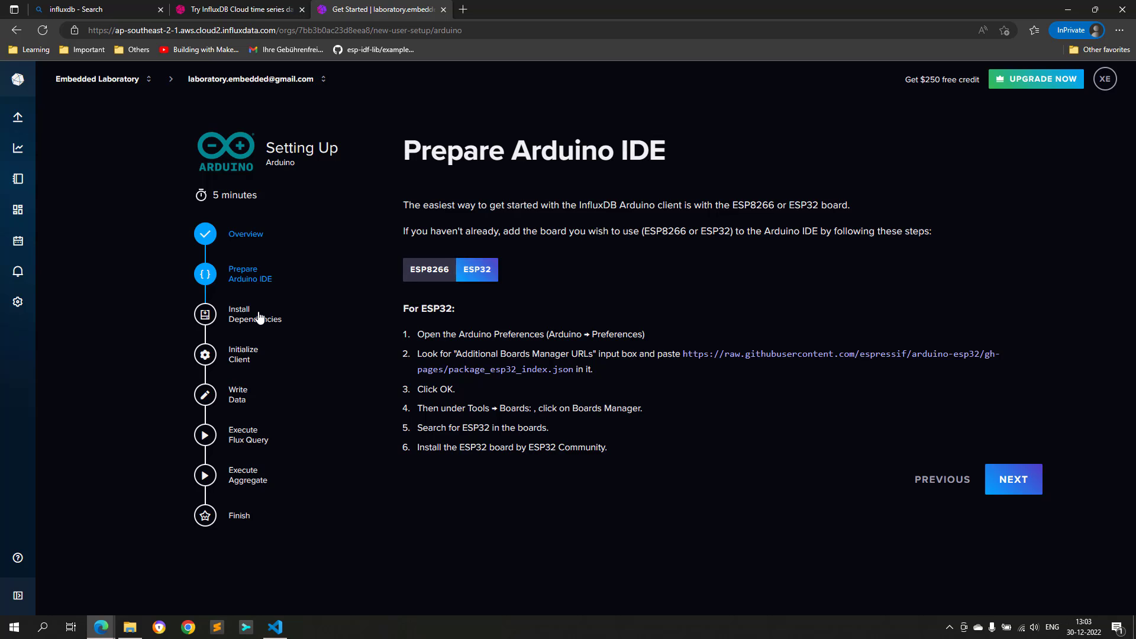
click(1012, 479)
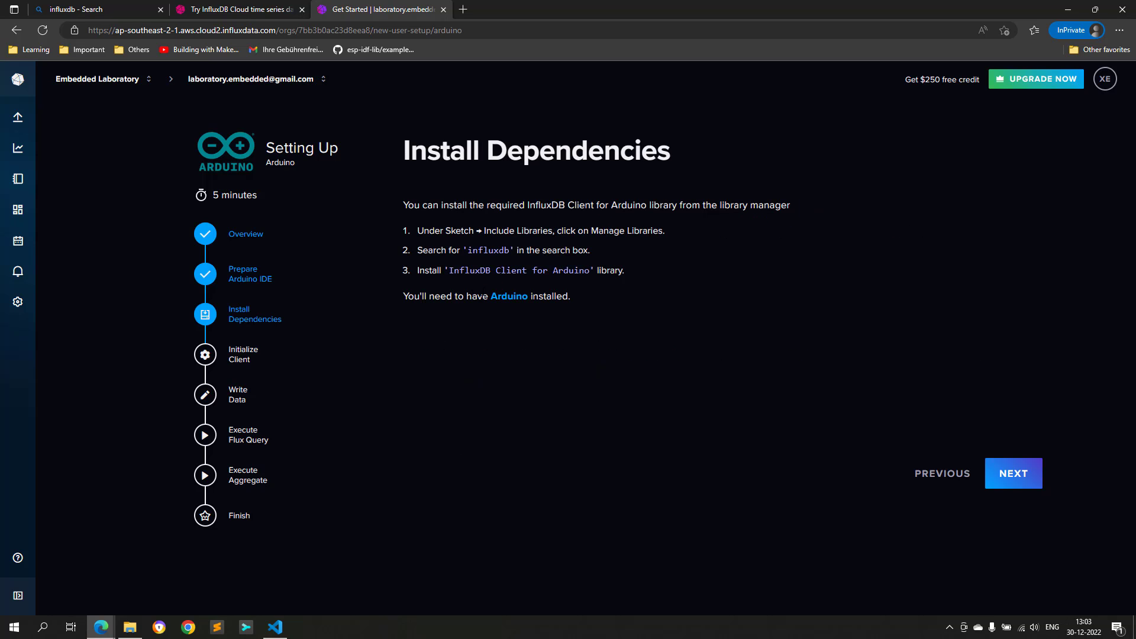
mouse_move(281, 571)
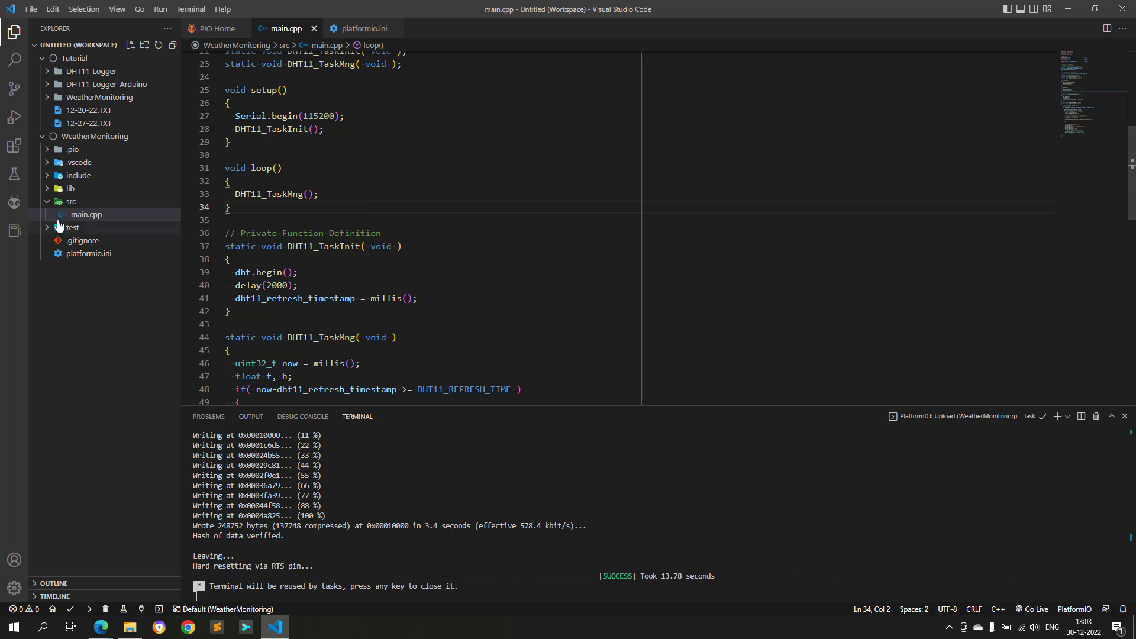
Step: Add the ESP8266 Influxdb library to Tutorial\WeatherMonitoring and check its lib_deps entry in platformio.ini
click(13, 202)
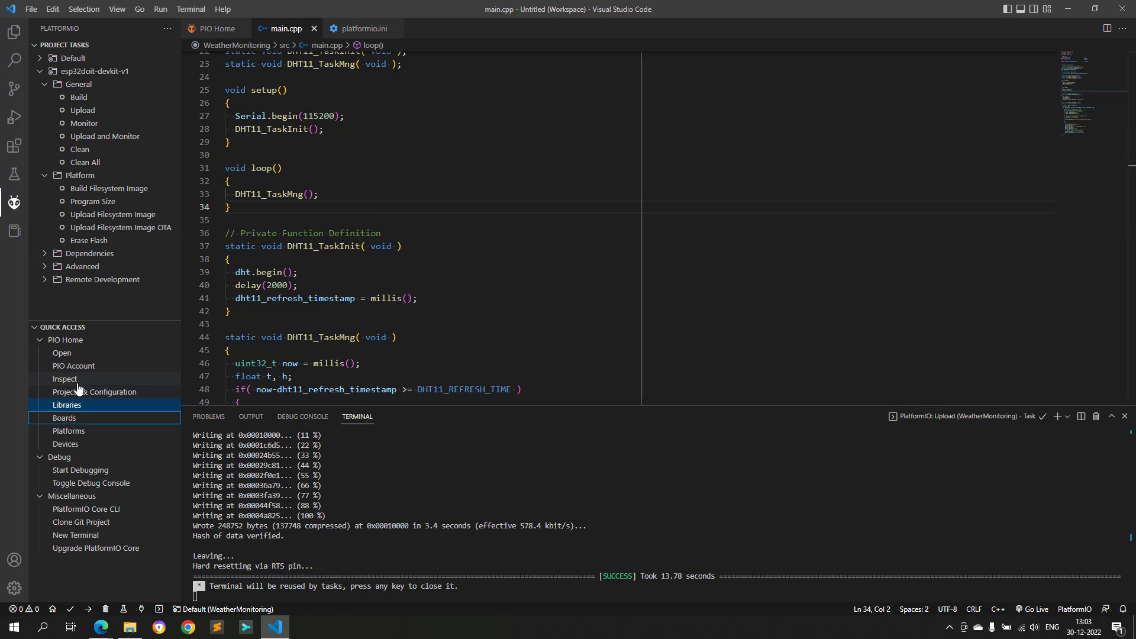
click(67, 405)
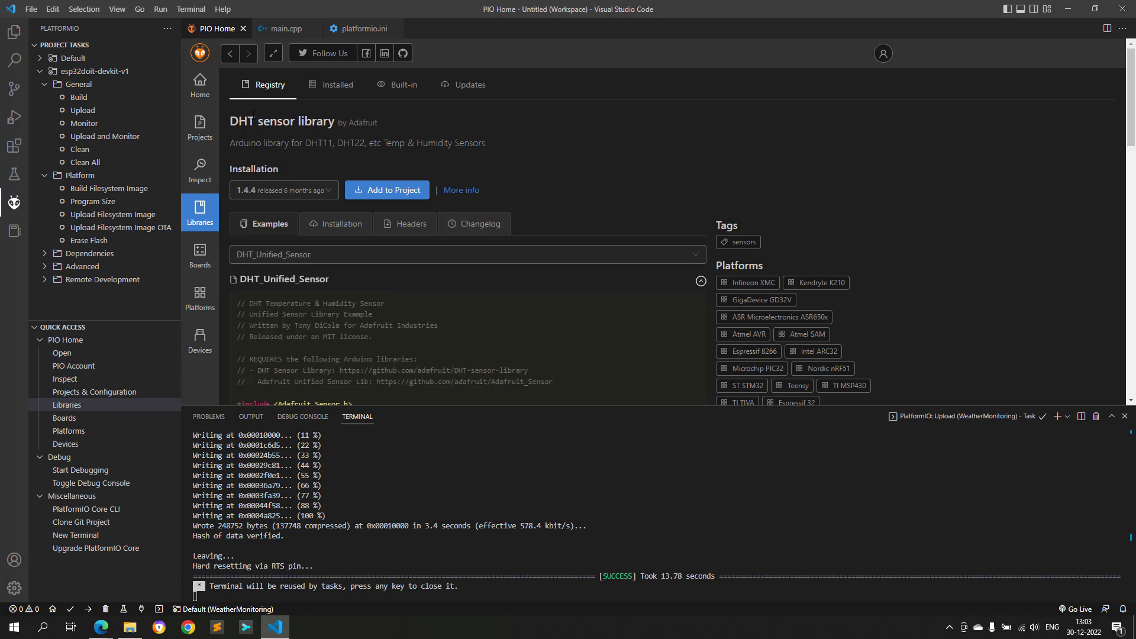
text(dht11)
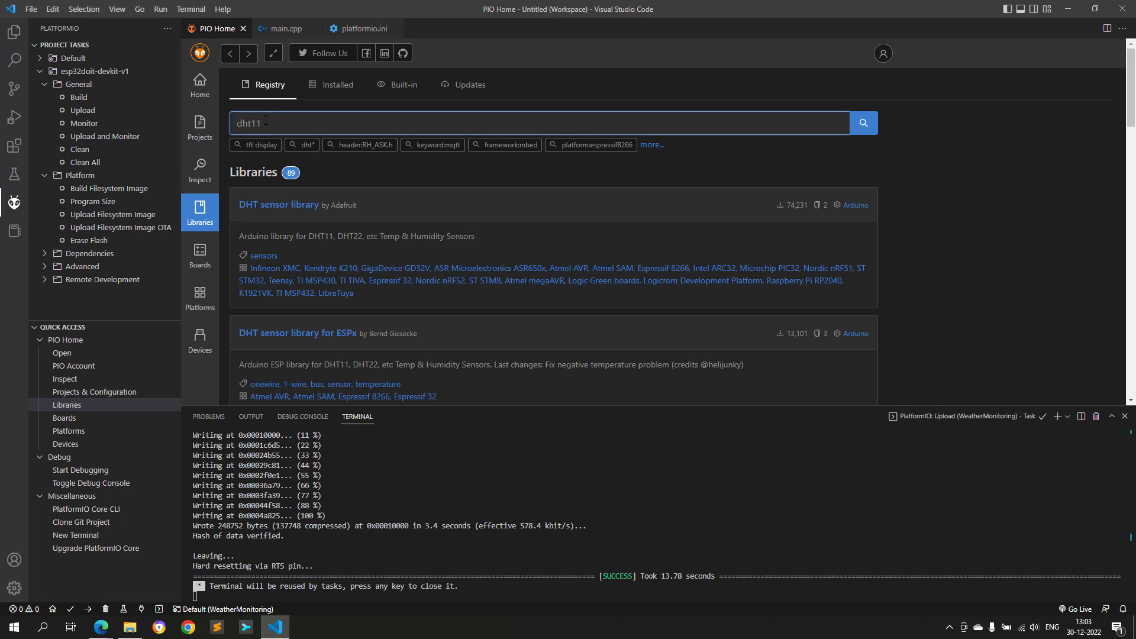
text(inf)
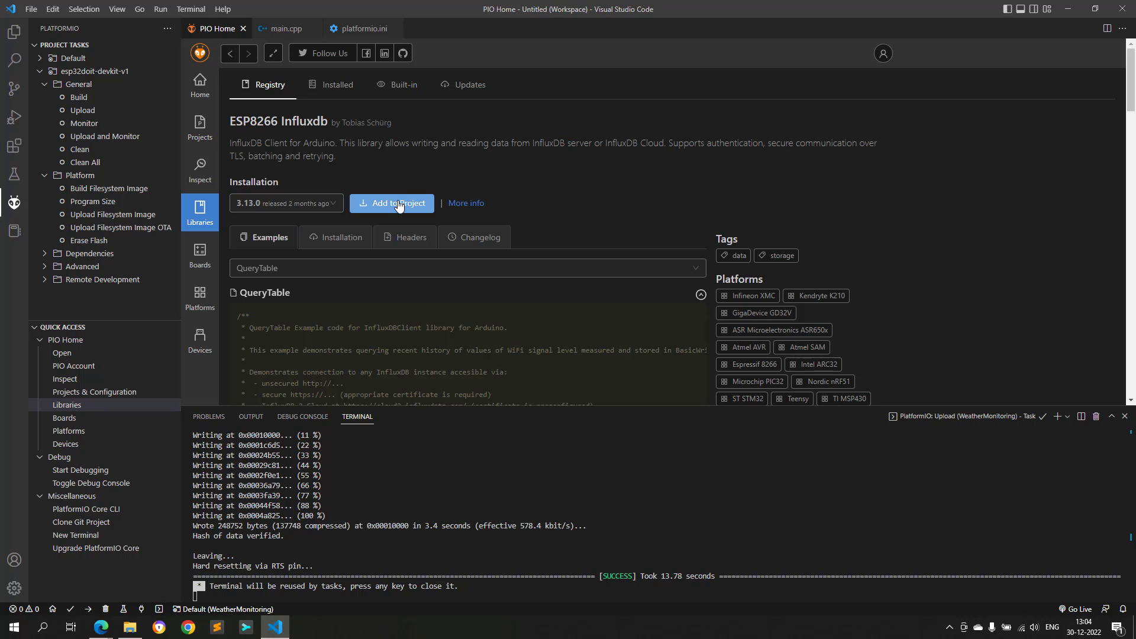
click(391, 203)
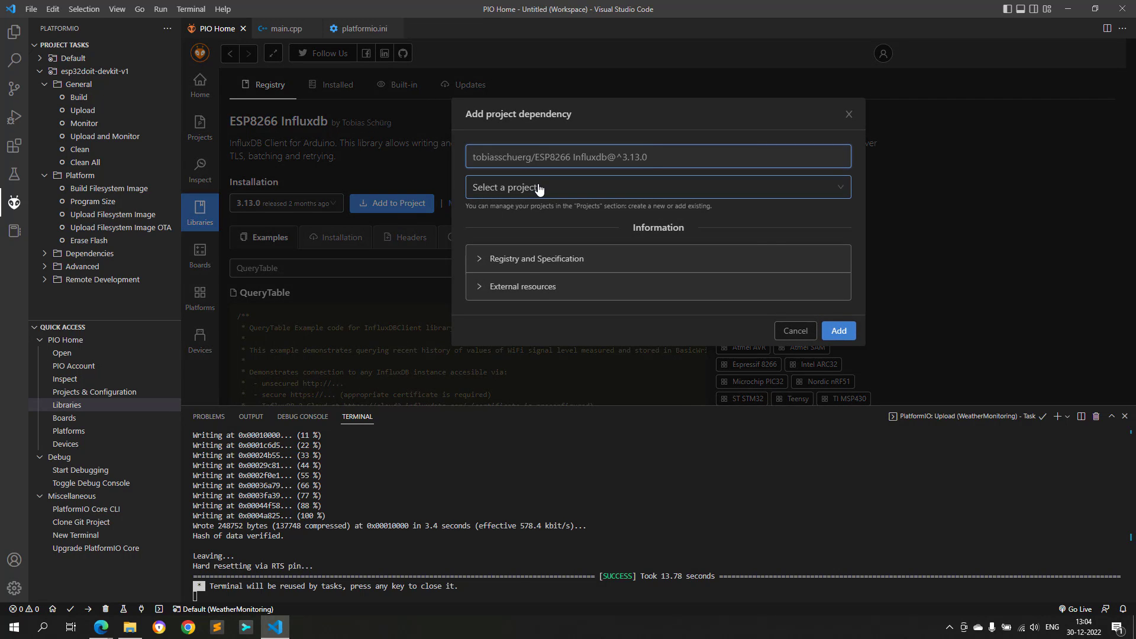
click(655, 187)
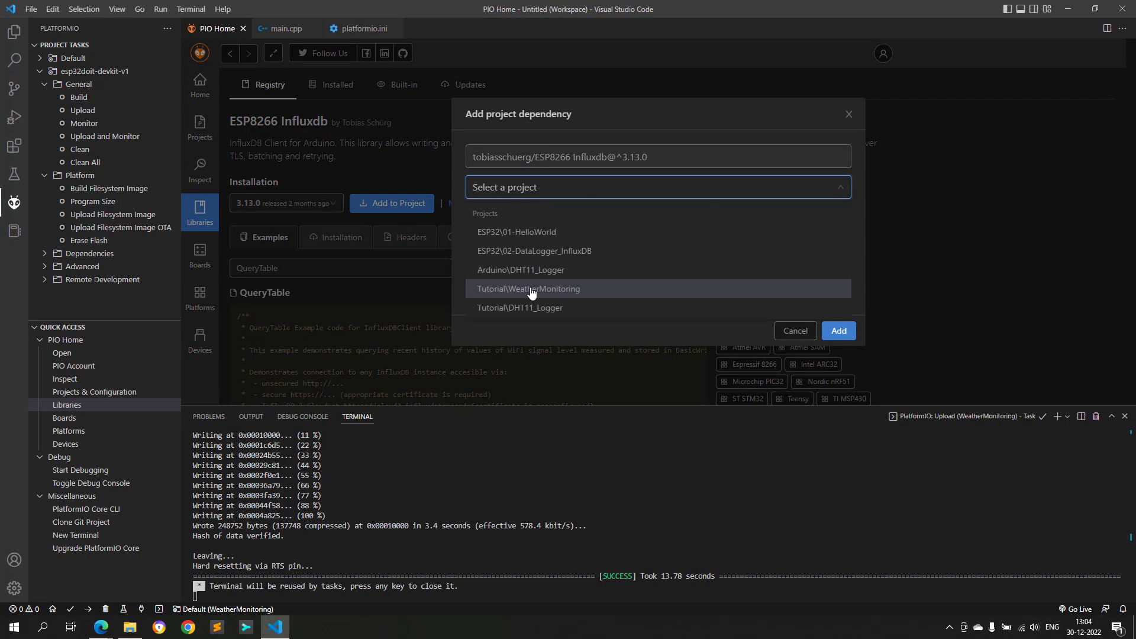
click(529, 288)
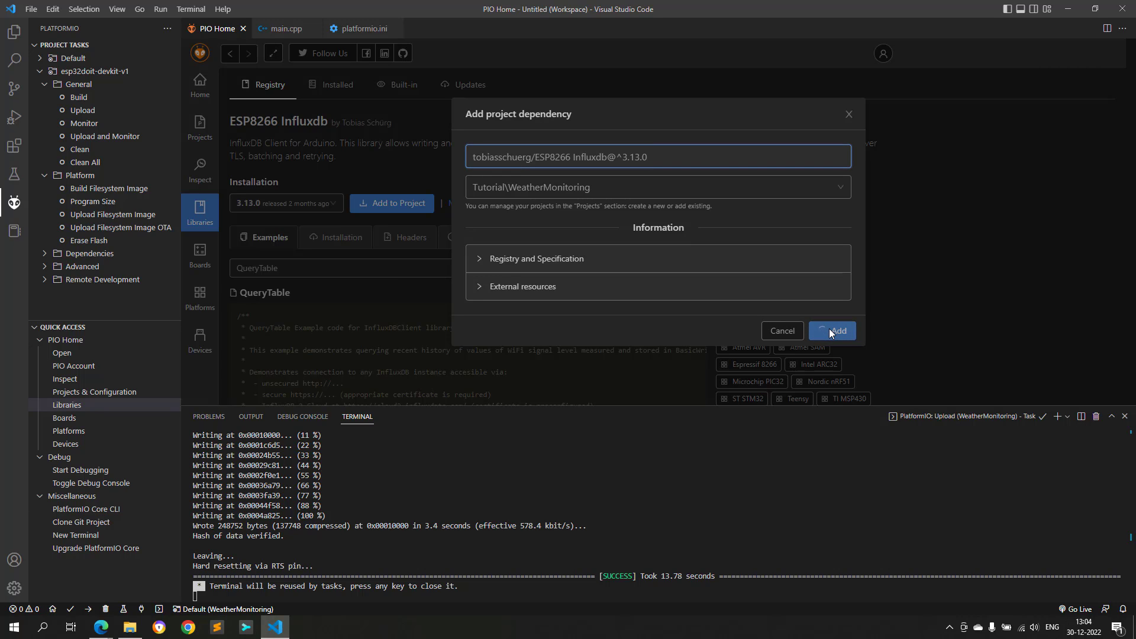
click(833, 330)
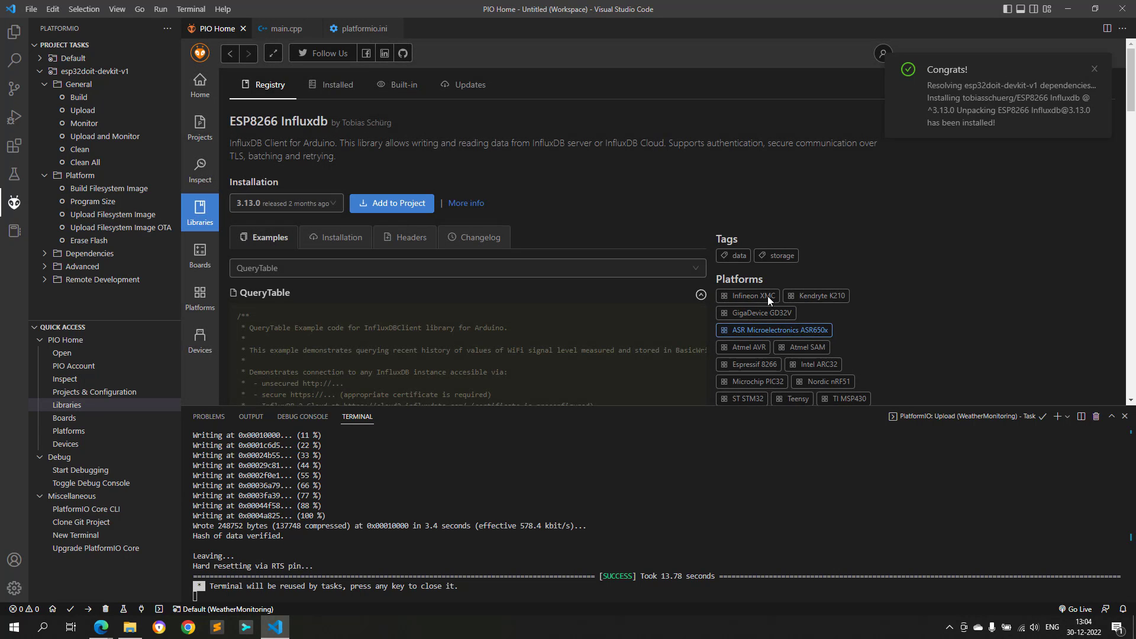
click(363, 28)
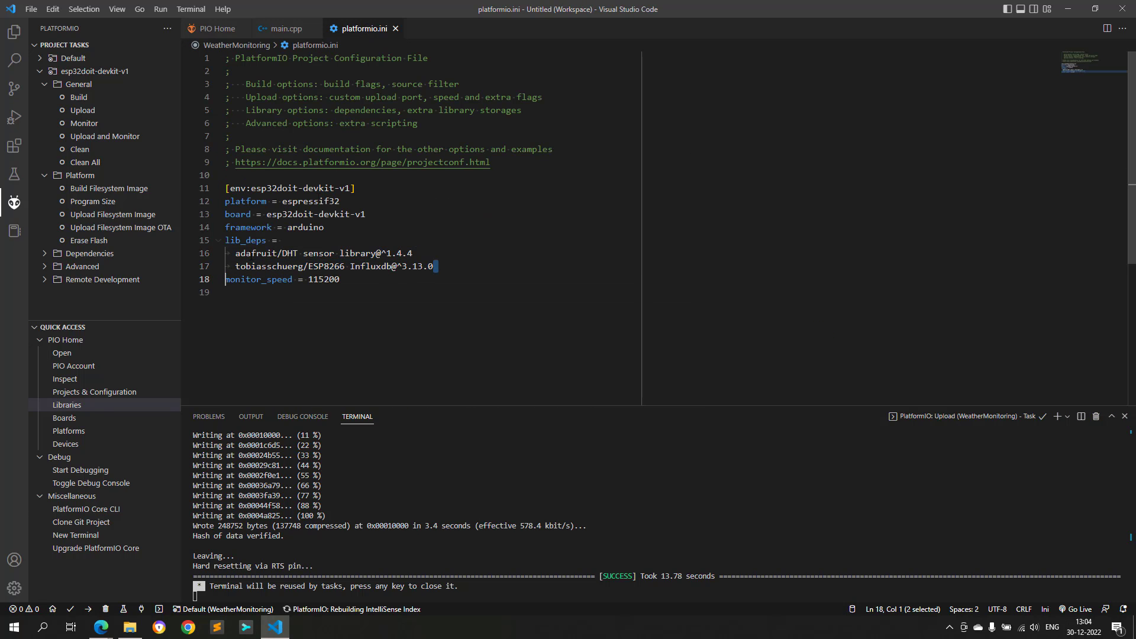
Step: Create the TestBucket bucket at Initialize Client and copy the client profile snippet
click(100, 627)
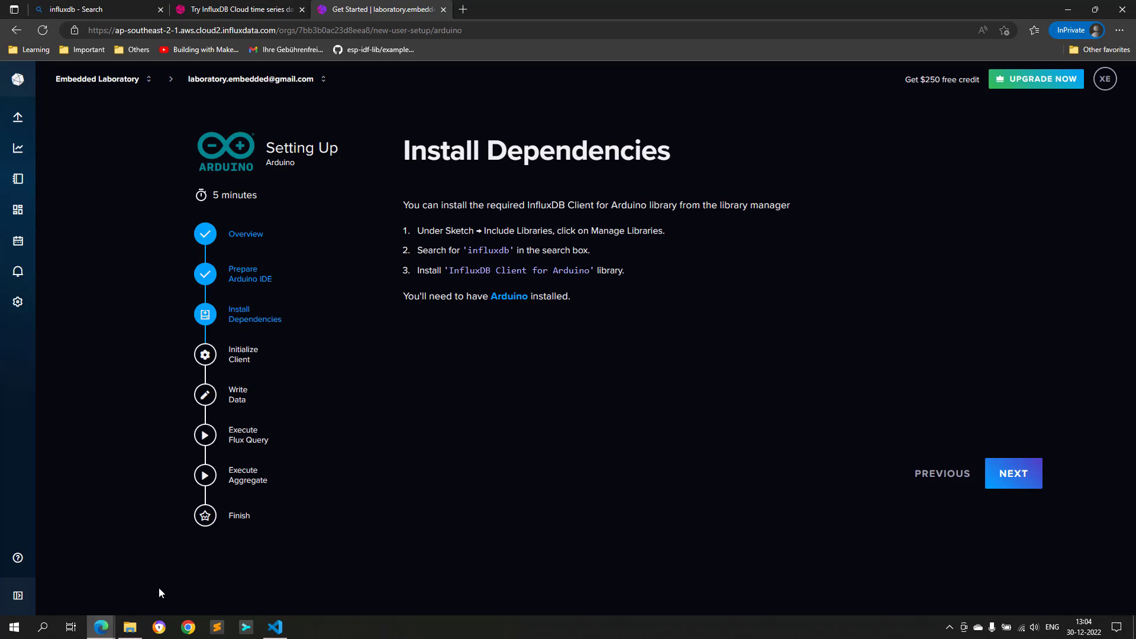
click(1013, 473)
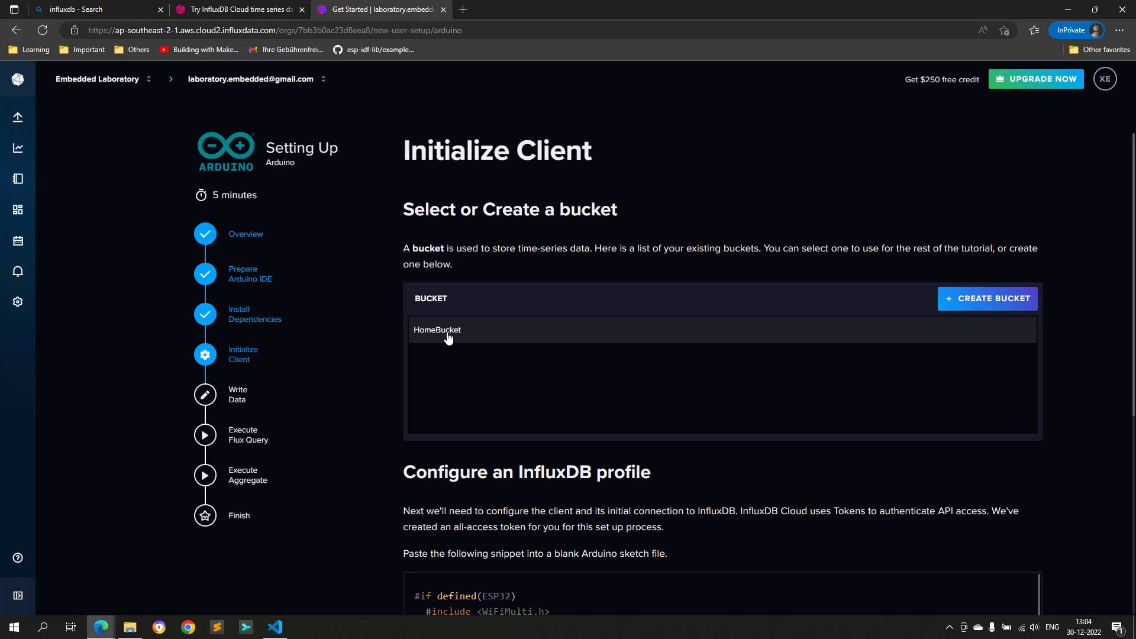
click(987, 298)
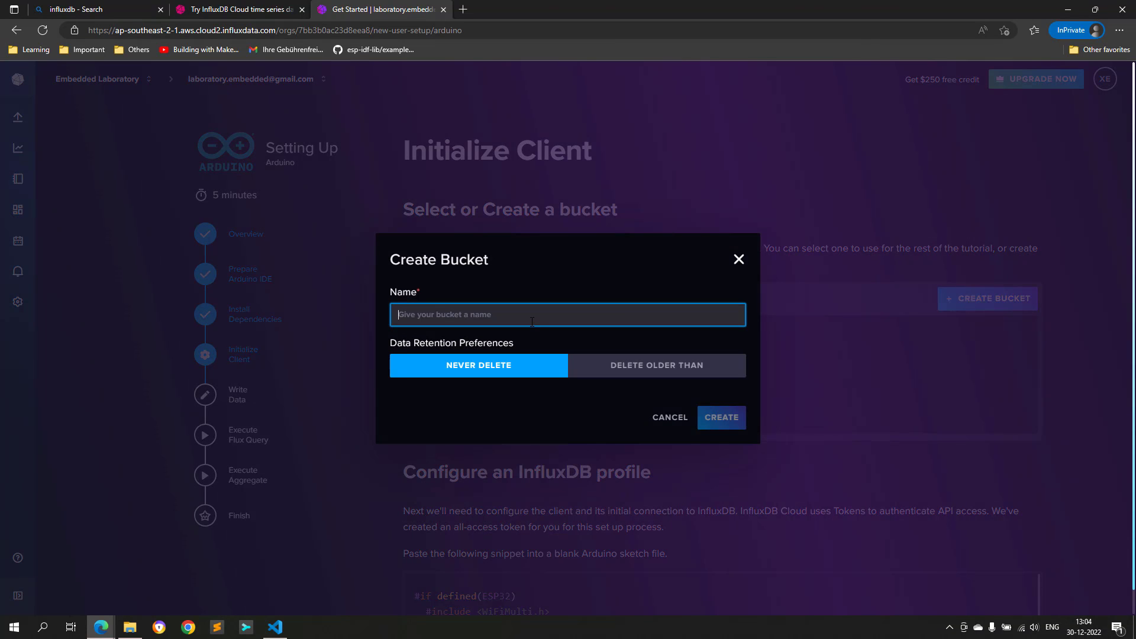
text(TestBuckle)
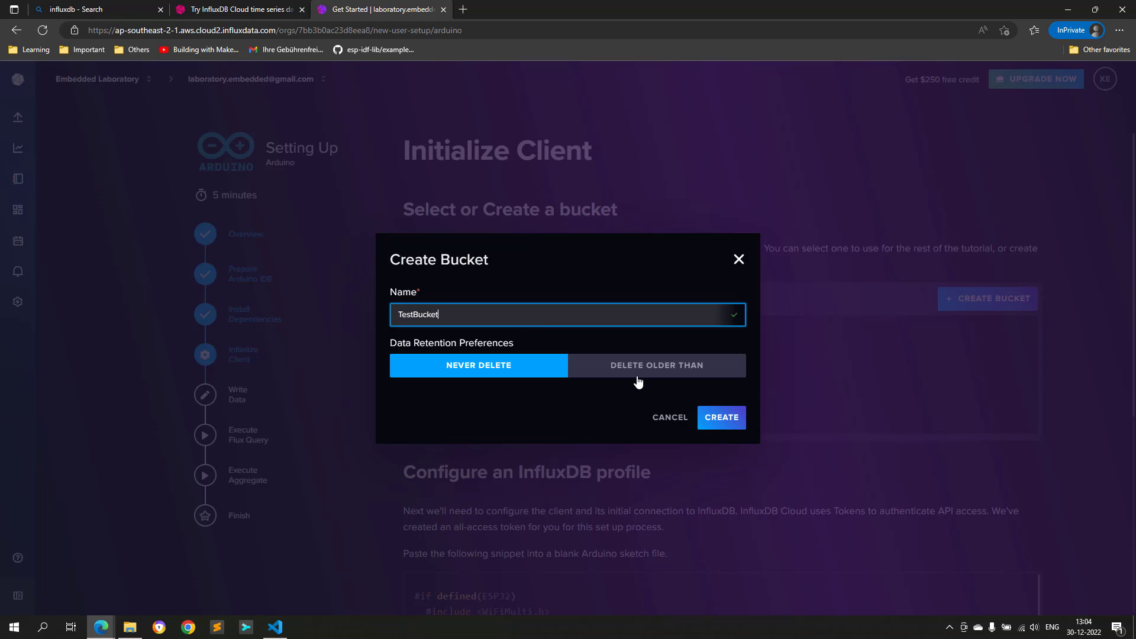
click(720, 416)
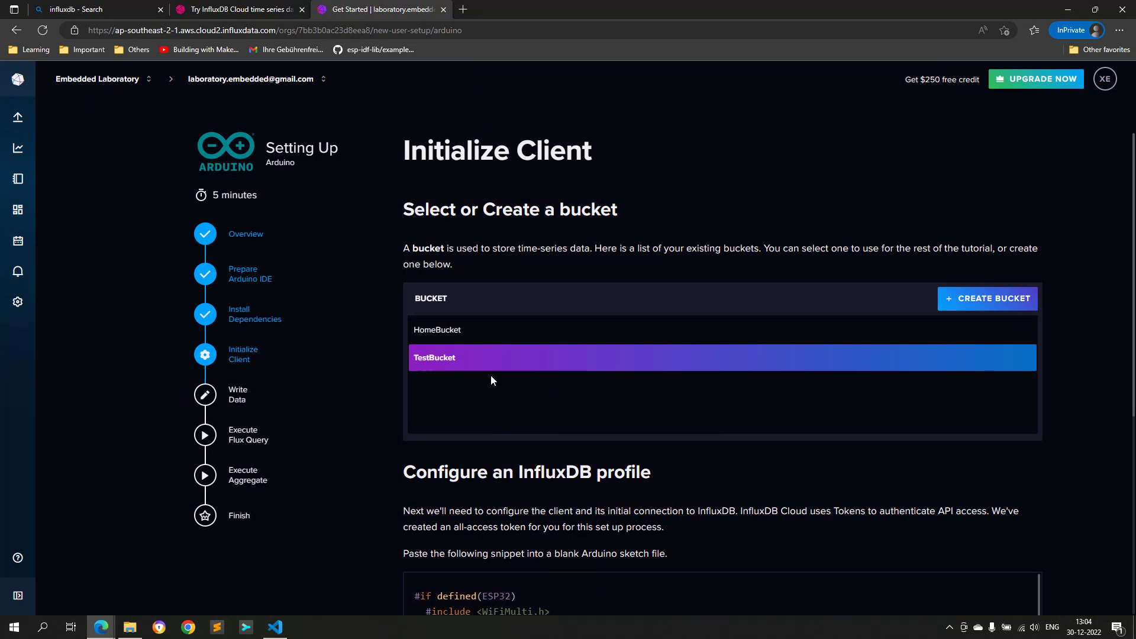
scroll(down, 3)
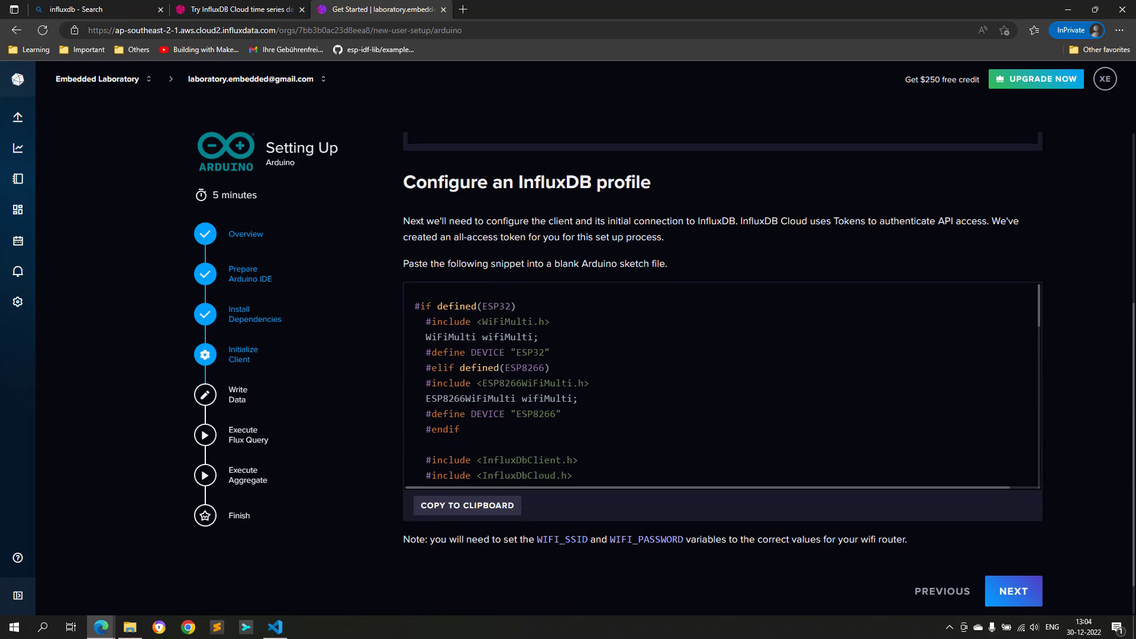
click(274, 626)
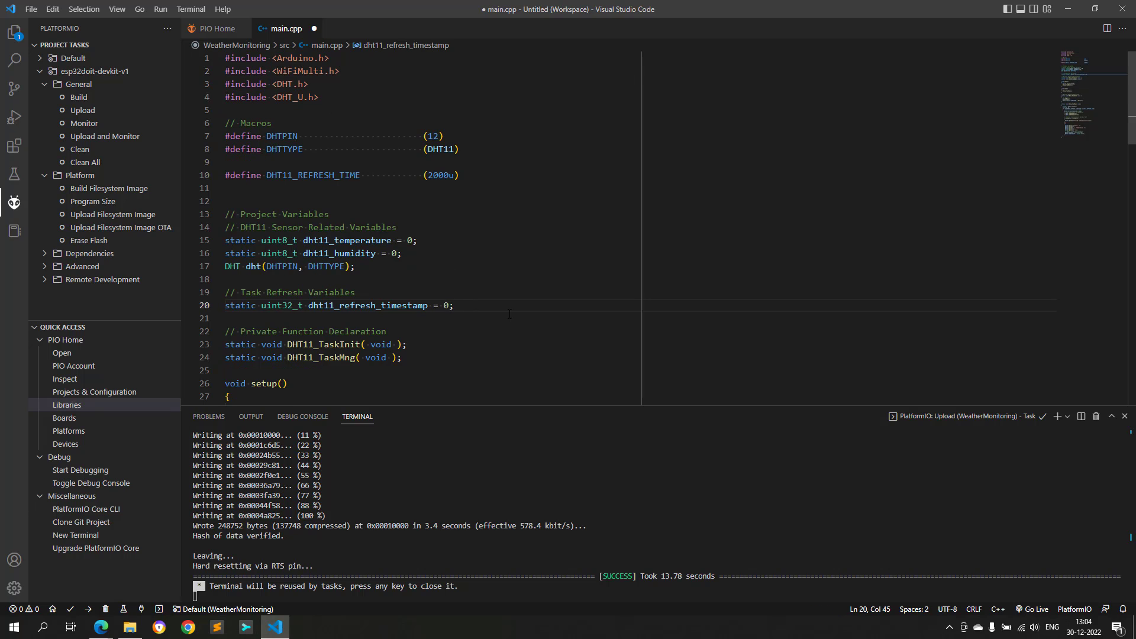
Step: Add the '// WiFi Related Variables and Objects' comment to main.cpp, then review the InfluxDB snippet
text(// WiFi Related Variables and Object)
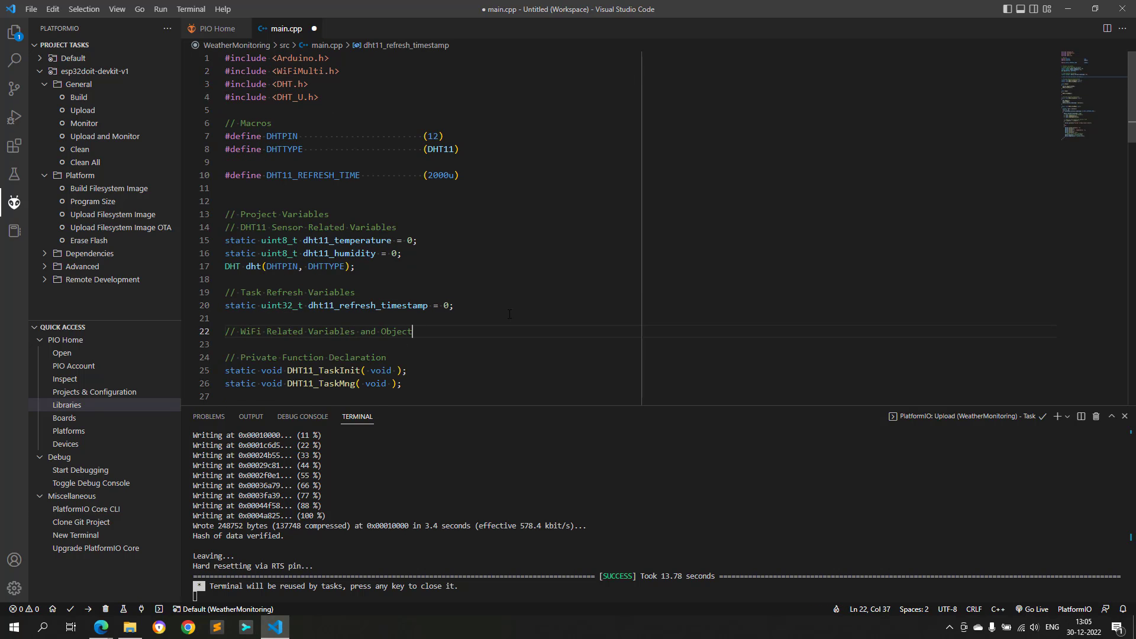
click(101, 626)
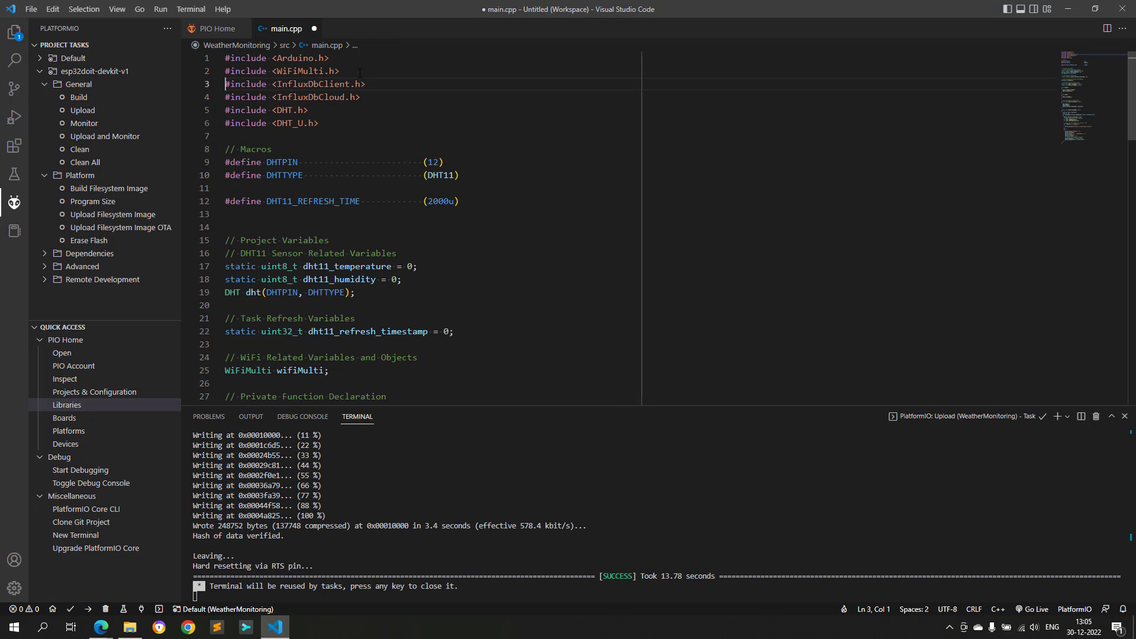
click(101, 627)
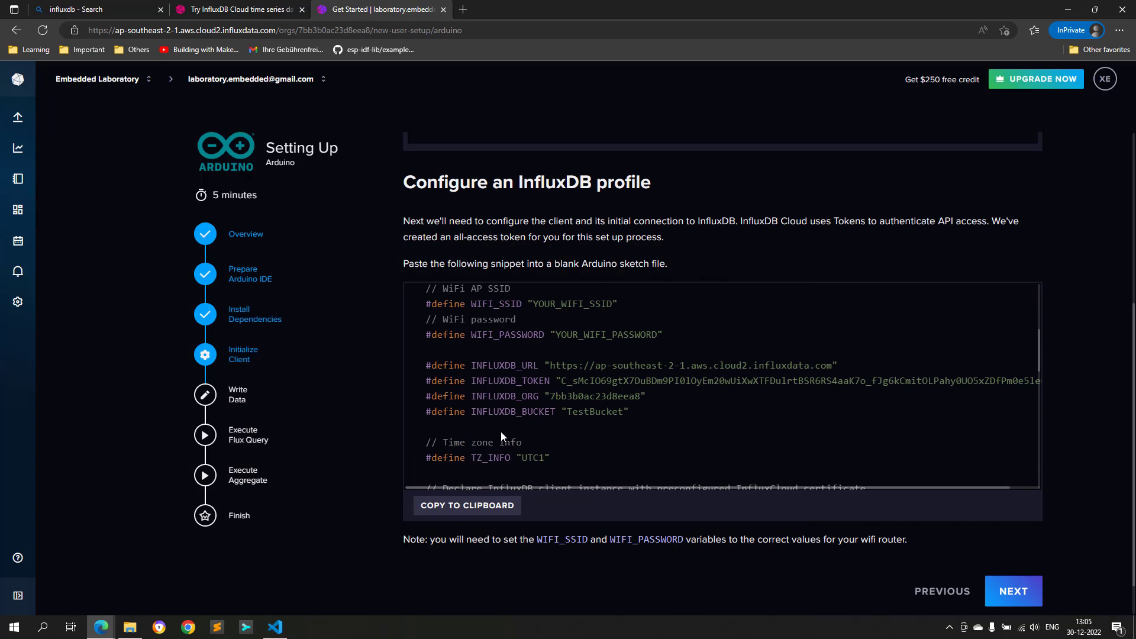
scroll(down, 3)
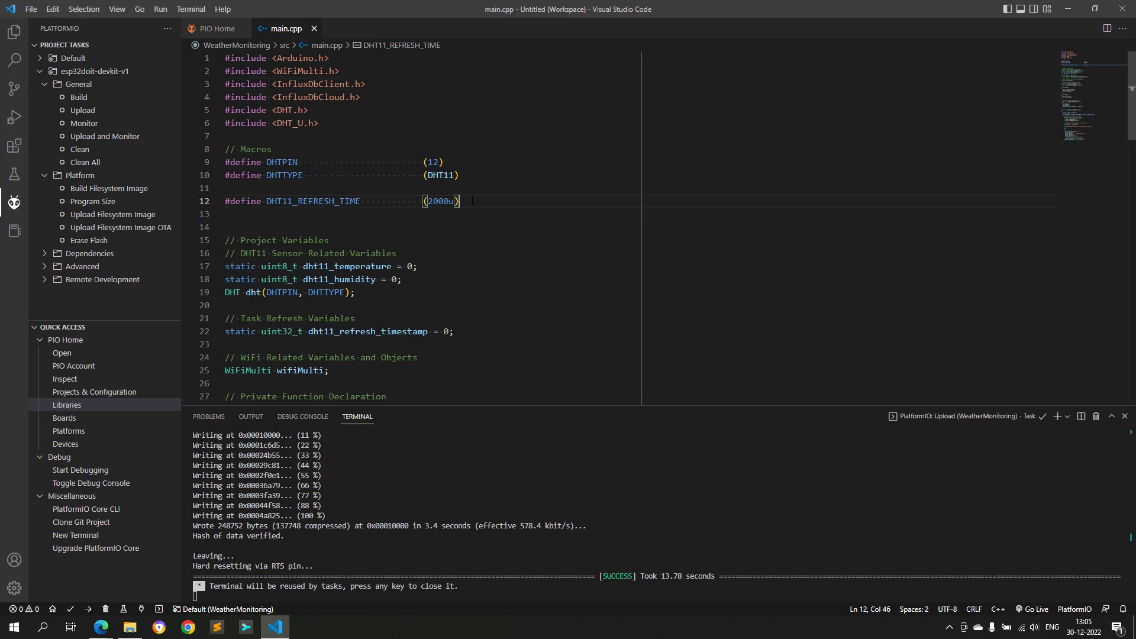
scroll(down, 3)
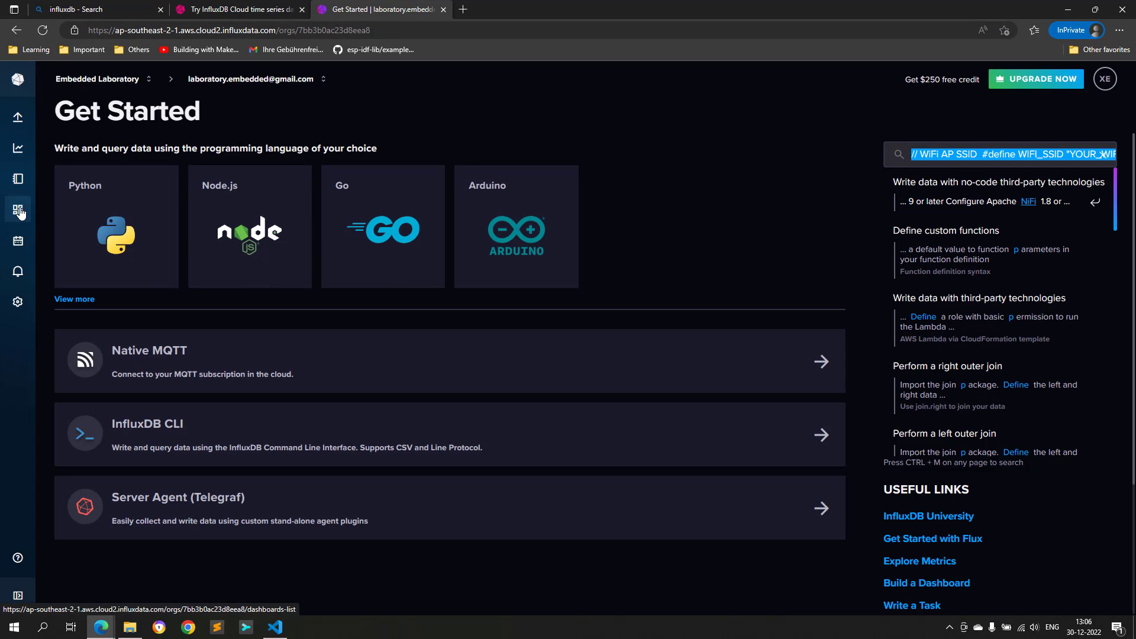
mouse_move(17, 241)
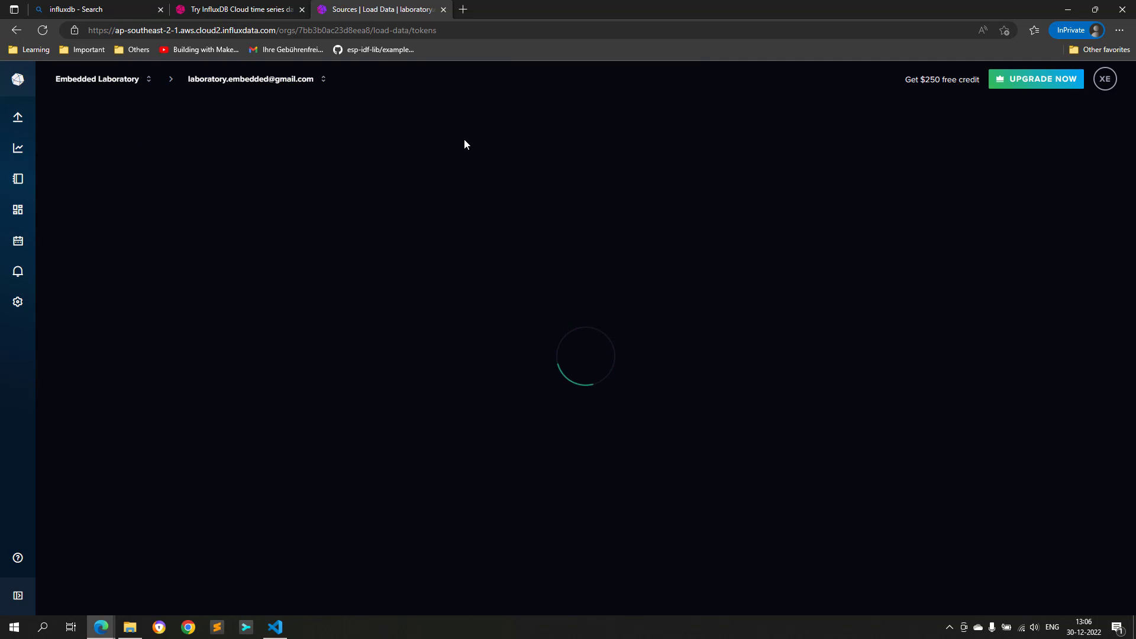
Step: Delete the onboarding-arduinoWizard API token from the API Tokens list
click(454, 138)
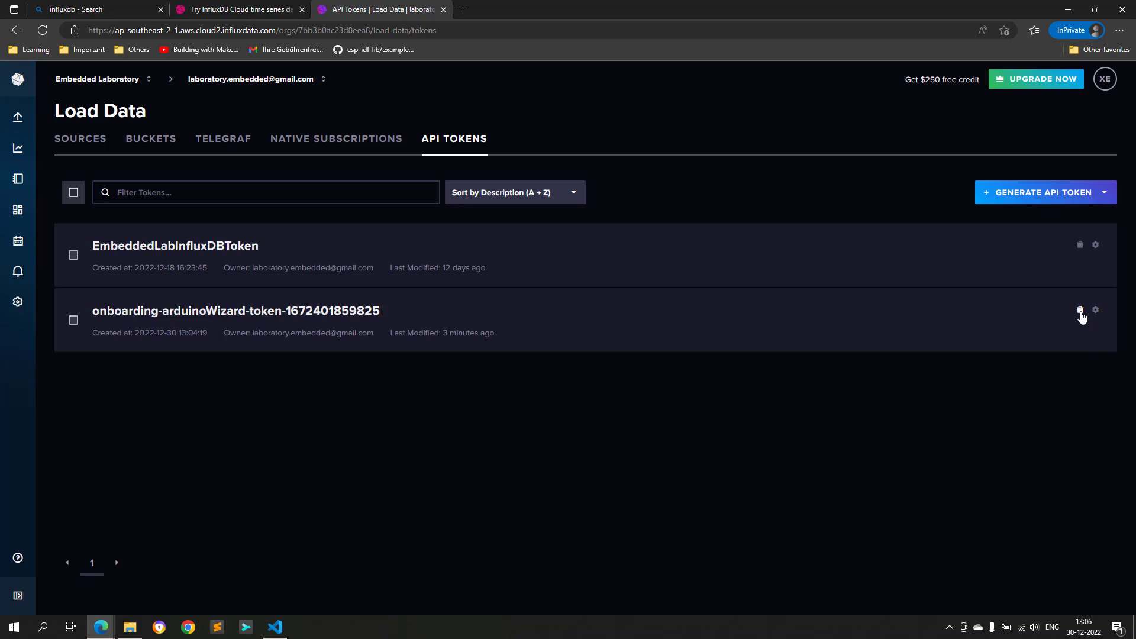
click(1081, 309)
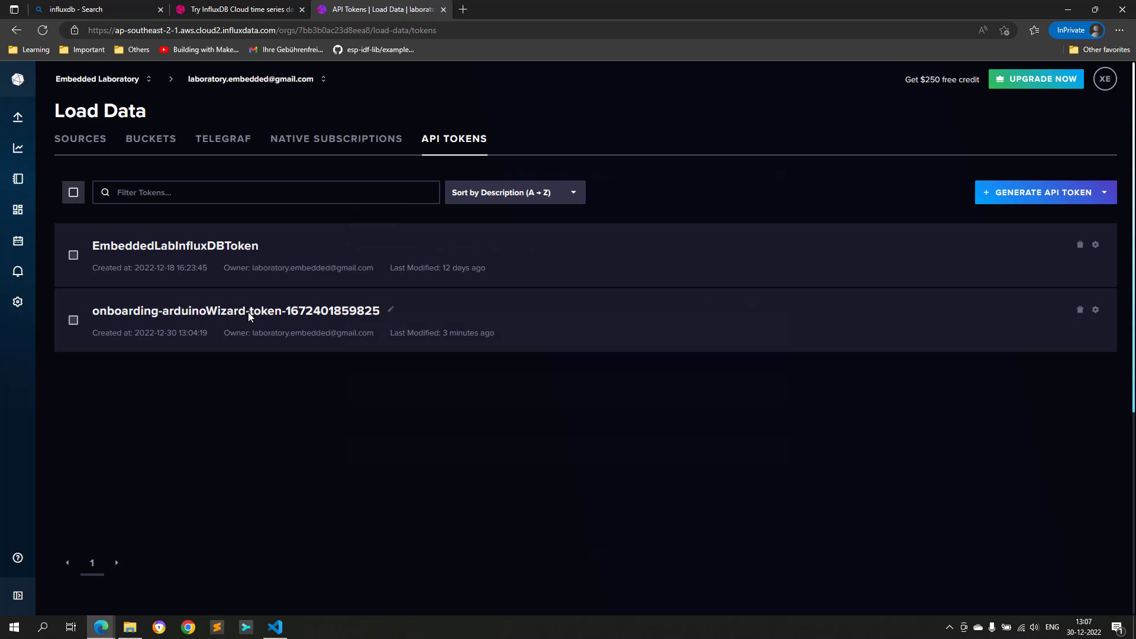
click(235, 311)
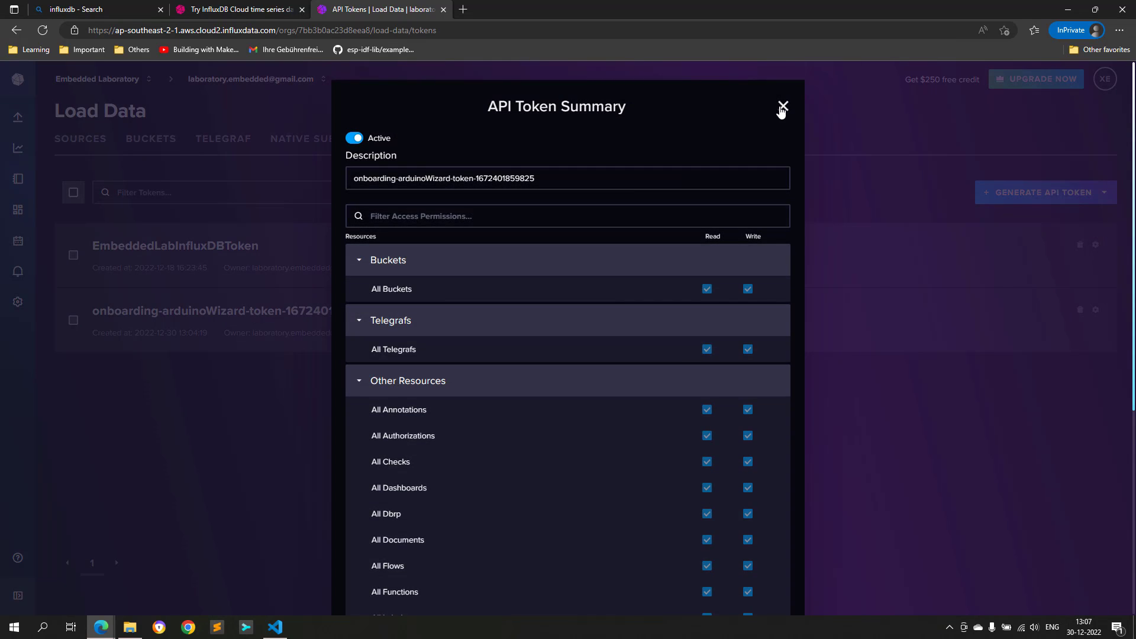
click(782, 107)
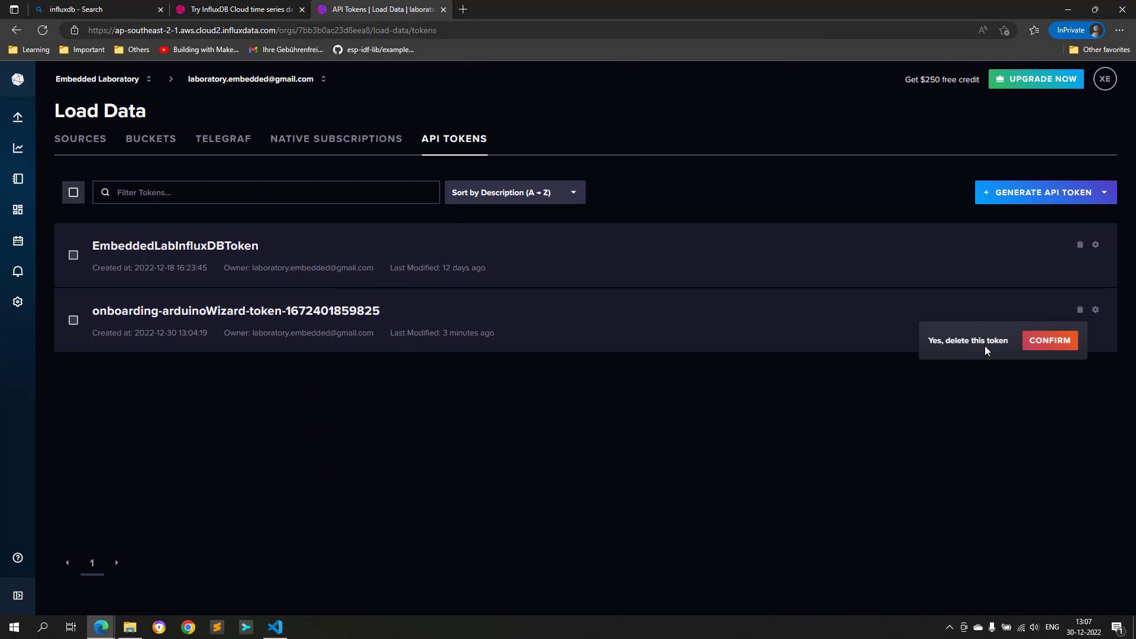
click(1049, 340)
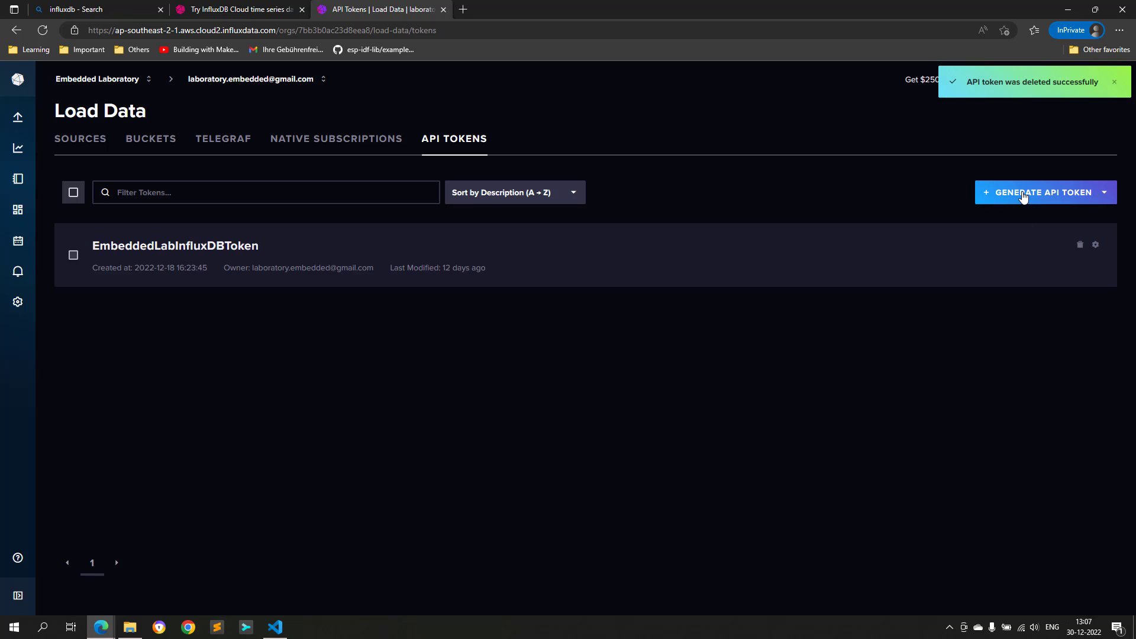
Step: Generate and save an All Access API token, then copy its value
click(1044, 192)
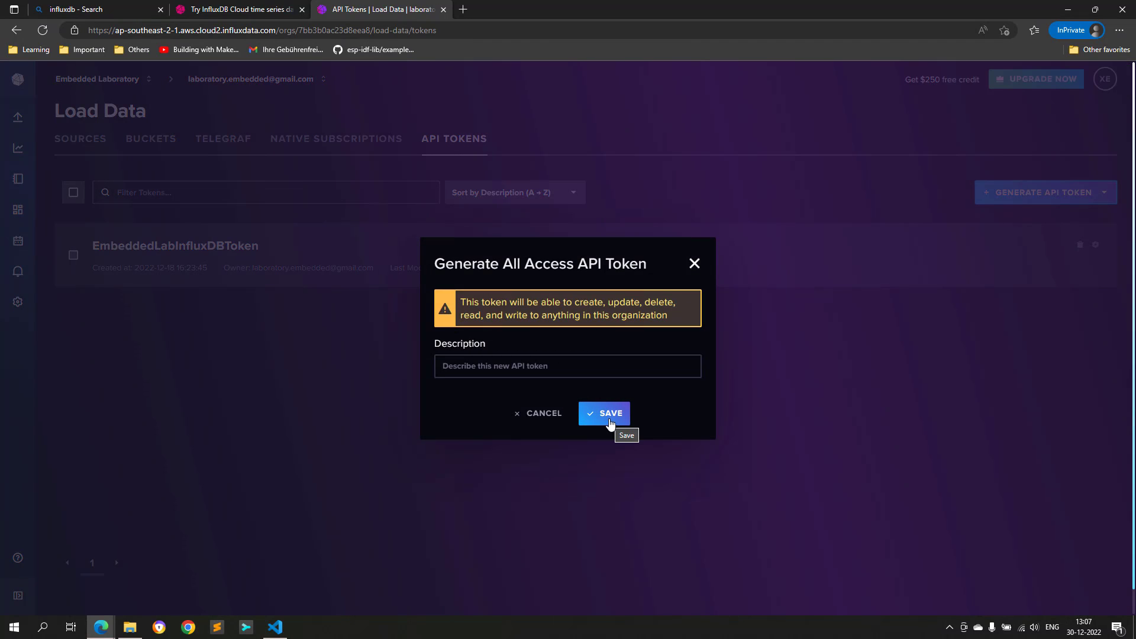
click(604, 413)
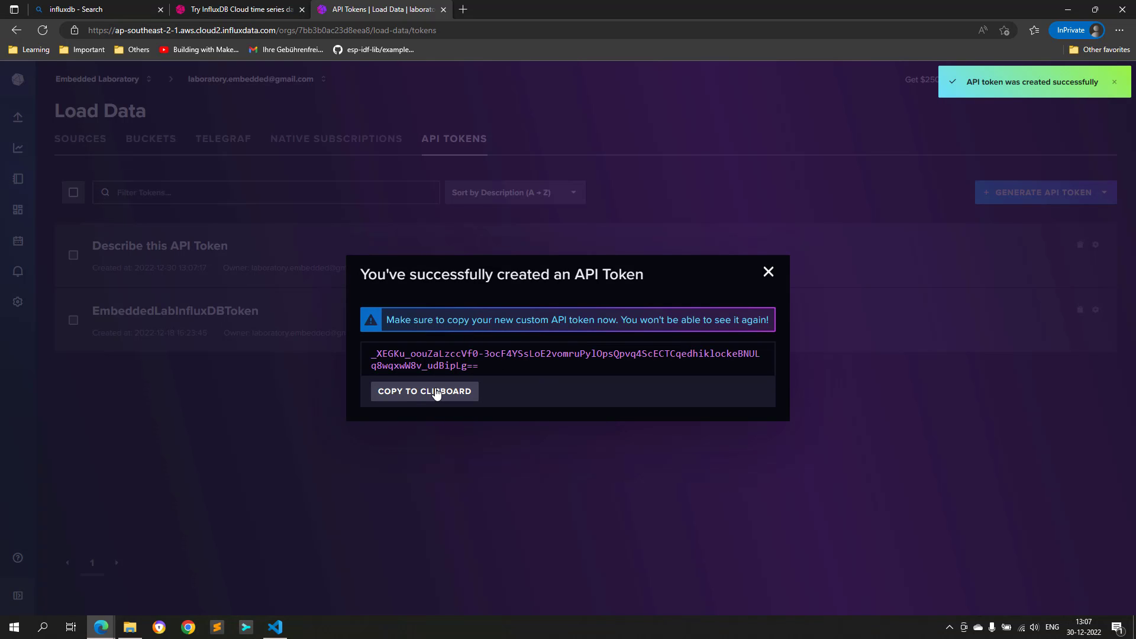
click(274, 627)
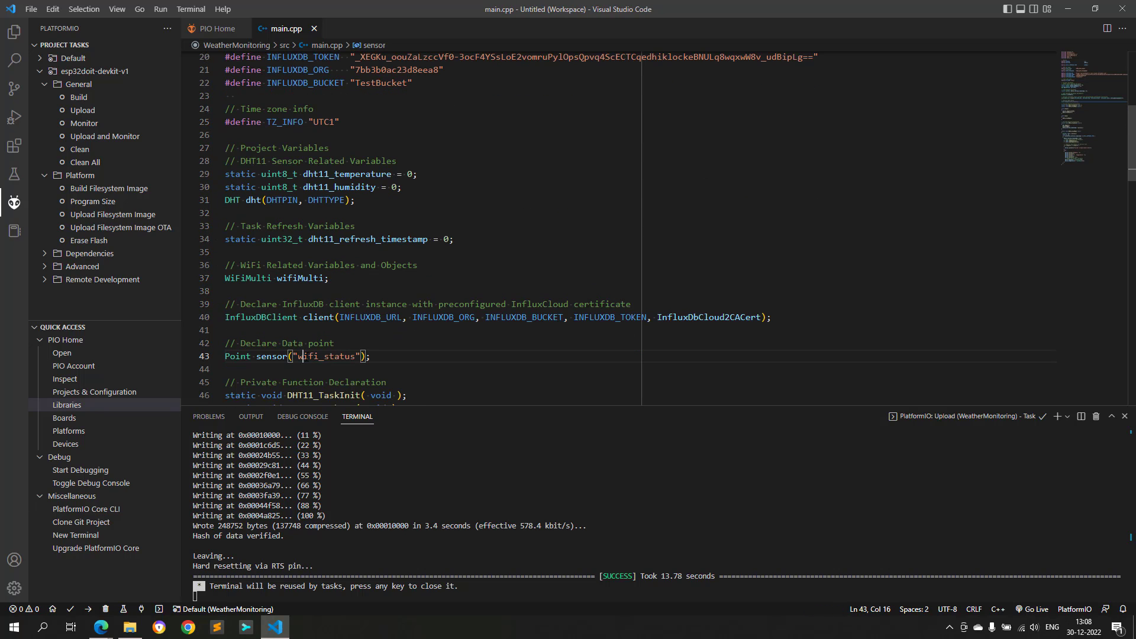
Step: Complete the Sensor_Data line and define DEVICE as "ESP32"
text(Sensor)
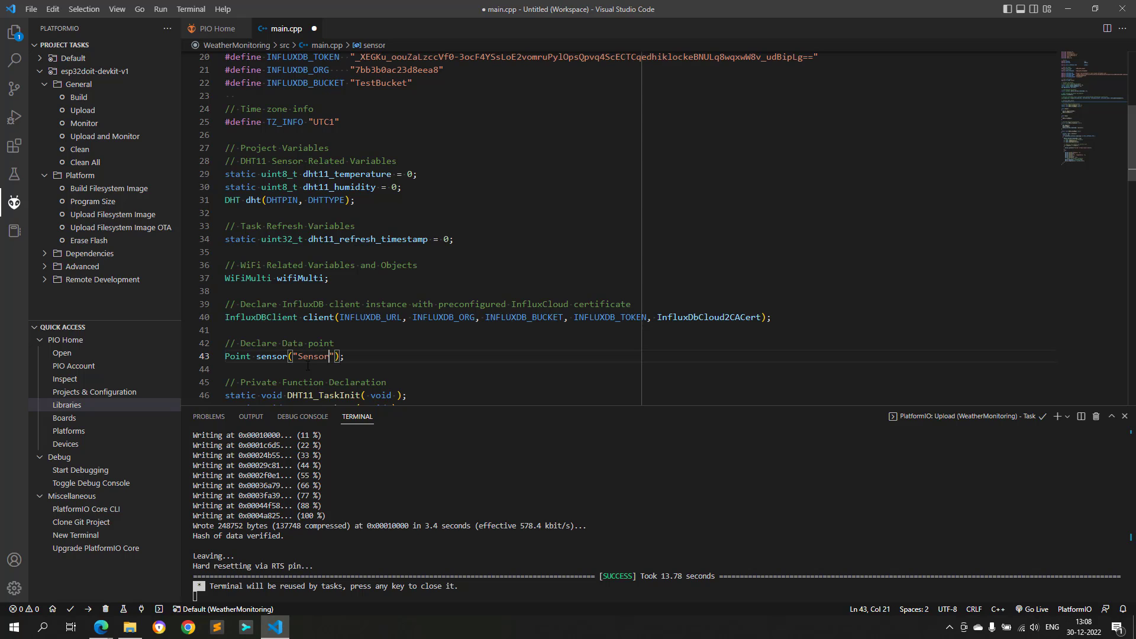
text(_Data)
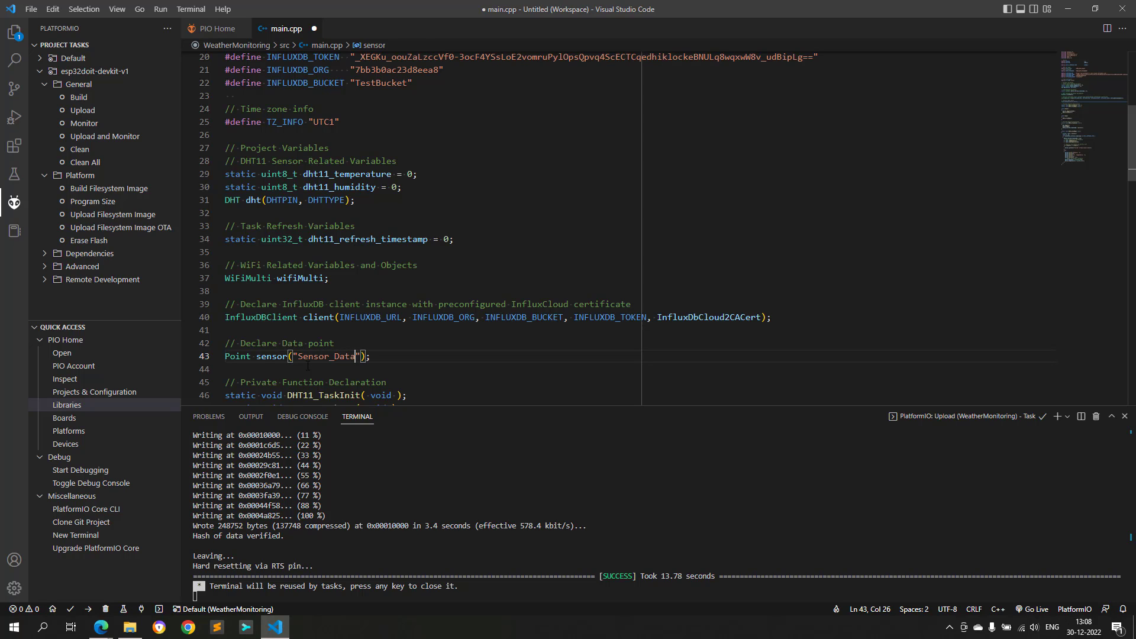
text(#define DEVIC)
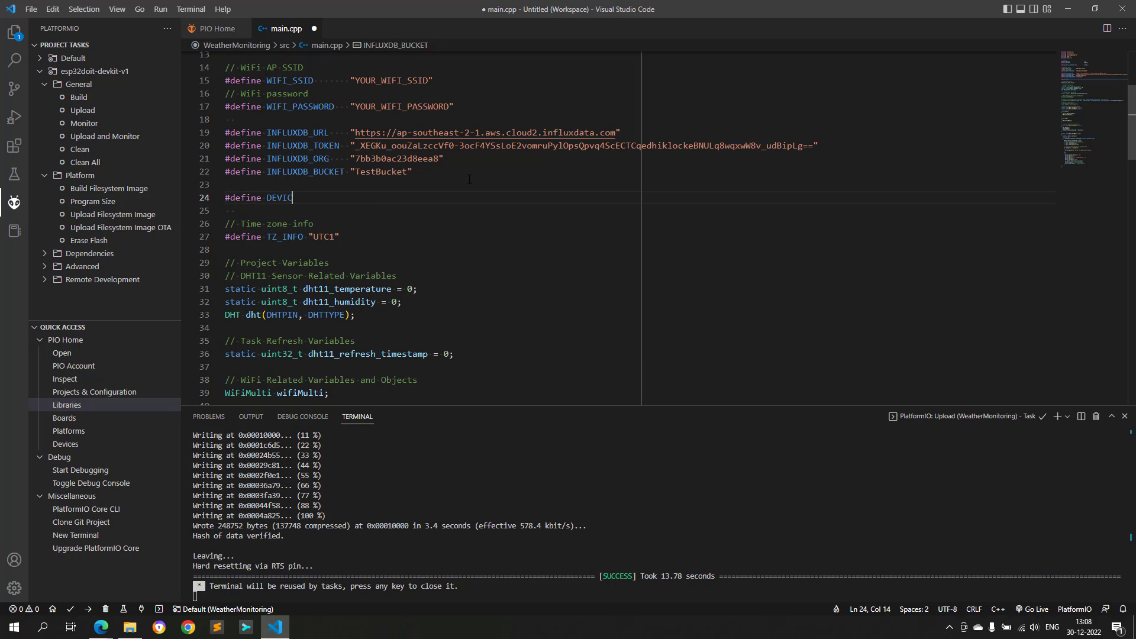
text("E")
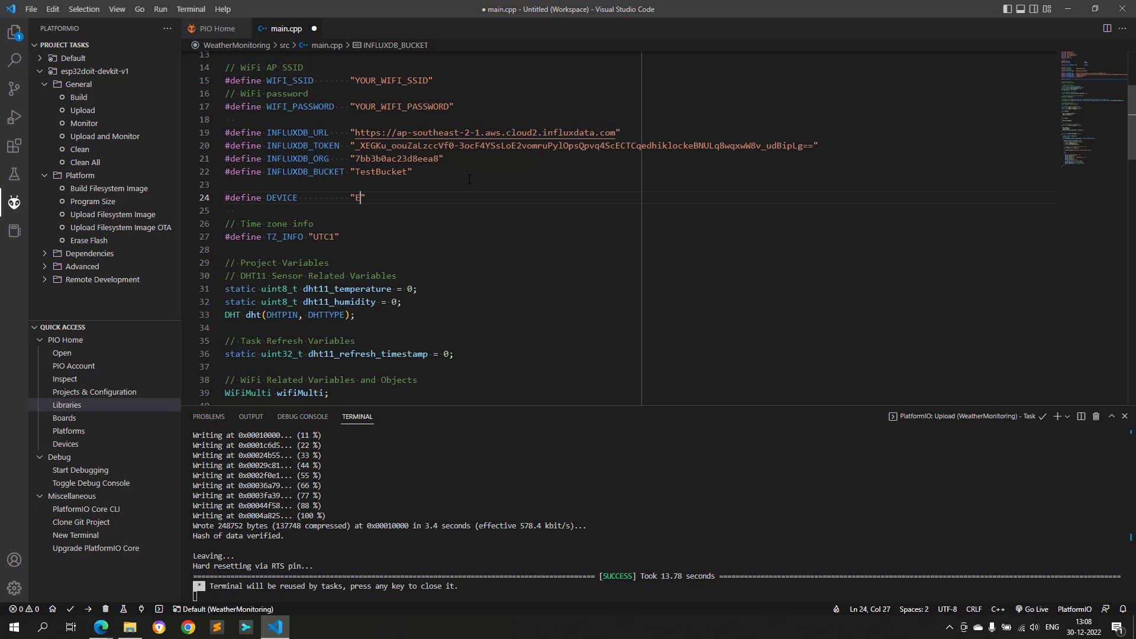
text(SP32)
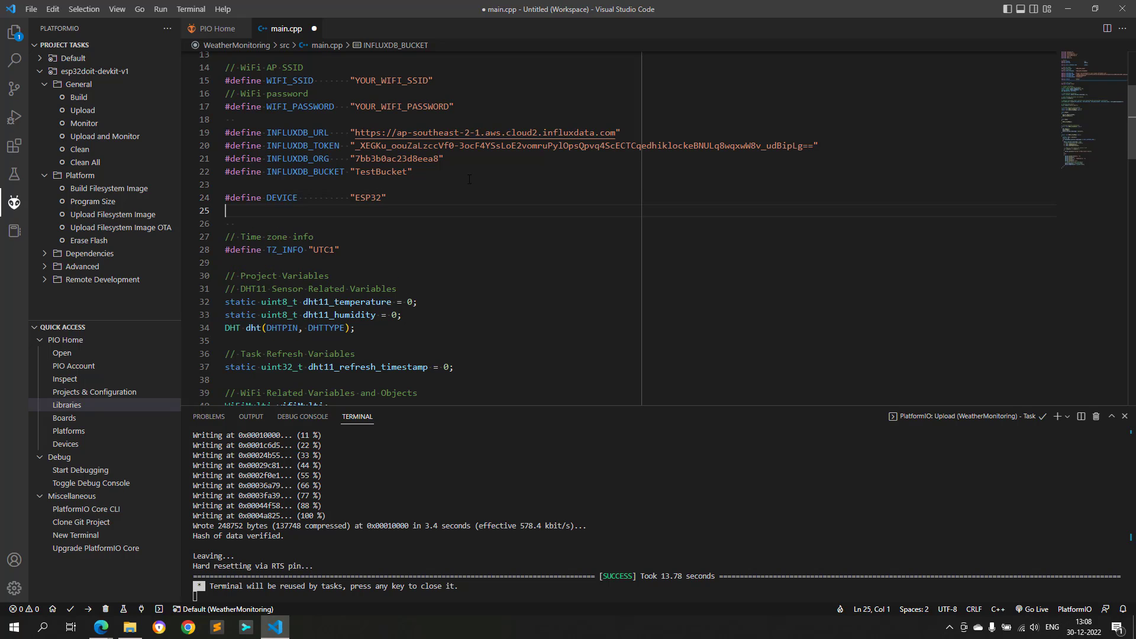
Step: Define INFLUXDB_SEND_TIME as (10000u) with a '// 10 seconds' comment
text(#)
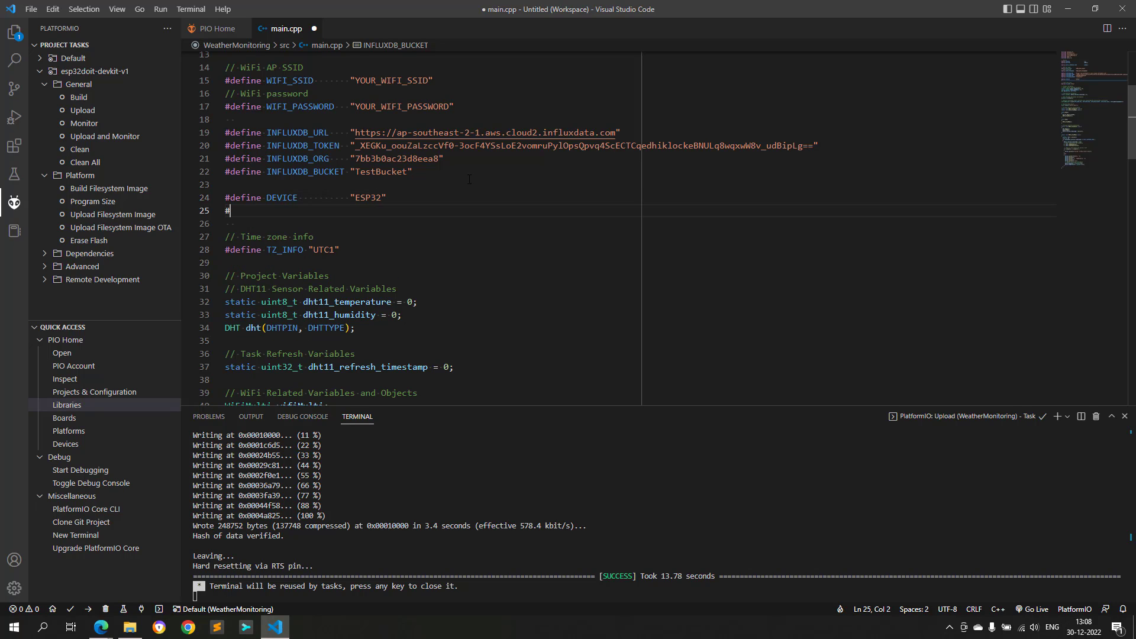
text(define)
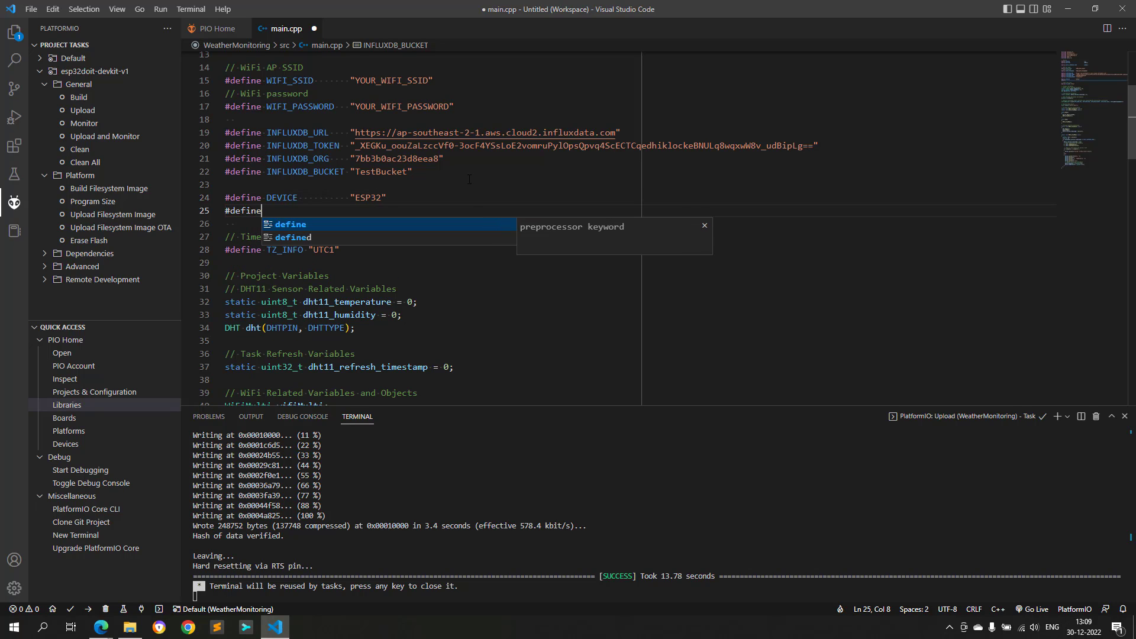
text(INFLUX)
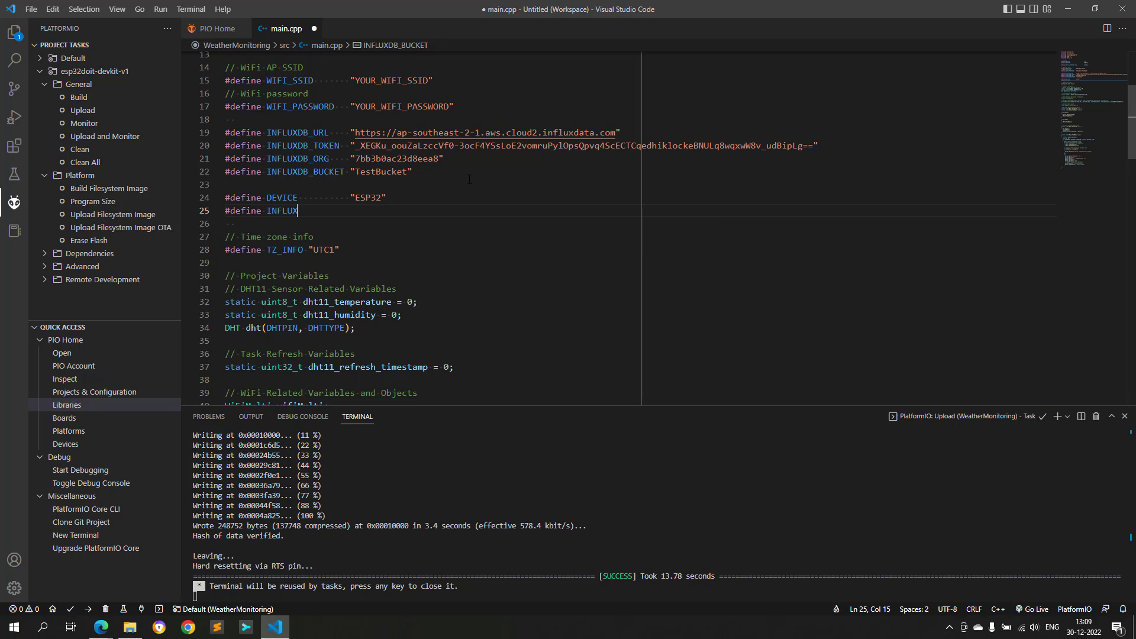
text(DB_)
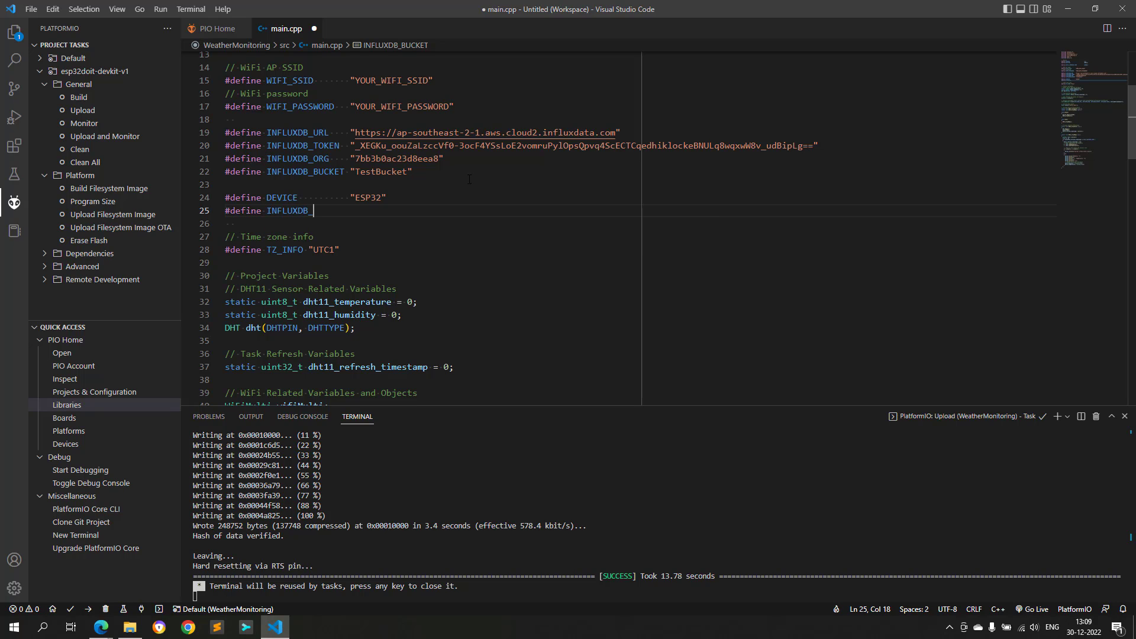
text(SEND_)
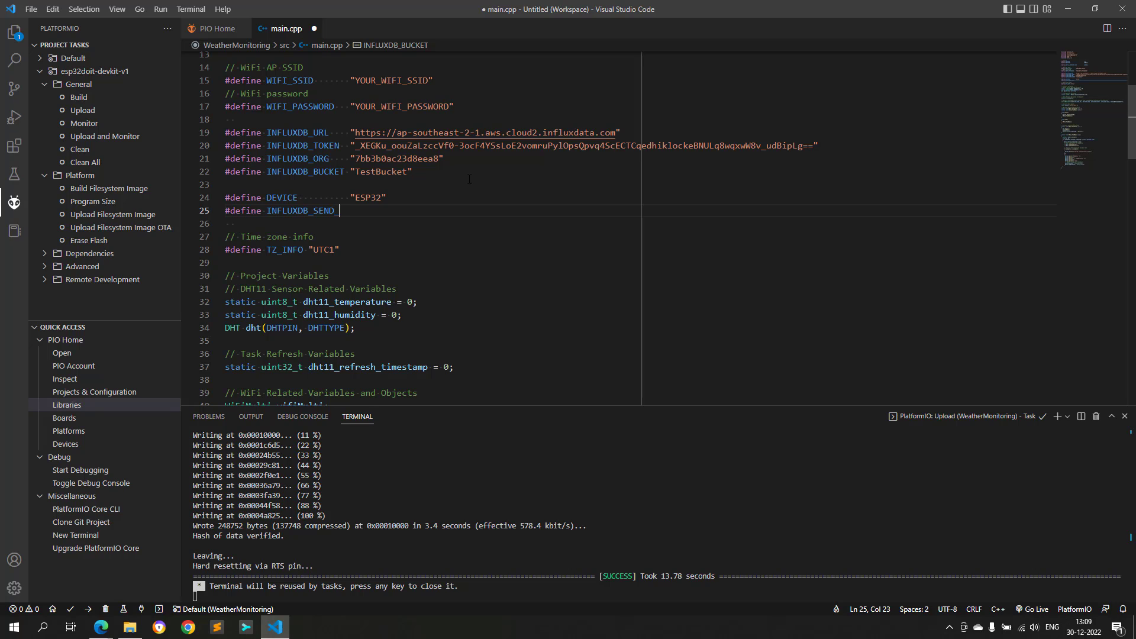
text(TIME)
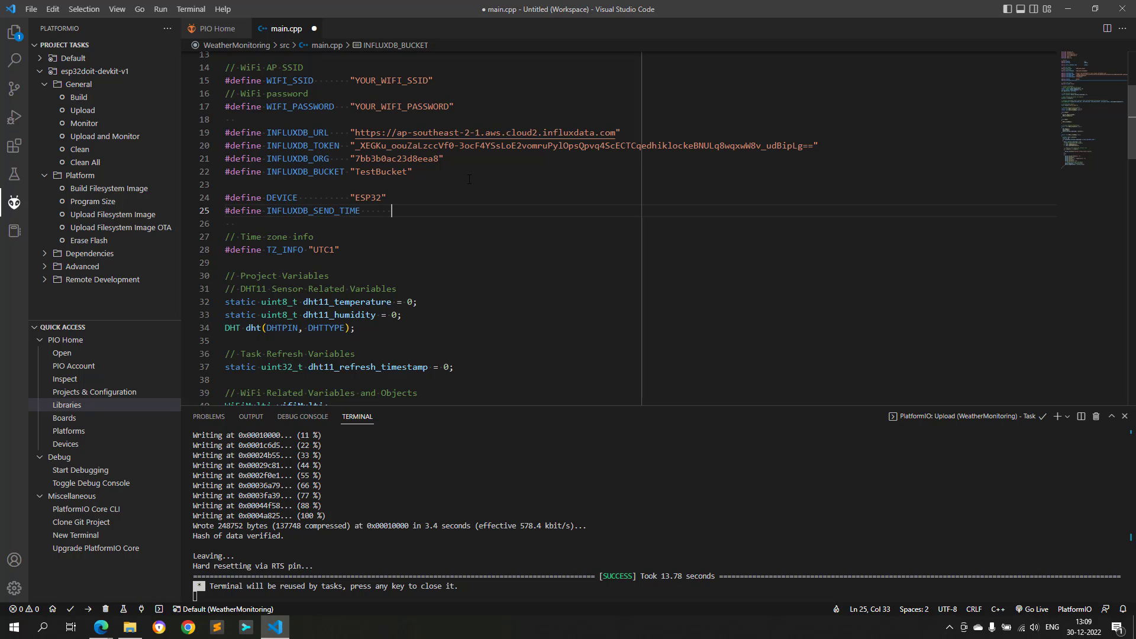
text((10))
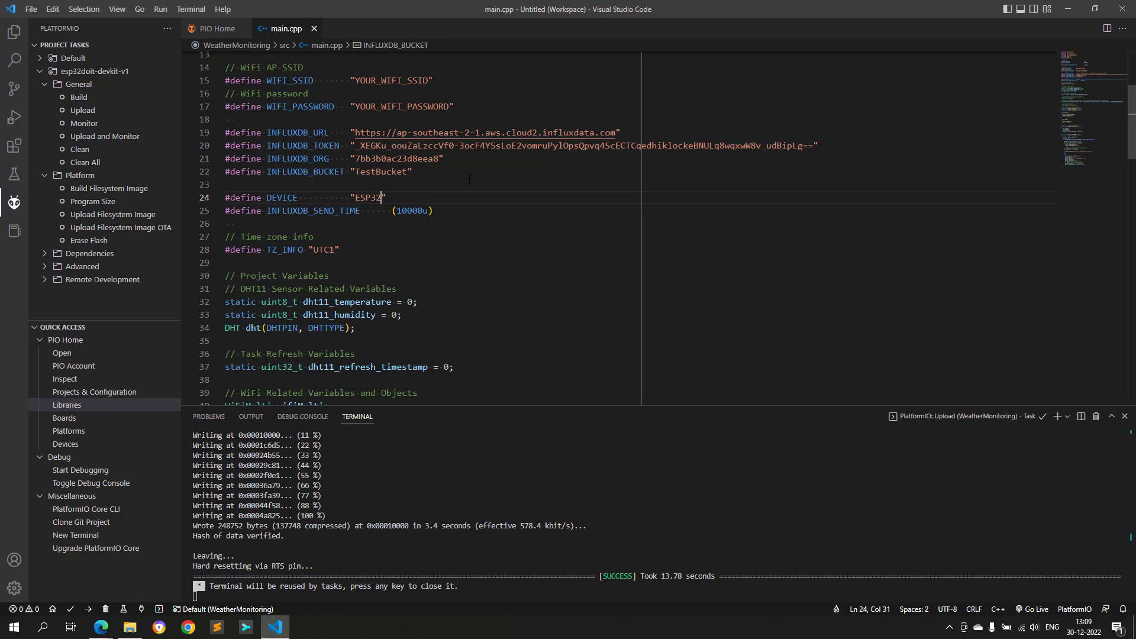
text("  ")
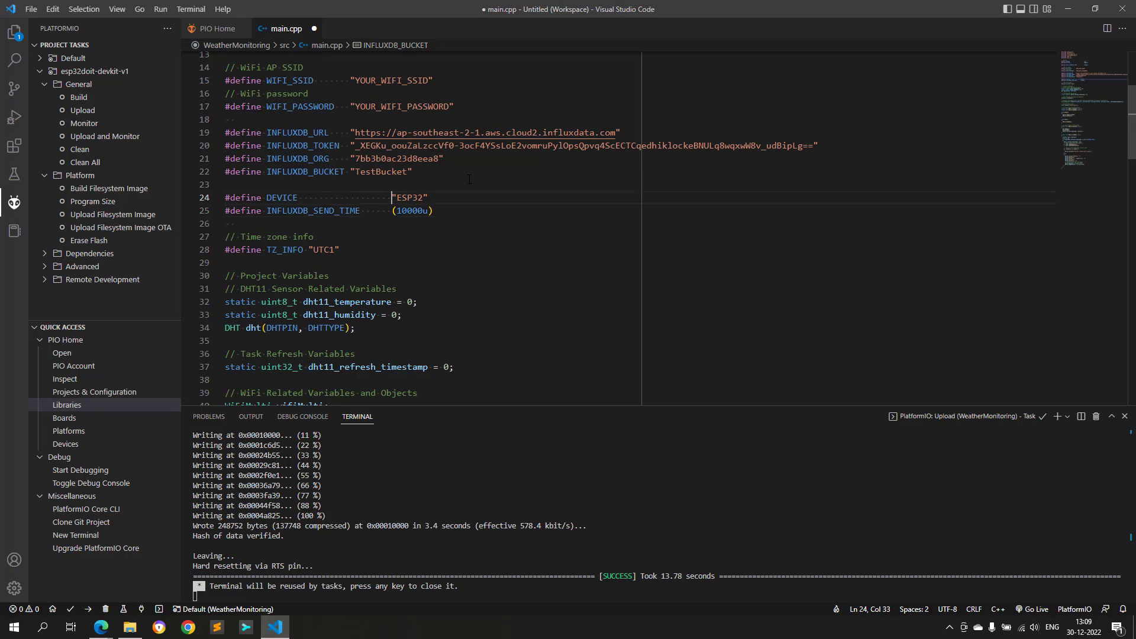
text(// 1)
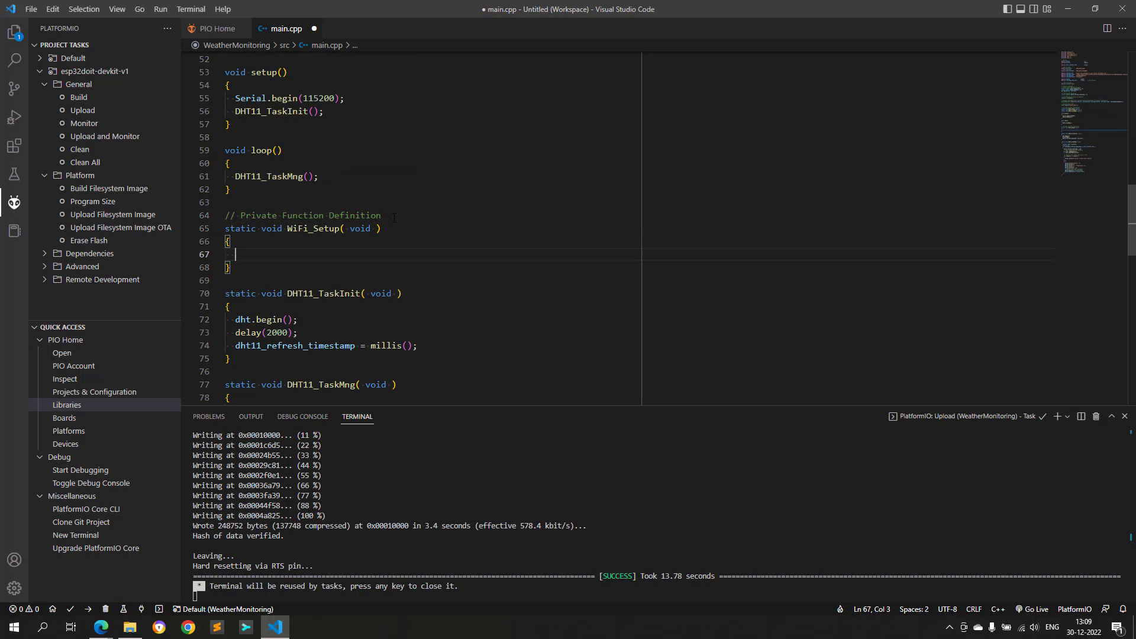
Step: Make WiFi_Setup use WIFI_STA mode, add the SSID/password AP, and loop printing until connected
text(// Connect to WiFi)
text(Serial.println("Connecting to WiFi");)
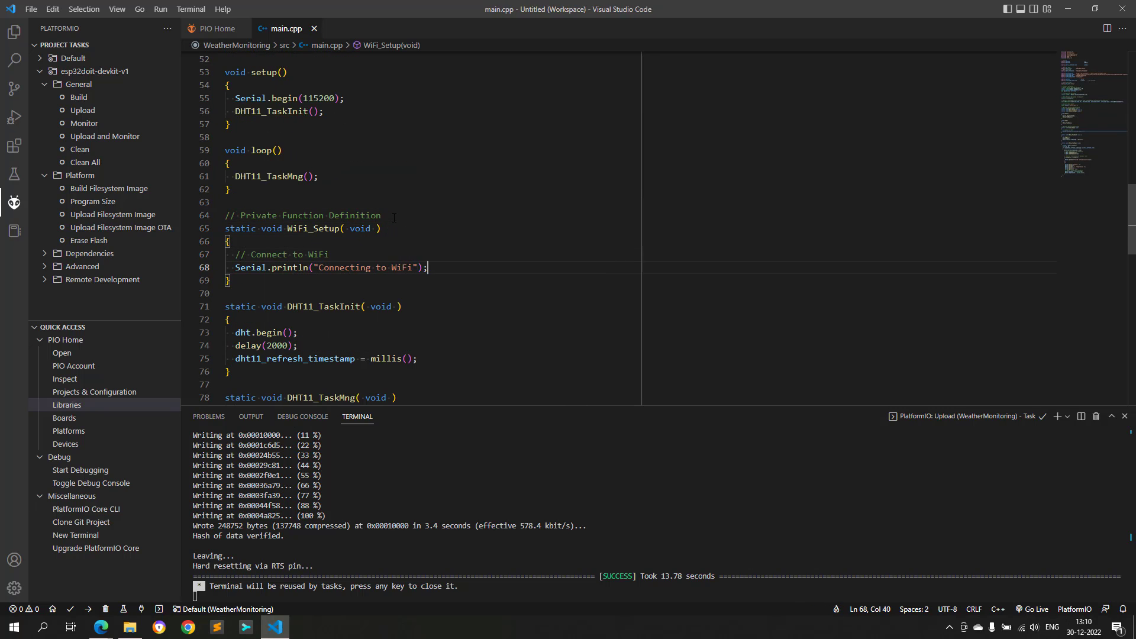
text(WiFi.mode(WIFI_STA);)
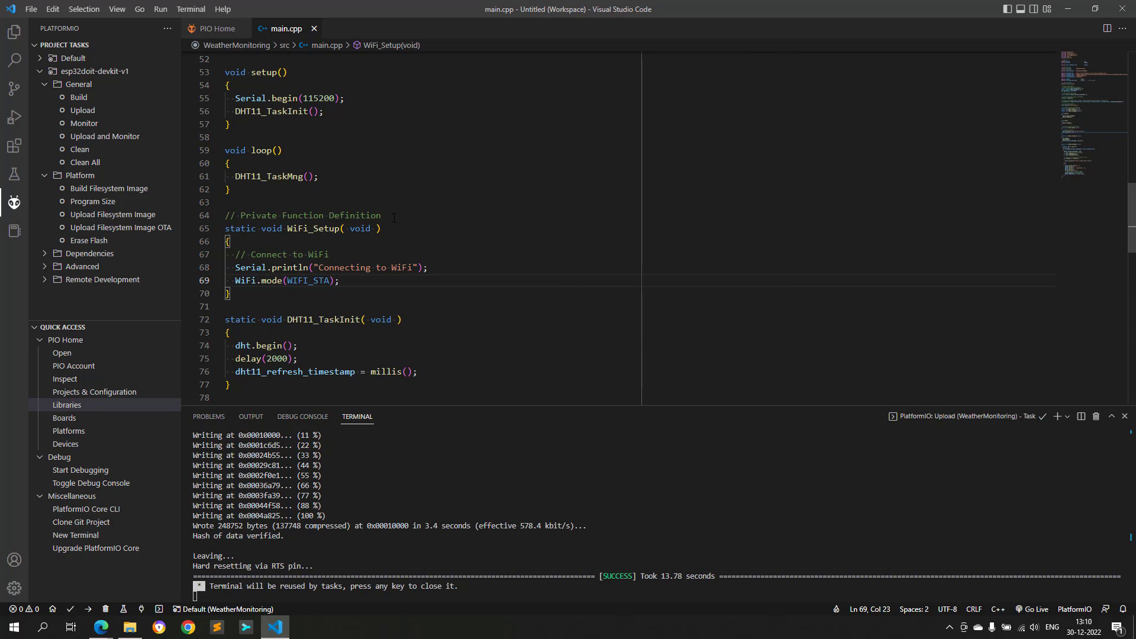
text(wifiMulti.)
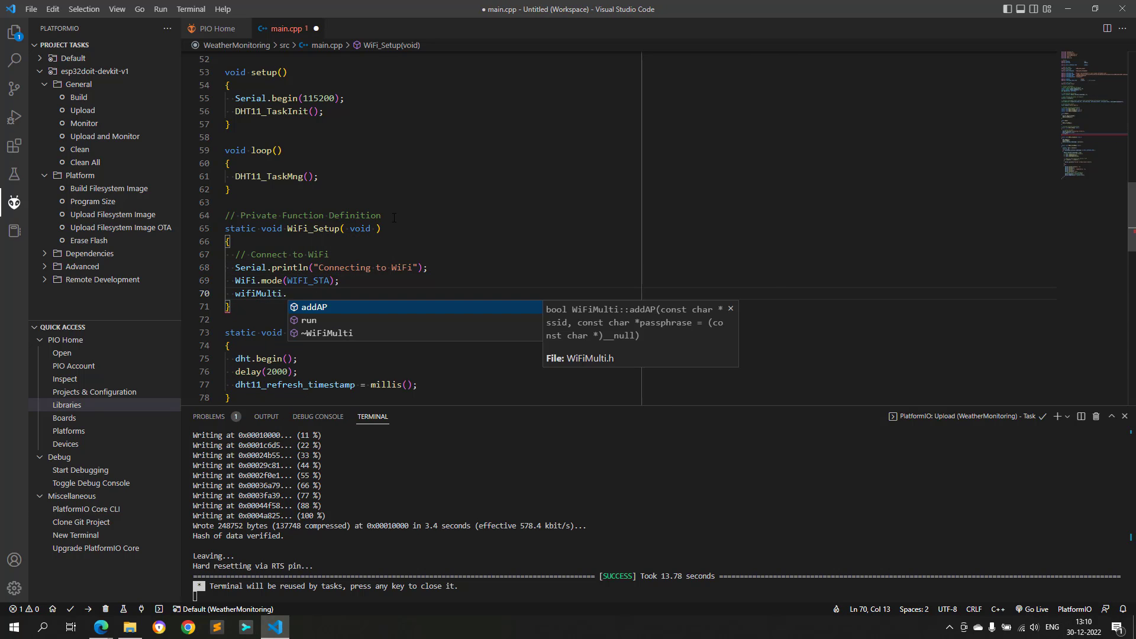
text(addAP(WIFI_SSID, WIFI_PASSWORD);)
text(while( wifi)
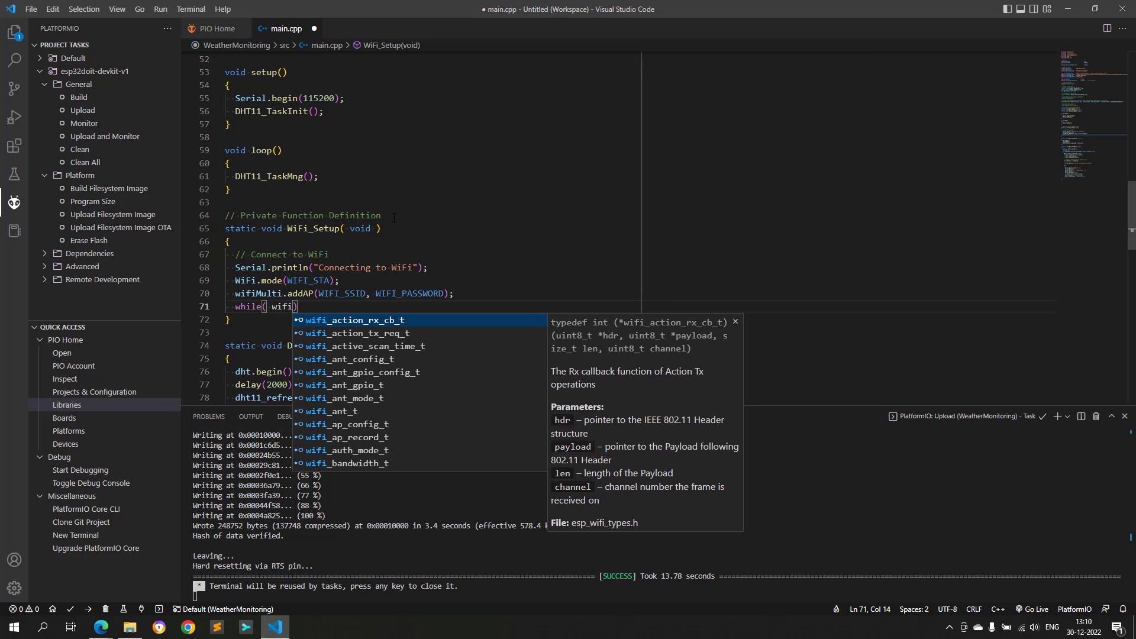
text(Multi.run() !=)
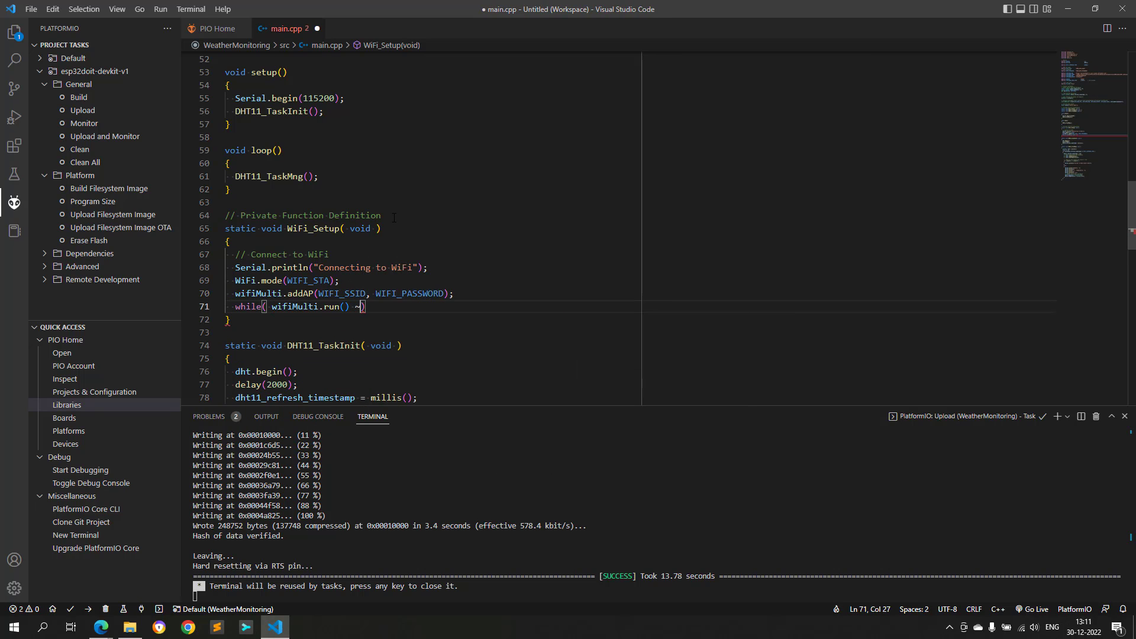
text(Serial.print(".");)
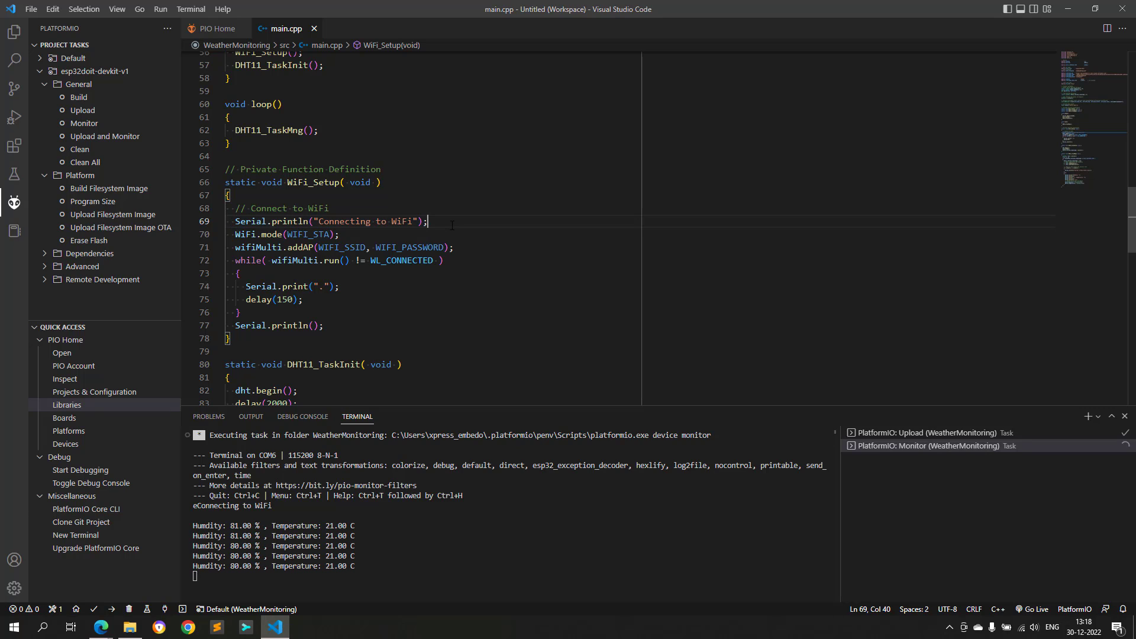
text(Serial.println("Connecting to WiFi");)
text(Serial.println("Connected to WiFi");)
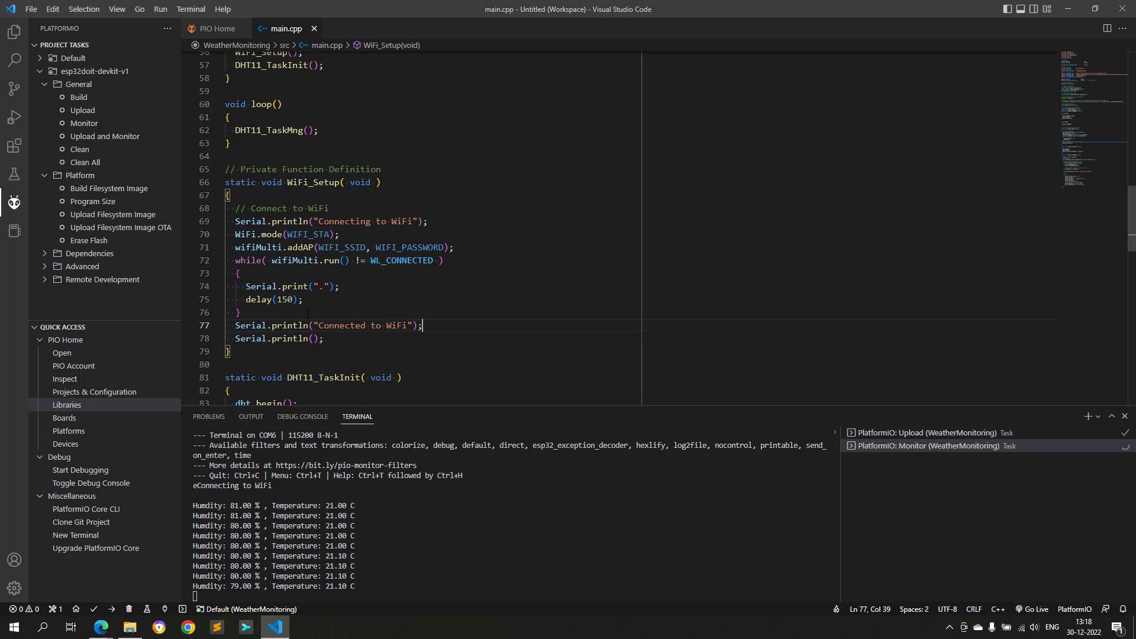
Step: Declare InfluxDB_TaskInit with a device tag and timeSync using TZ_INFO and pool.ntp.org
text(static v)
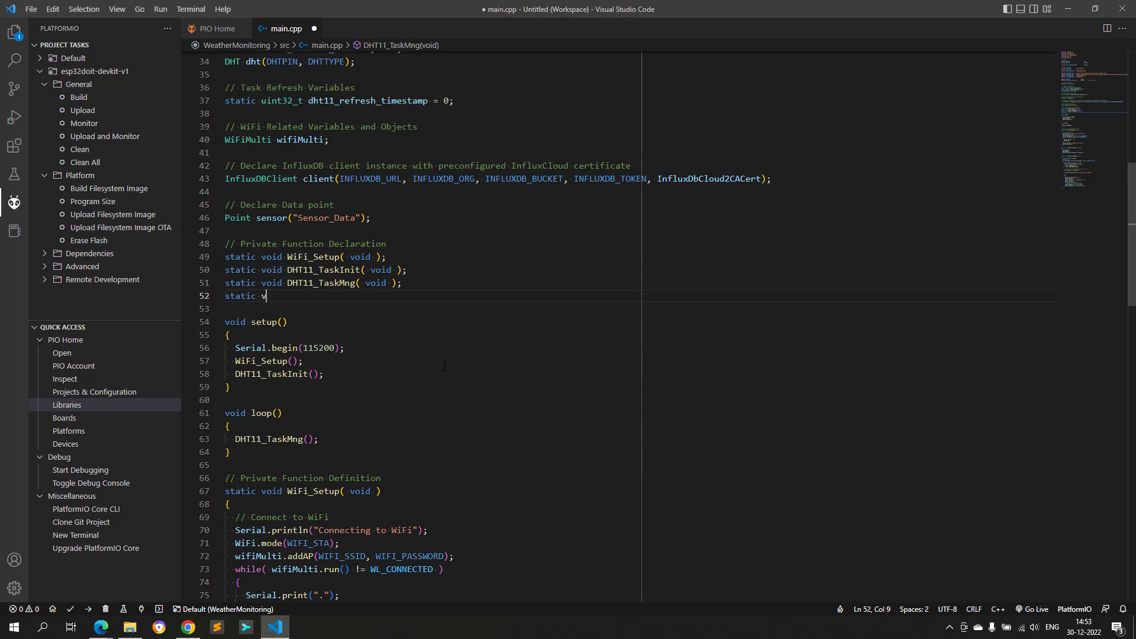
text(oid InfluxDB_TaskInit( void );)
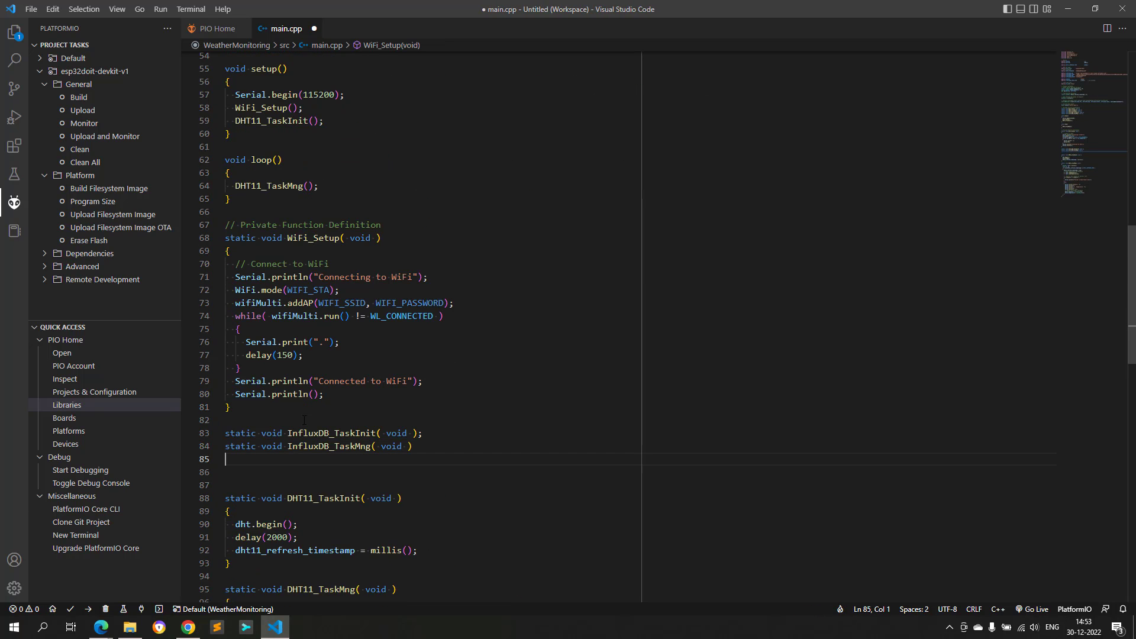
text({})
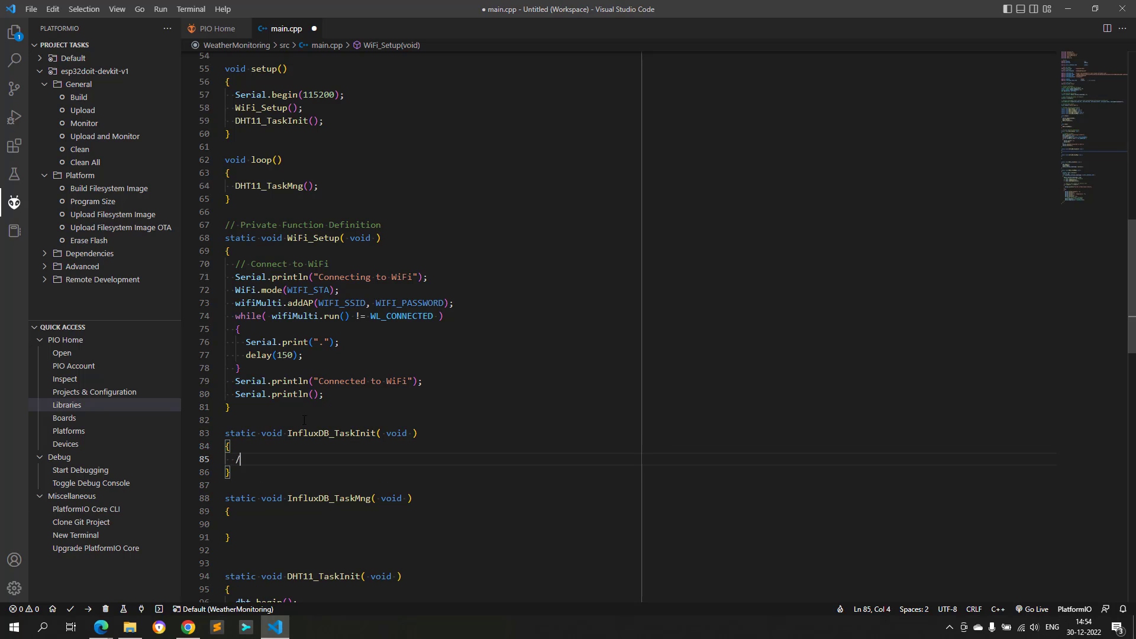
text(sensor.addTag("device", DEVICE);)
text(time)
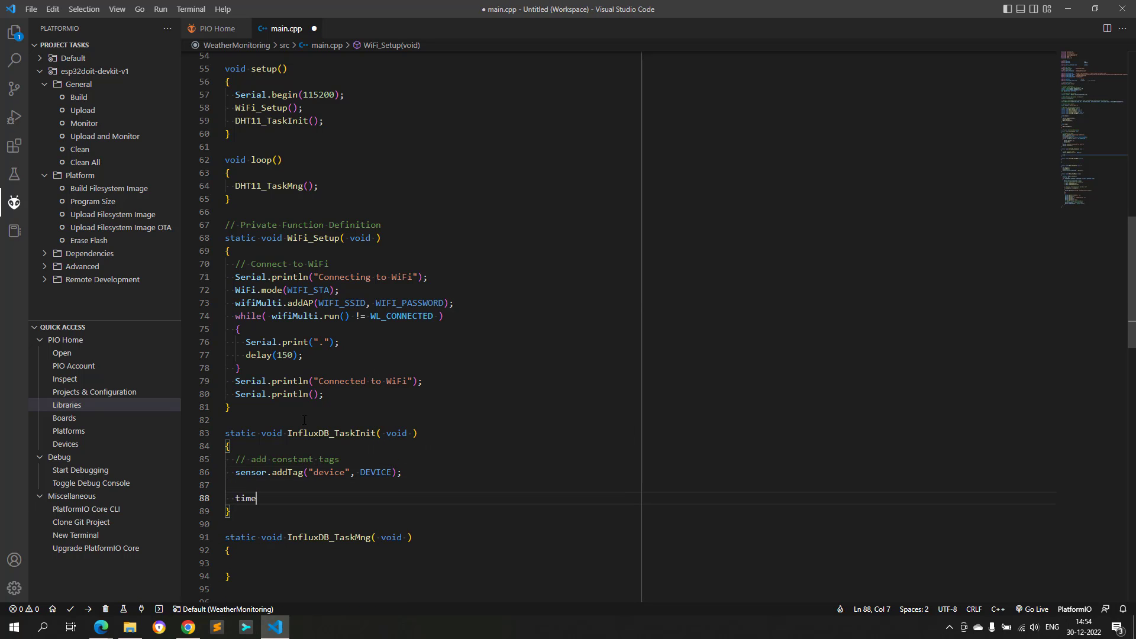
text(Sync( TZ_INFO)
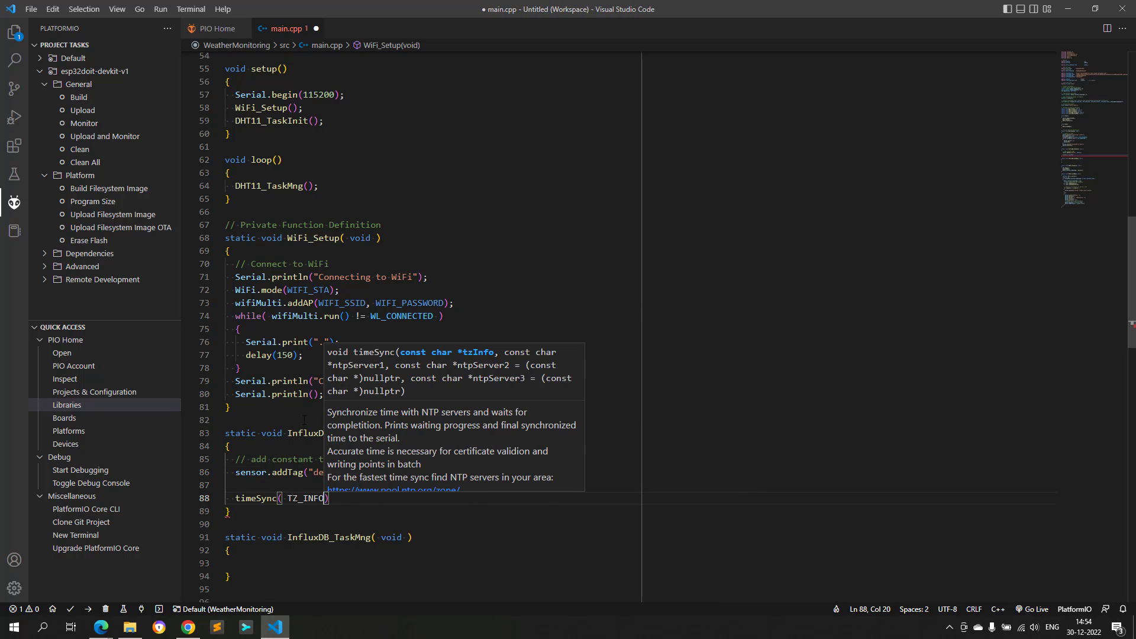
text("pool.ntp.org", "time.nis.gov)
text(if)
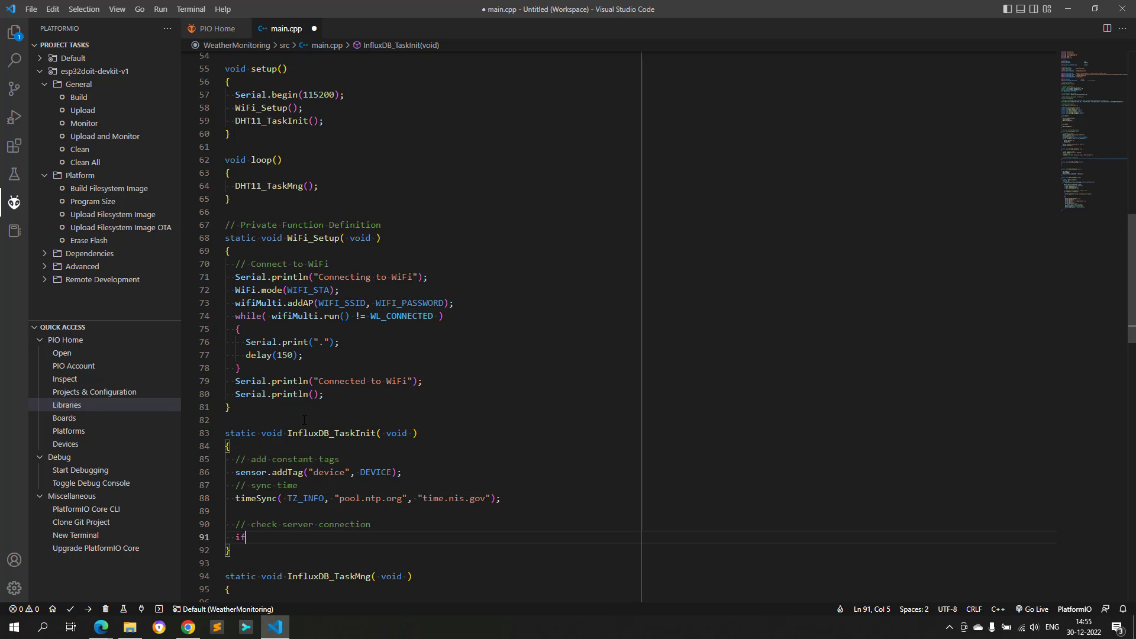
Step: Check client.validateConnection(), printing the server URL or the error, and start InfluxDB_TaskMng
text(( client.validateConnection() ))
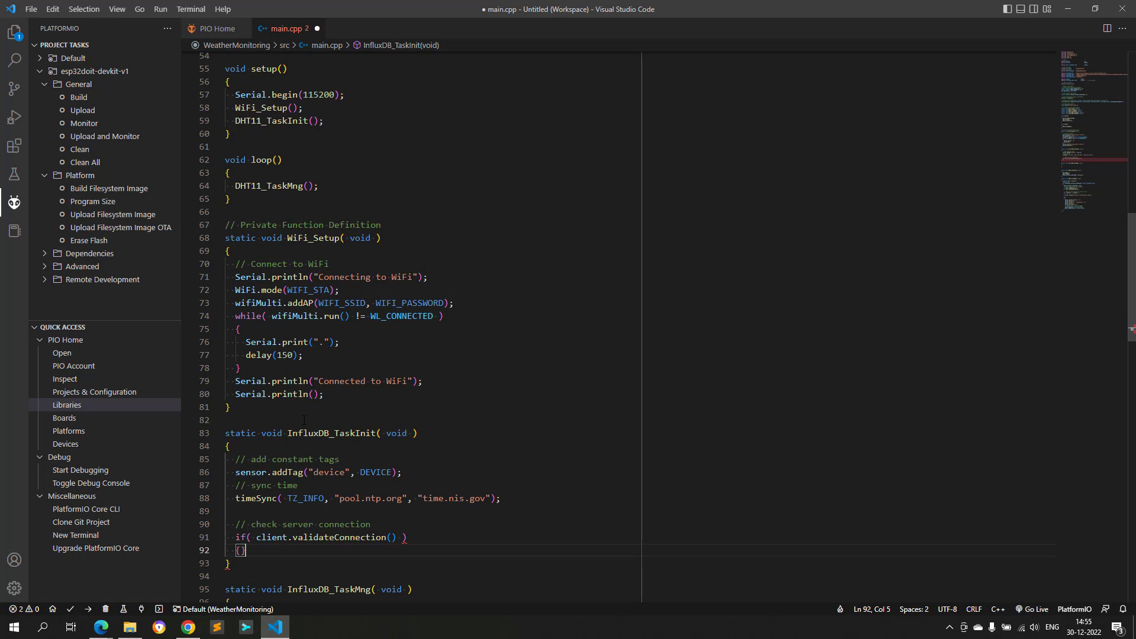
text(Serial.println()
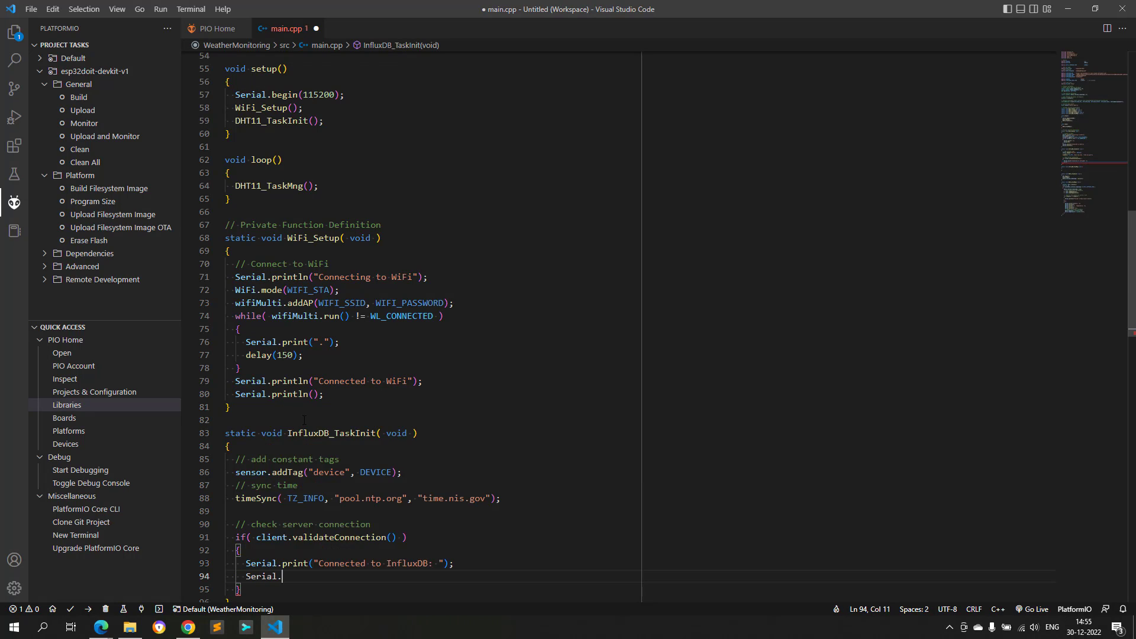
text(println(client.getServerUrl() );)
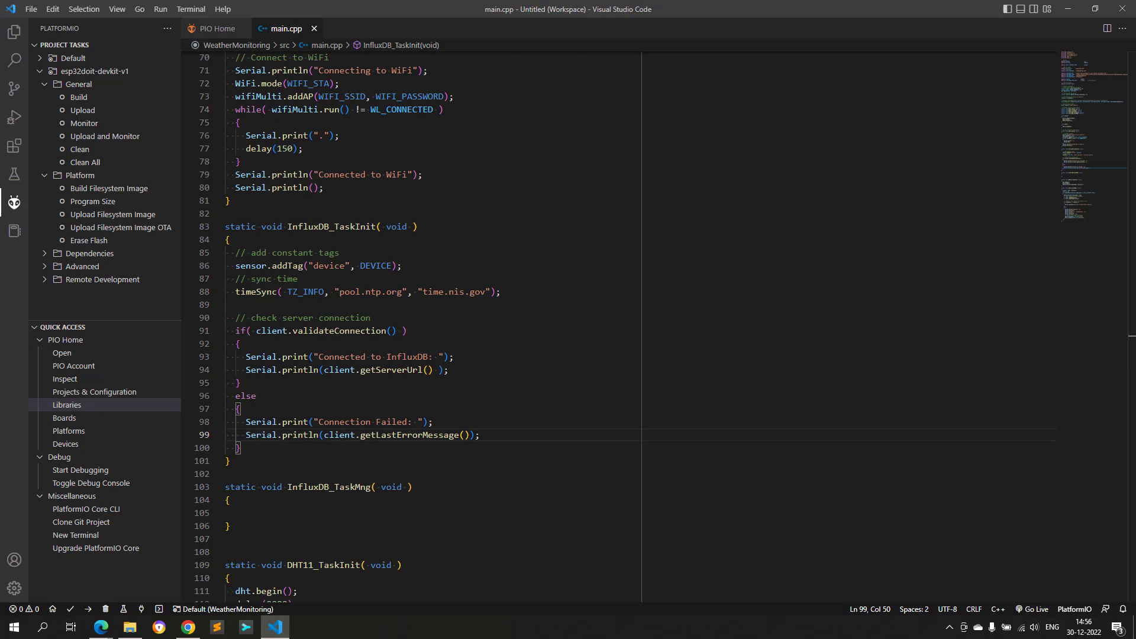
text(uint32_t n)
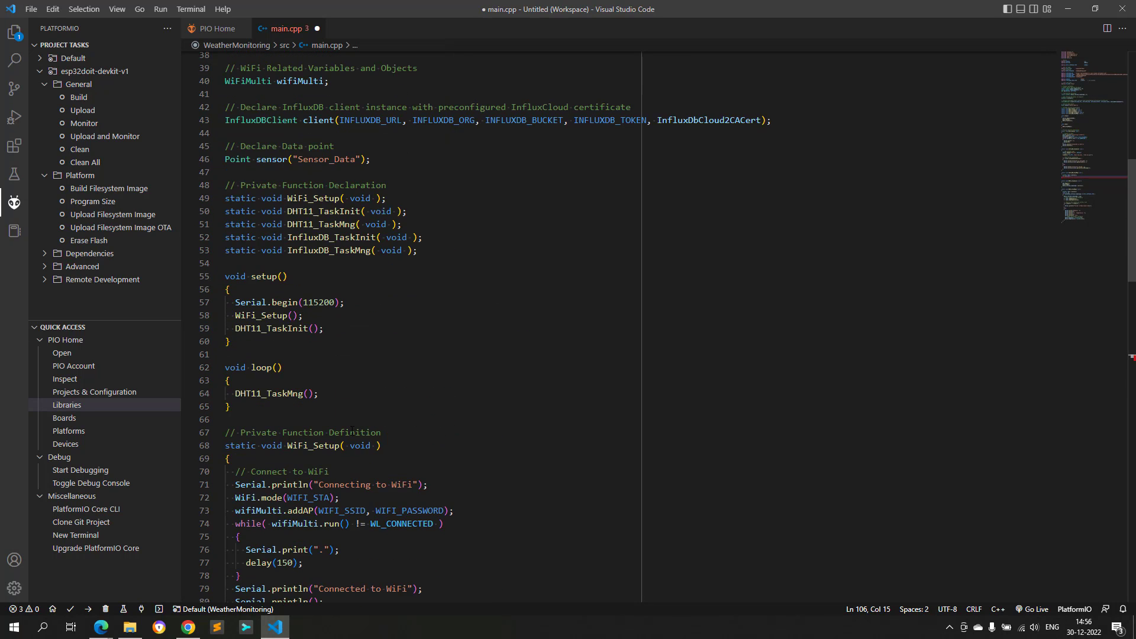
Step: Add influxdb_send_timestamp, update it to now each interval, and call sensor.clearFields()
text(static uint32)
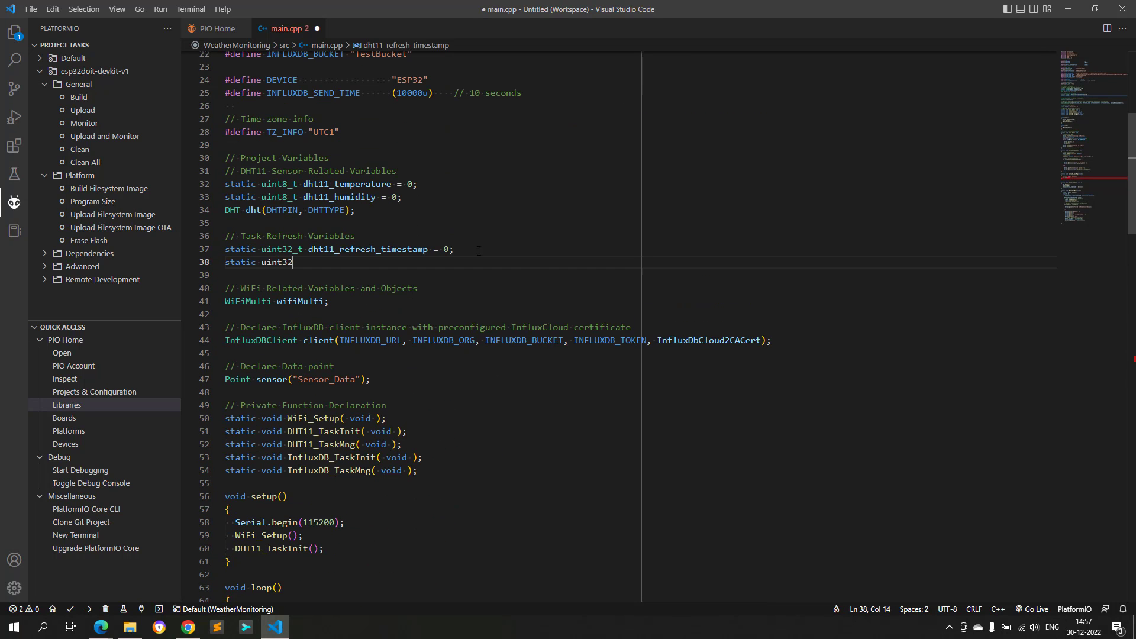
text(_t influxdb_send_timestamp = 0;)
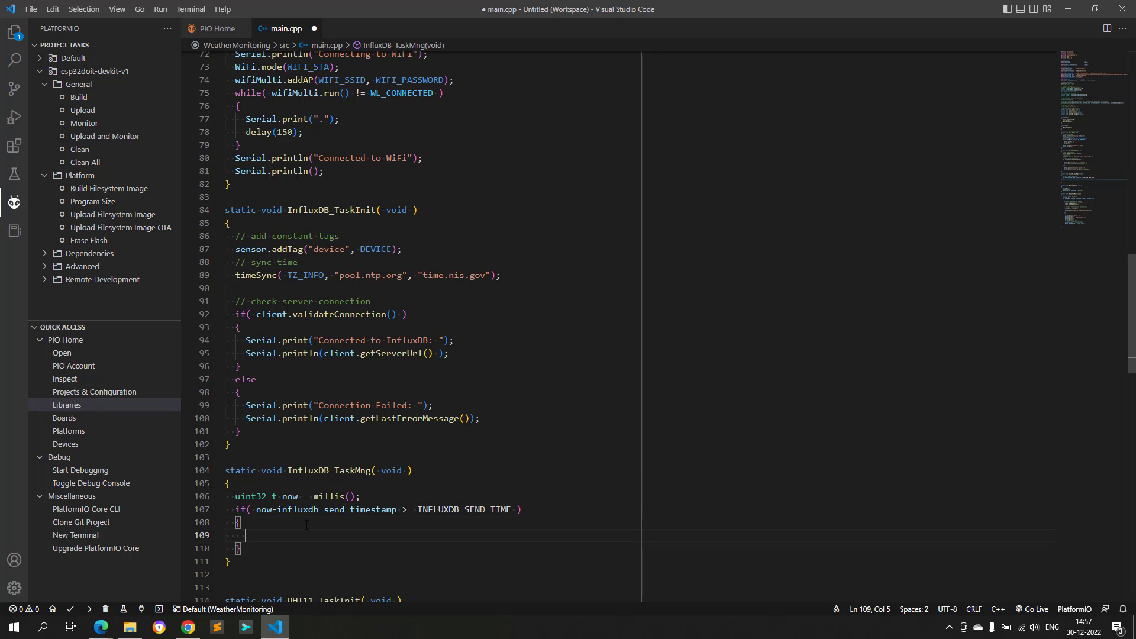
text(influxdb_send_timestamp = now;)
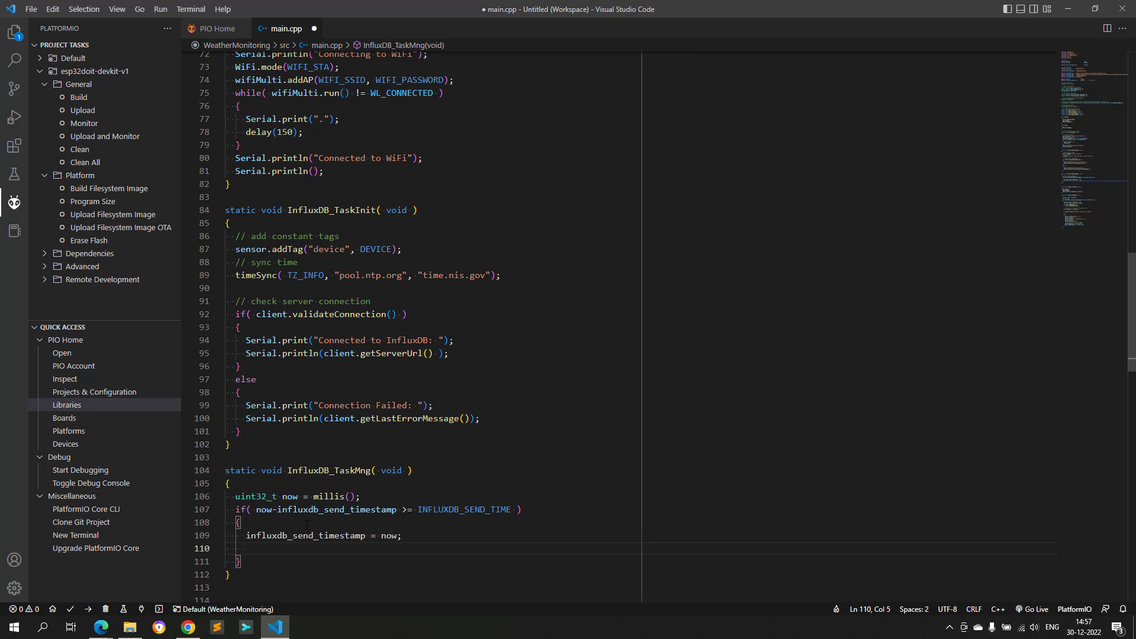
text(sensor.clearFields();)
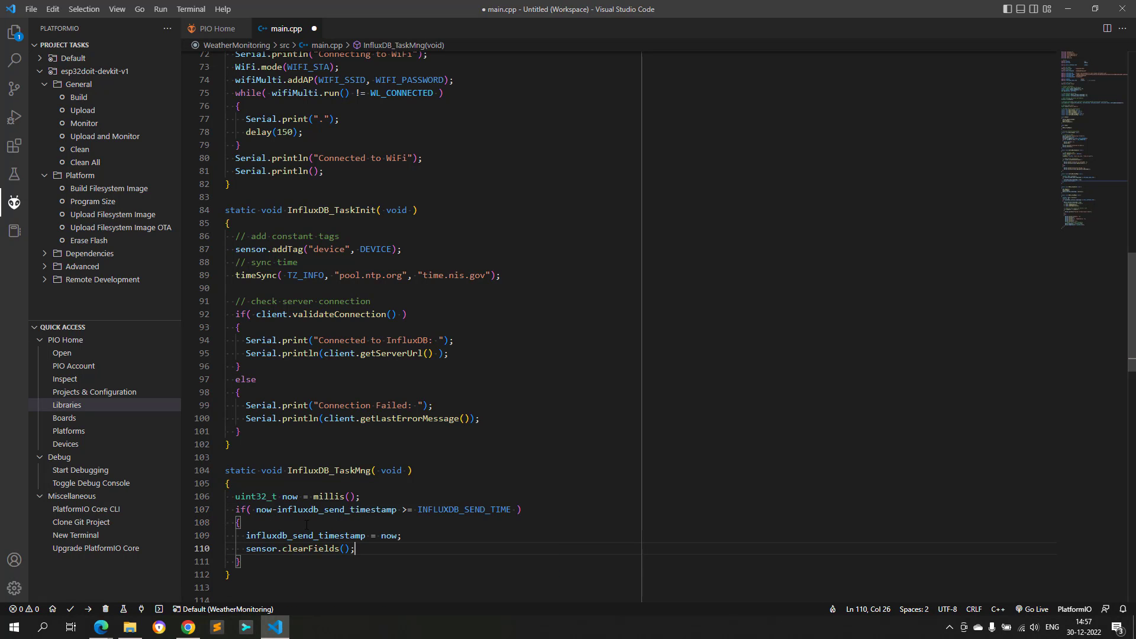
Step: Add rssi, humidity and temperature fields and print the point via client.pointToLineProtocol
text(// Report RSS)
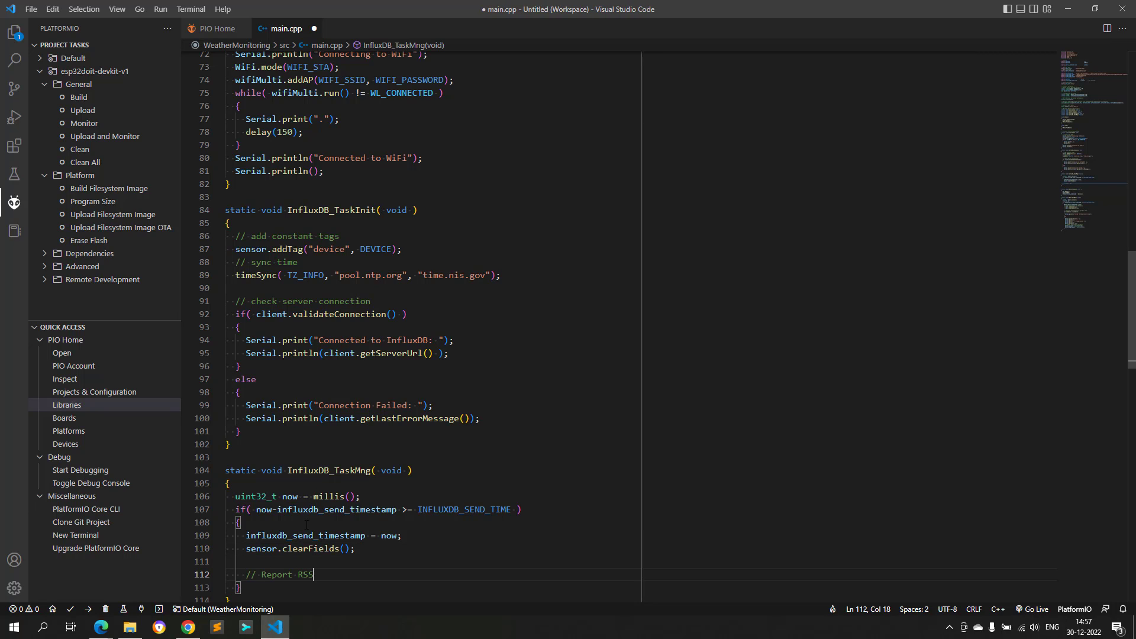
text(sensor.addField("rssi)
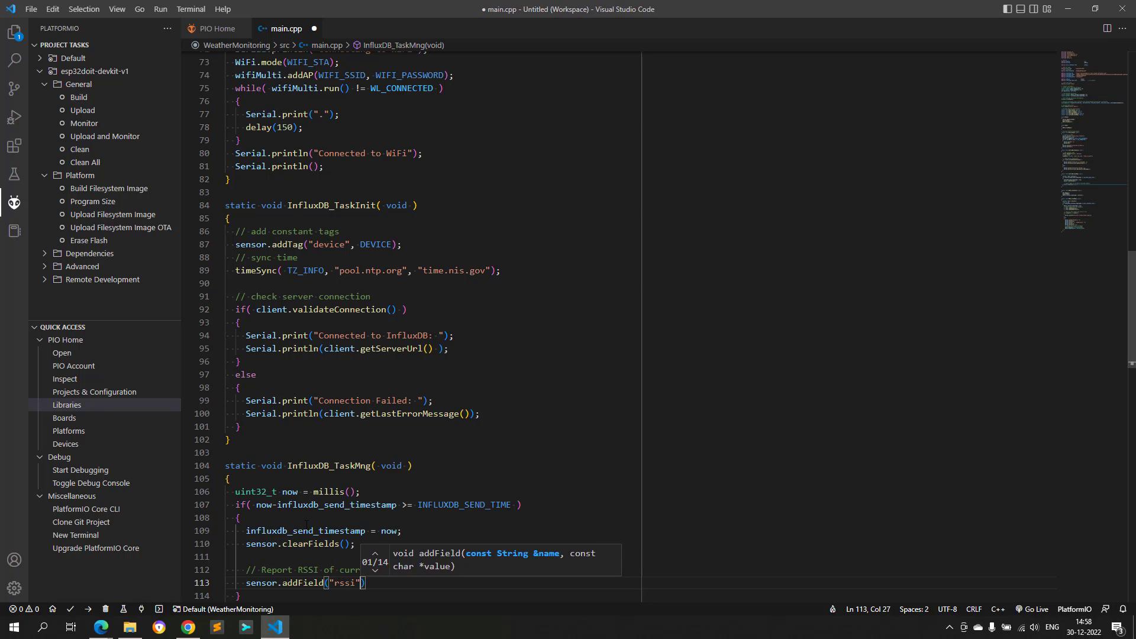
text(WiFi.RSSI()
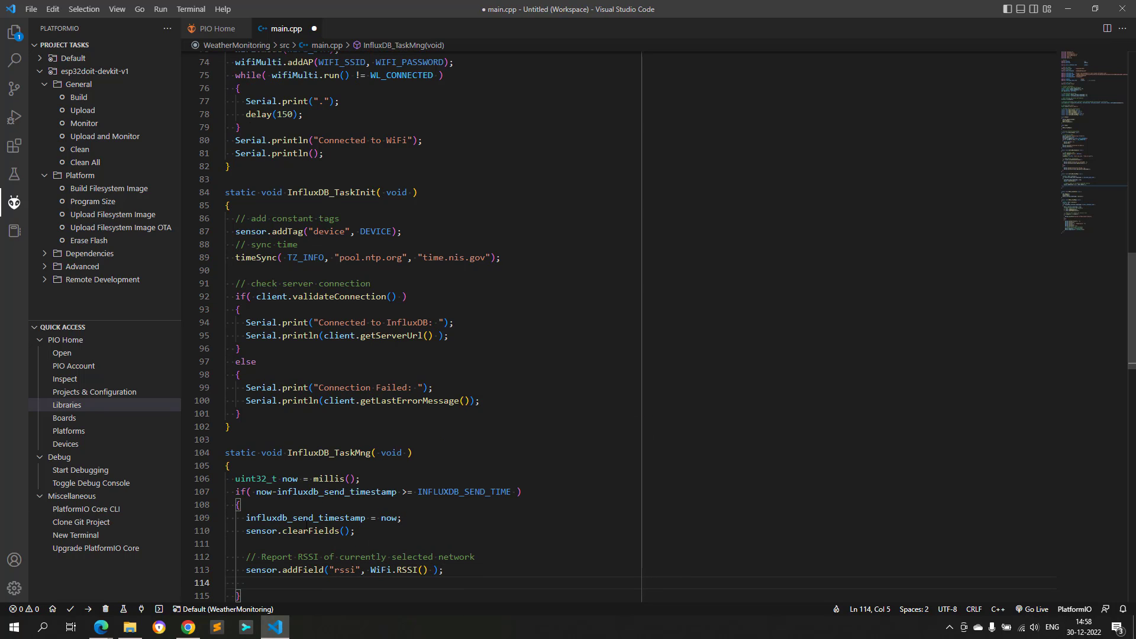
text(// add temperature and humidity values)
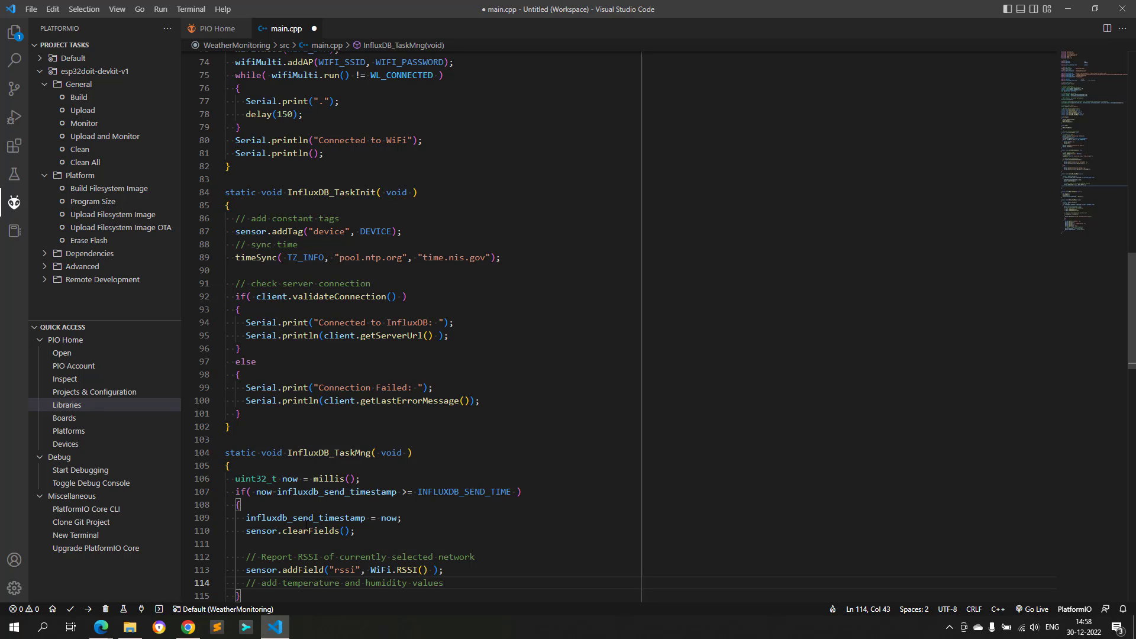
text(sensor.addField("humidity", dht11_humidity);)
text(sensor.addField("temperature", dht11_temperature);)
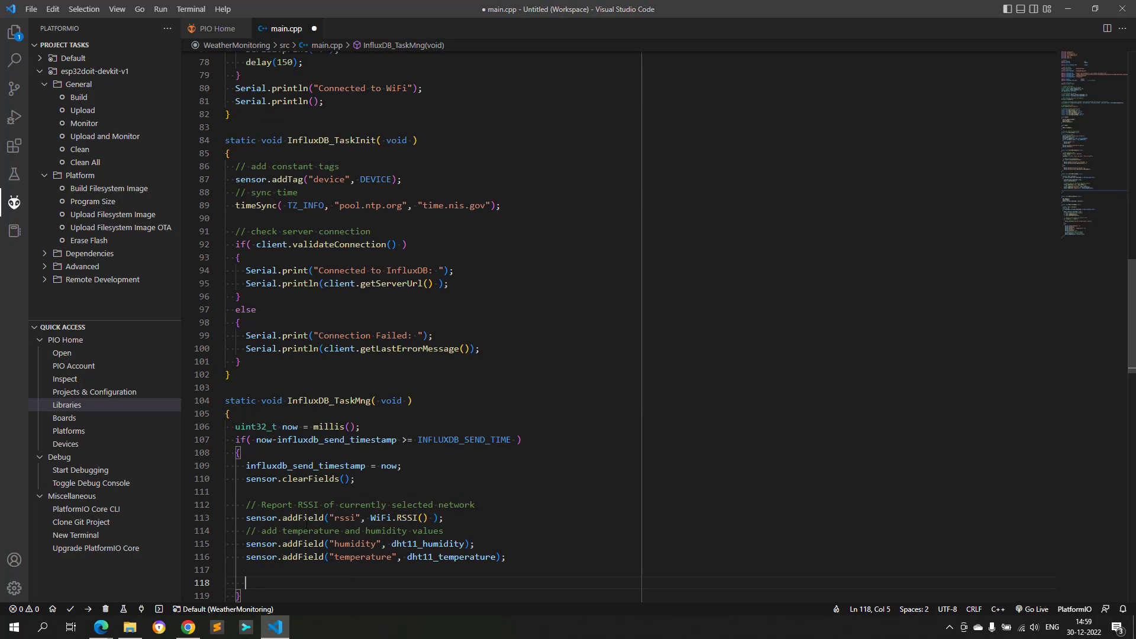
text(// Print: What we are wri)
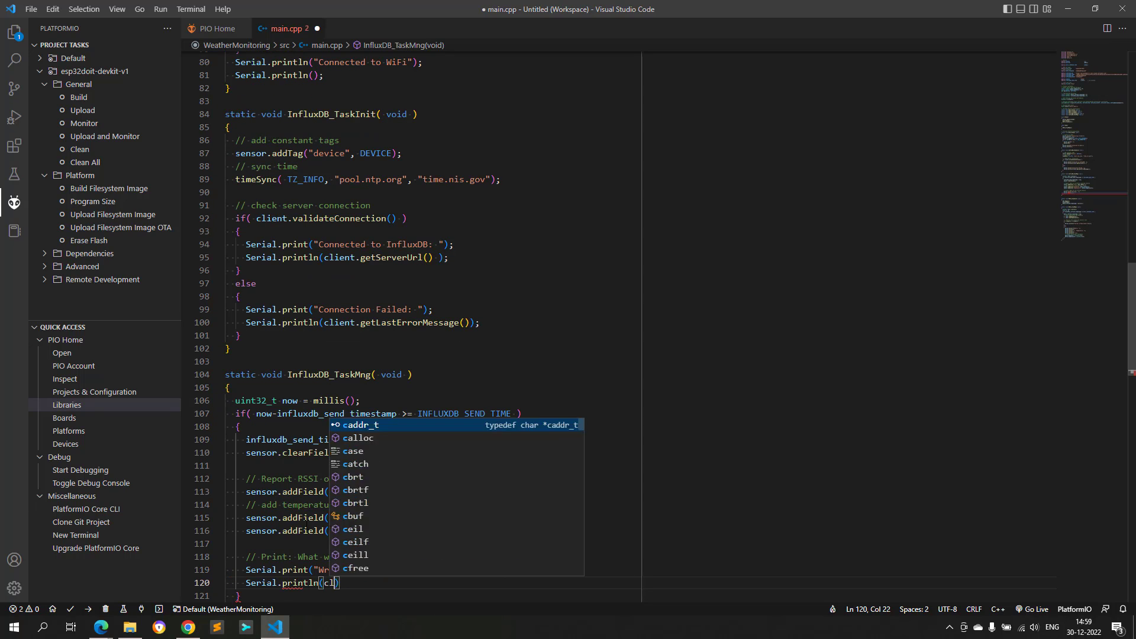
text(client.pointToLineProtocol(sensor)
text(//)
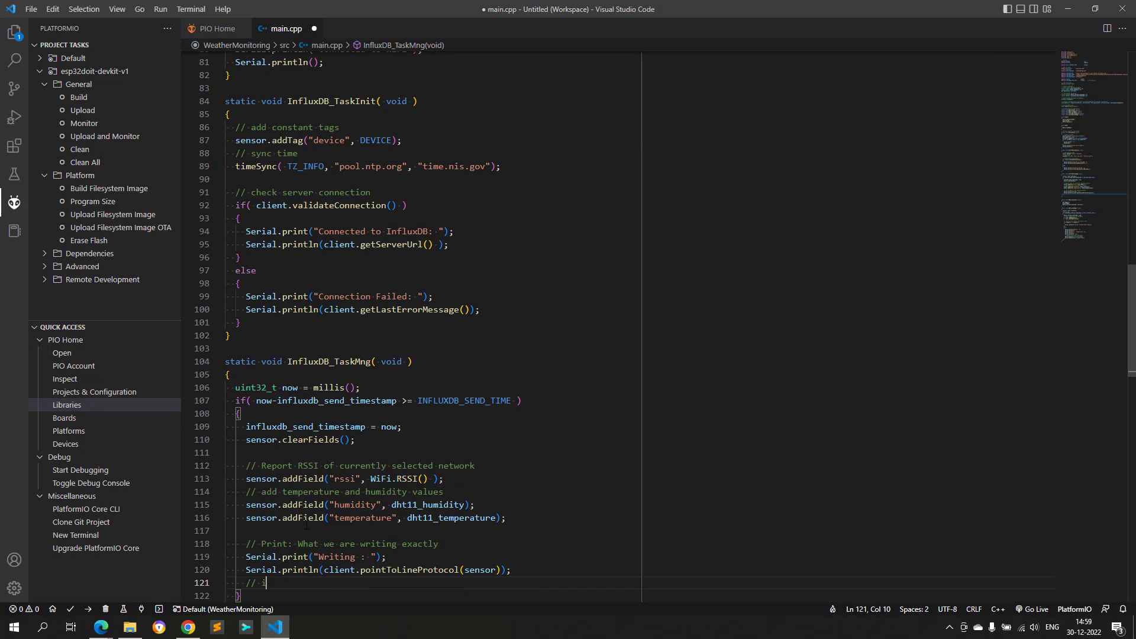
Step: Print 'WiFi Connection Lost' when wifiMulti.run() fails and 'InfluxDB Write Failed' on failed writes
text(Check if WiFi is connected, if not connect again (retry)
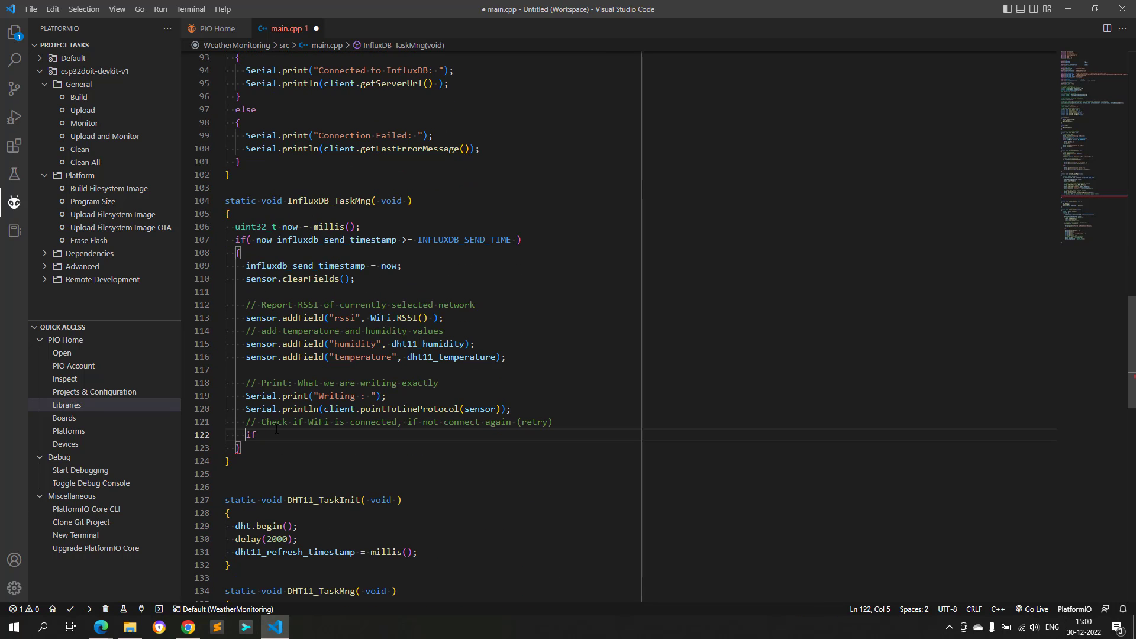
text(Serial.println("WiFi Connection Lost");)
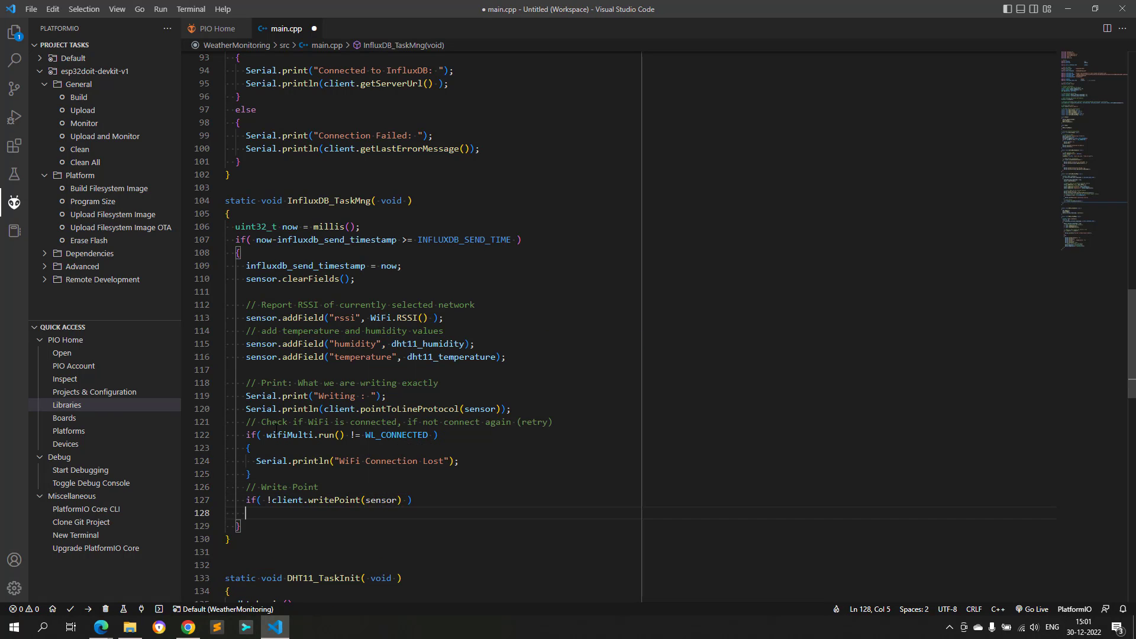
text(Serial.print)
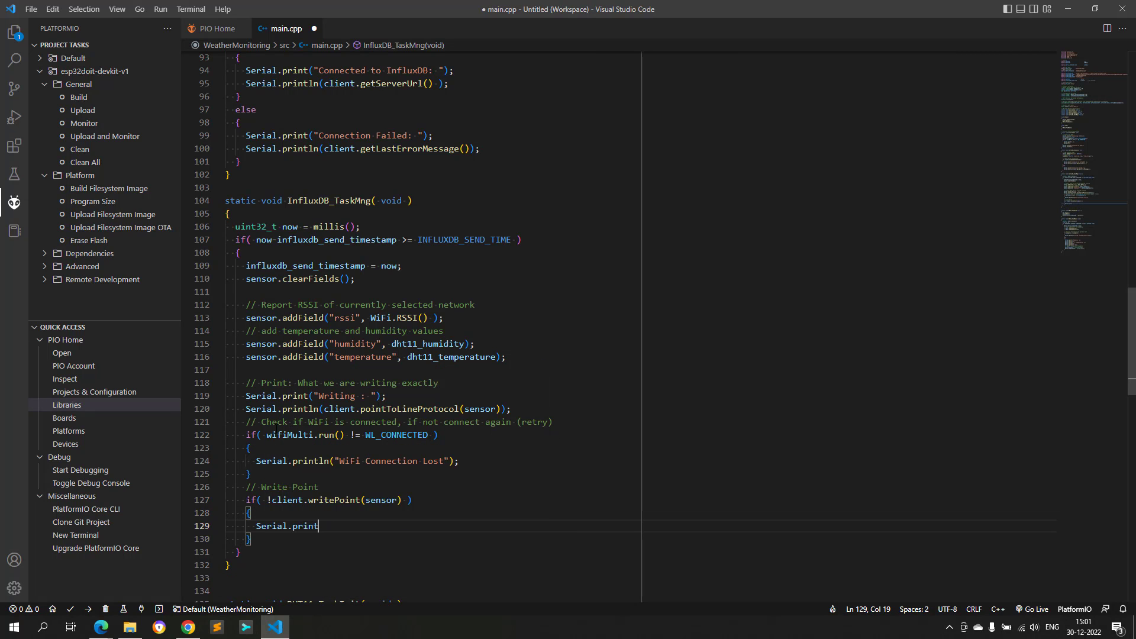
text(("InfluxDB Write Failed"))
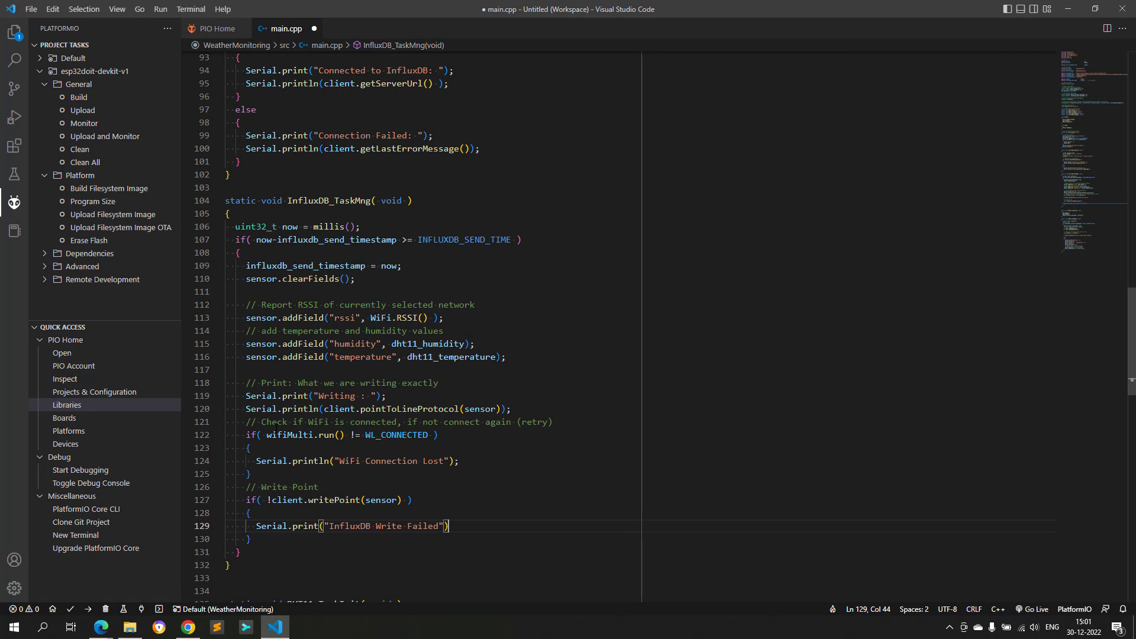
text(Serial.println())
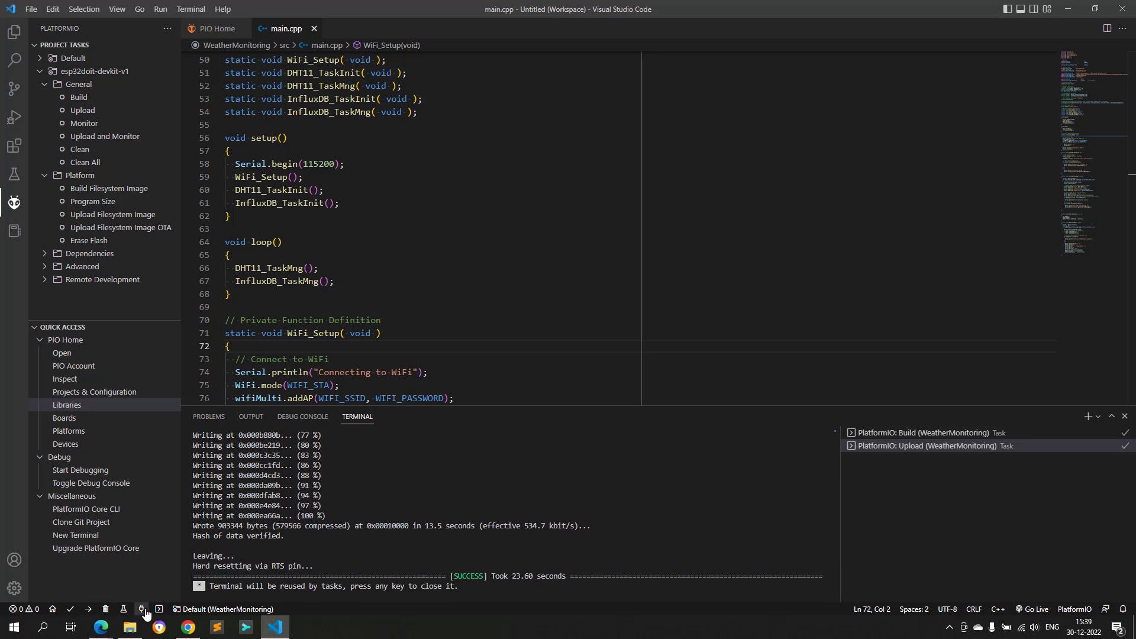
Step: Open the PlatformIO serial monitor to watch WiFi, InfluxDB, humidity, temperature and RSSI output
click(143, 609)
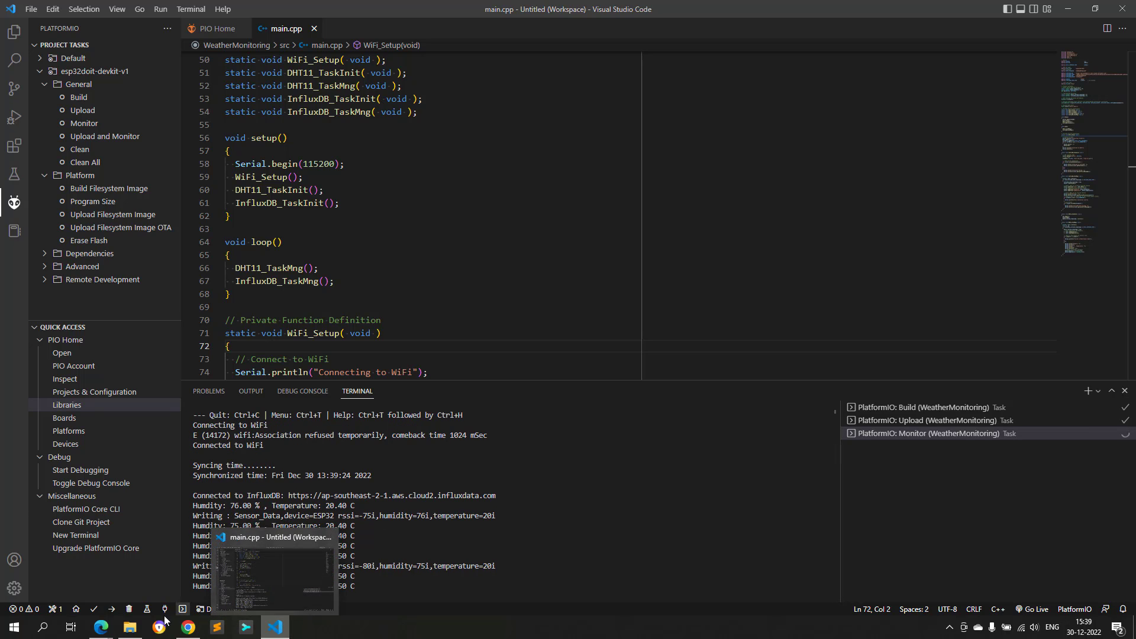
Step: From InfluxDB Cloud's Dashboards page, create a new dashboard titled 'Weather Monitoring Station'
click(100, 627)
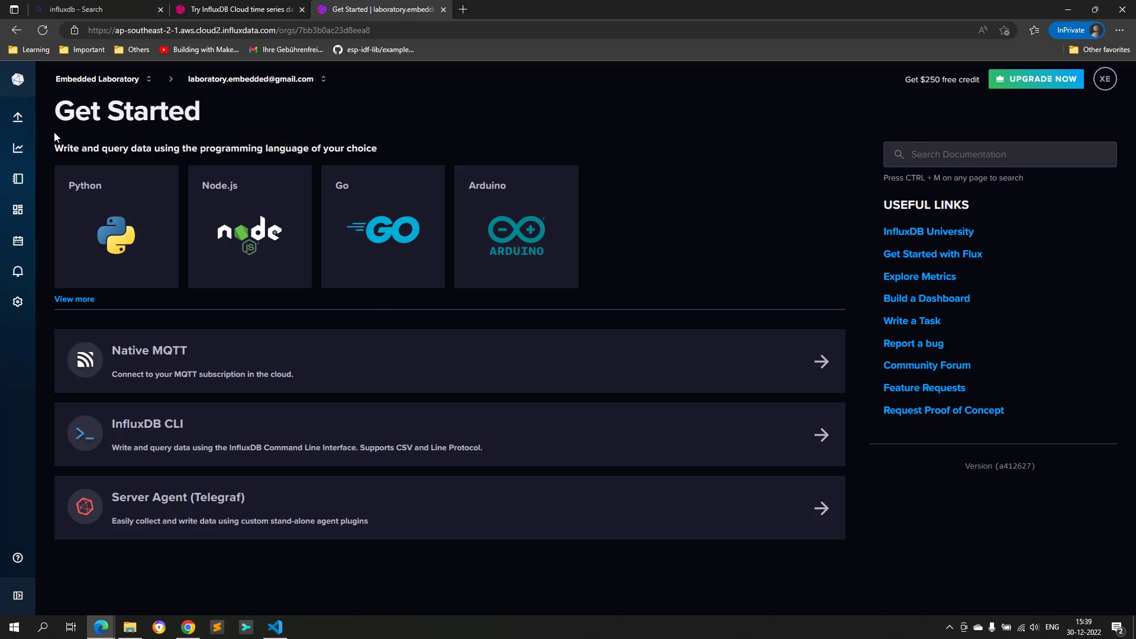
click(17, 117)
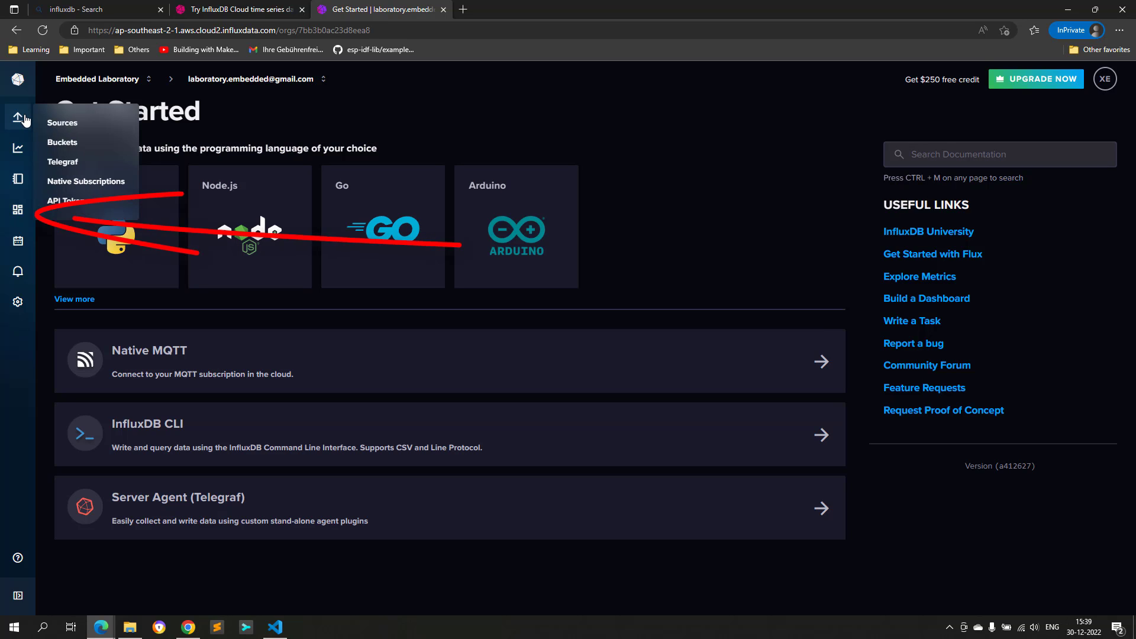
mouse_move(17, 216)
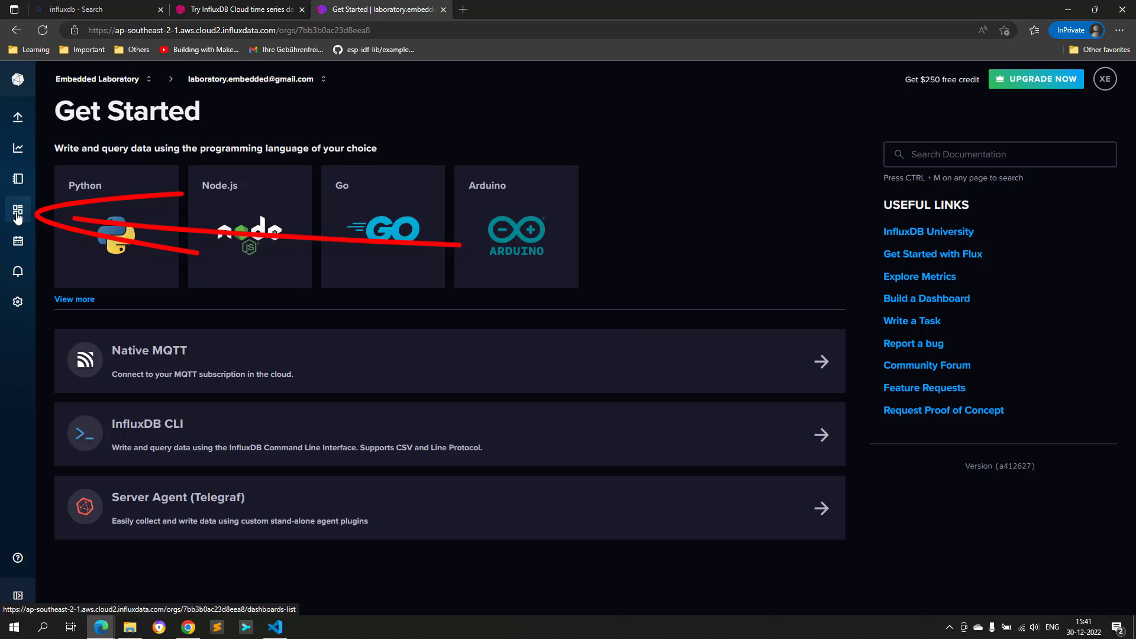
click(17, 210)
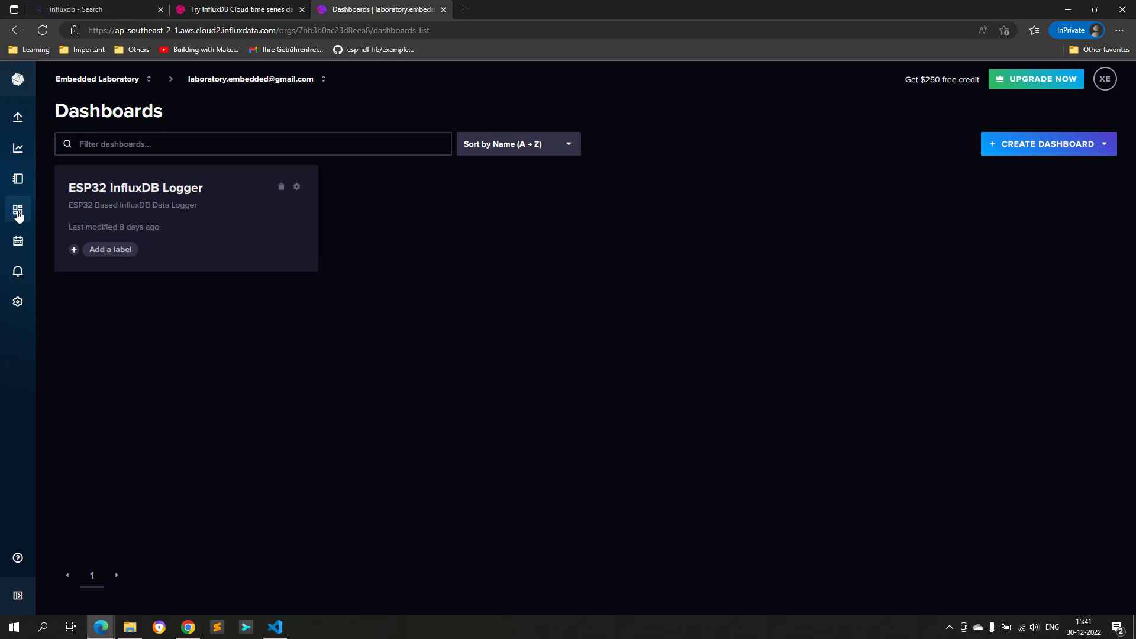
click(1048, 144)
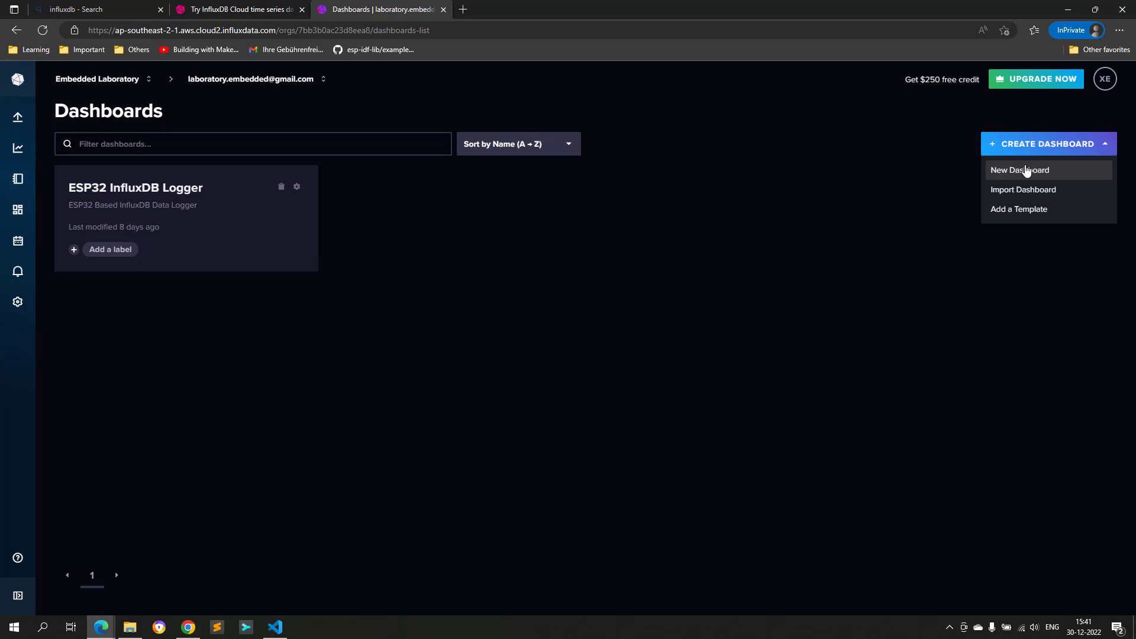
click(1020, 170)
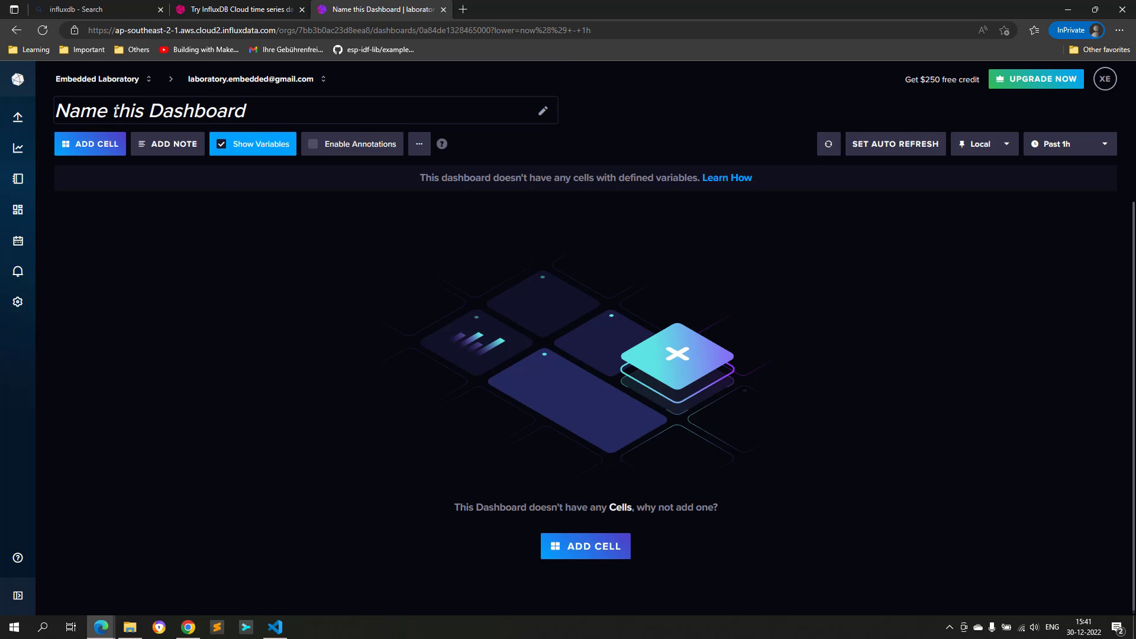
text(Test)
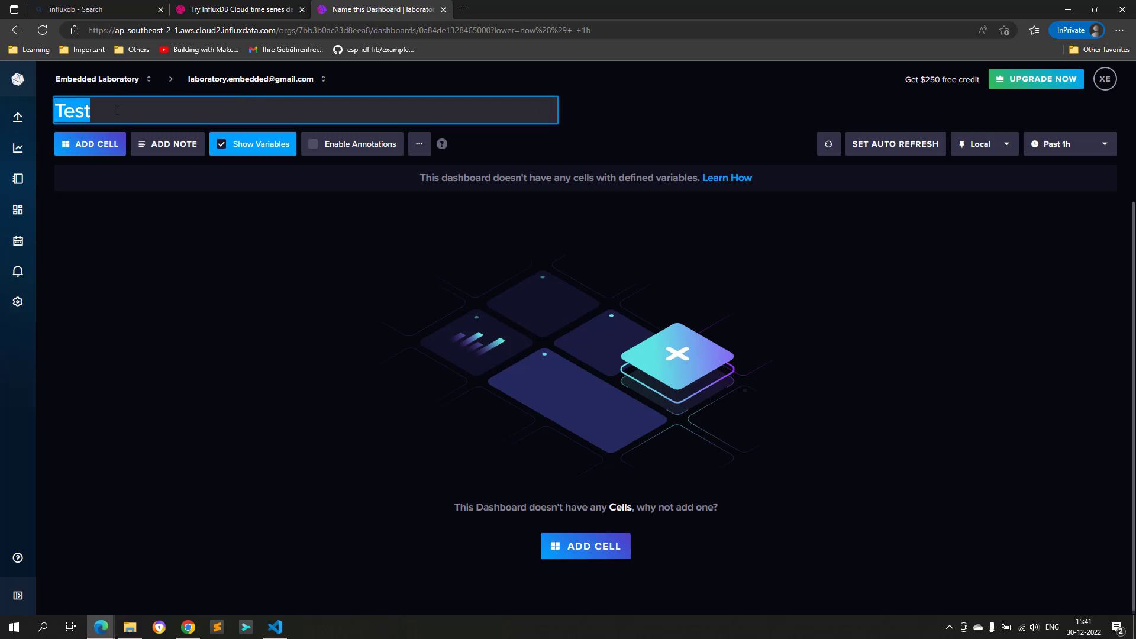
text(Weather Moni)
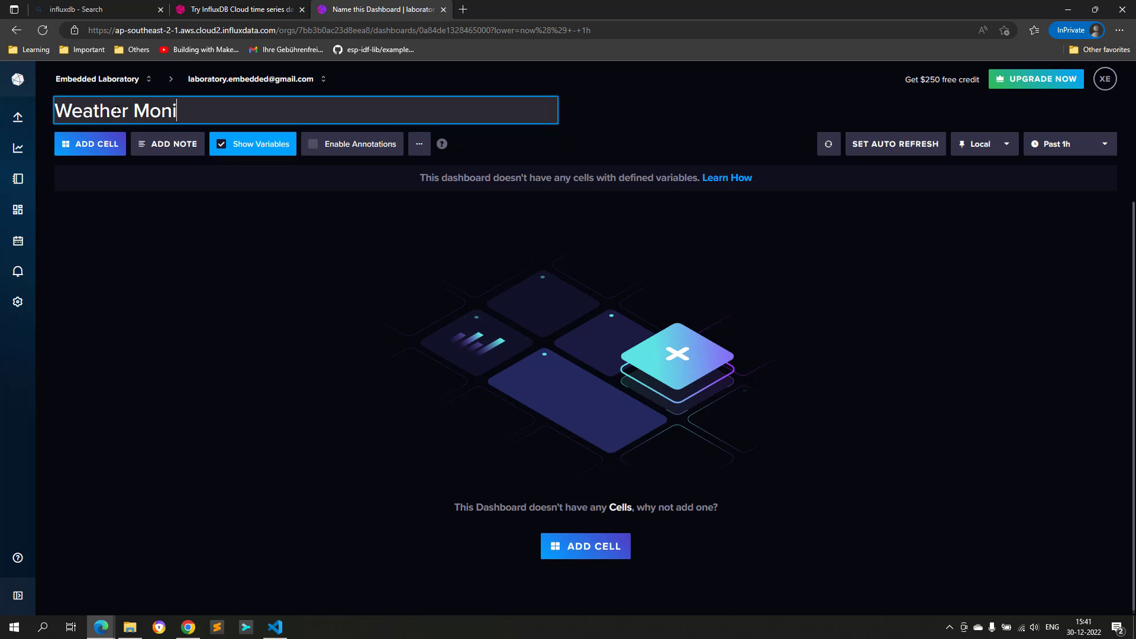
text(toring Statio)
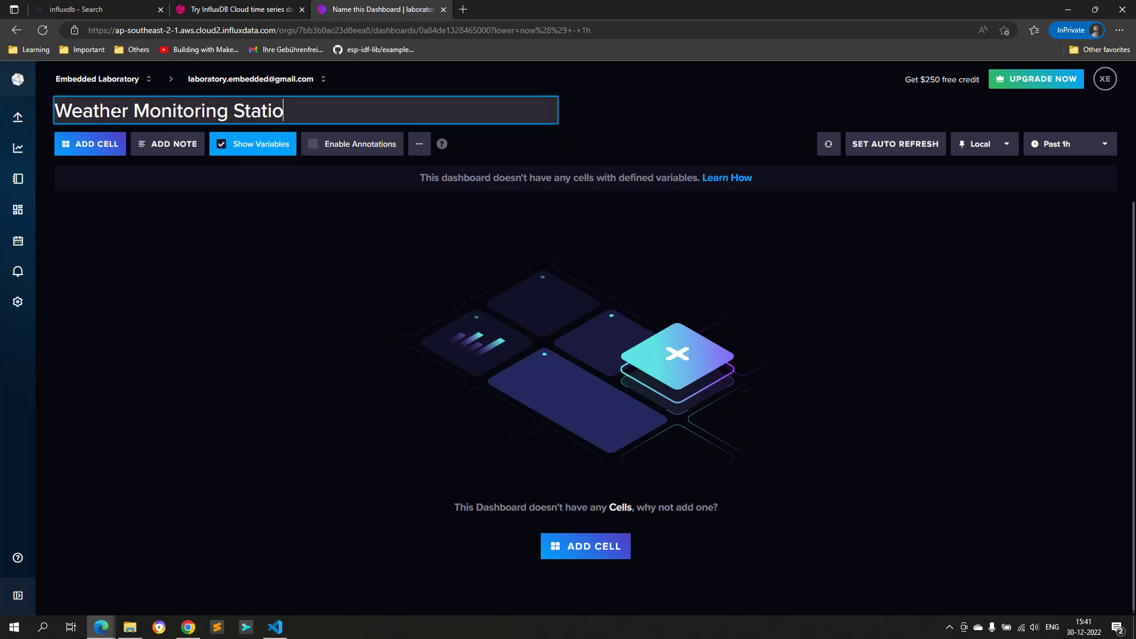
text(n)
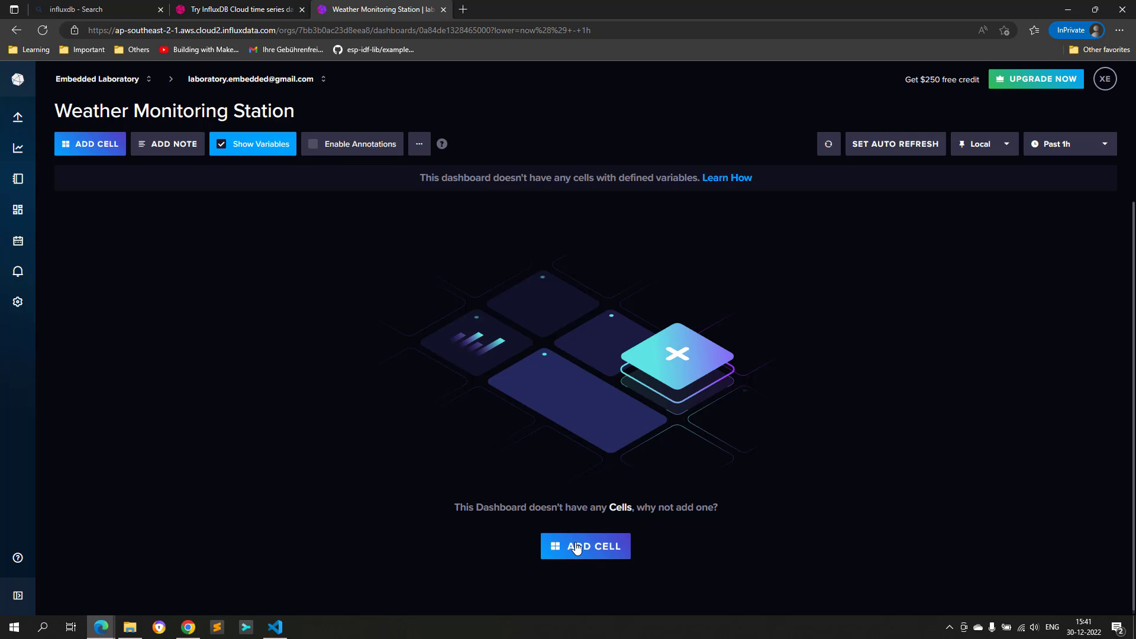
Step: Add a graph cell querying TestBucket's Sensor_Data rssi field and save it
click(585, 546)
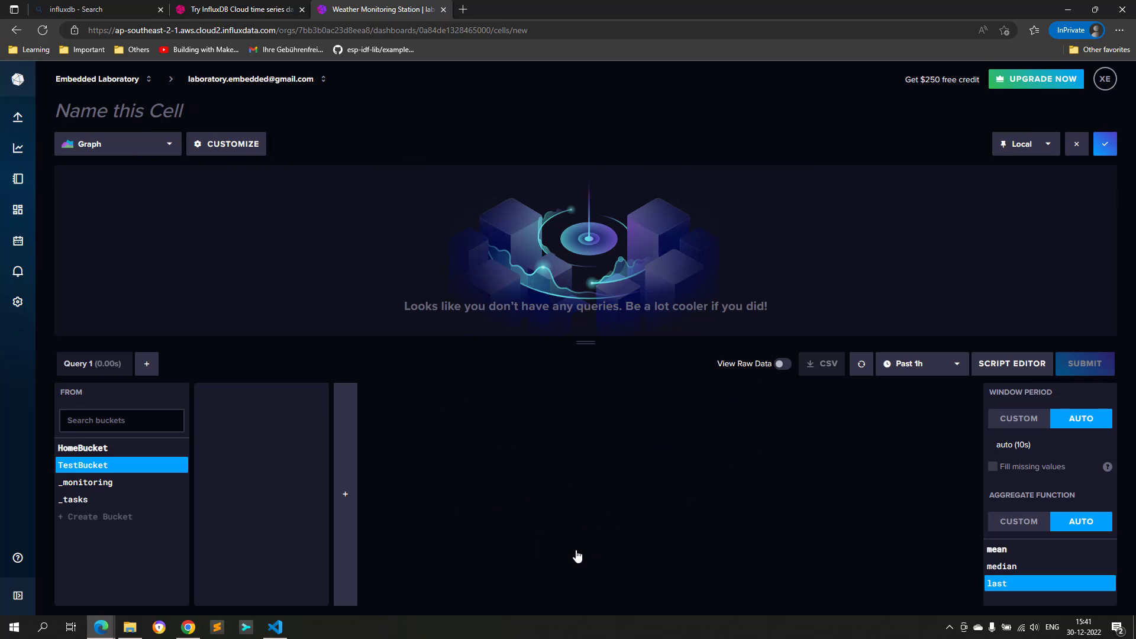
click(81, 447)
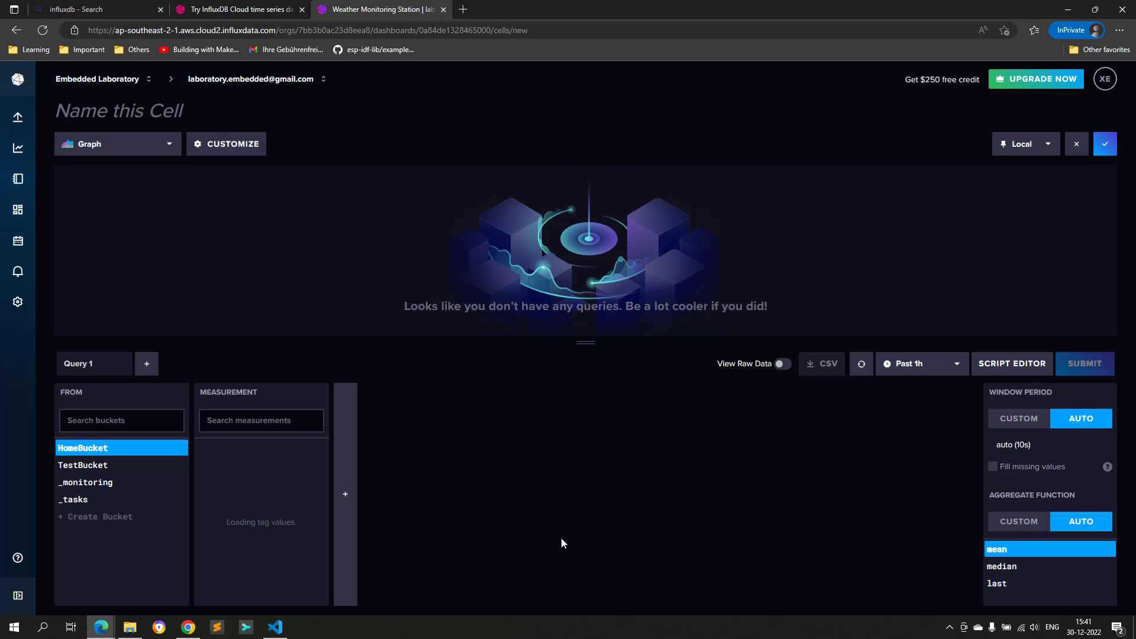
click(83, 448)
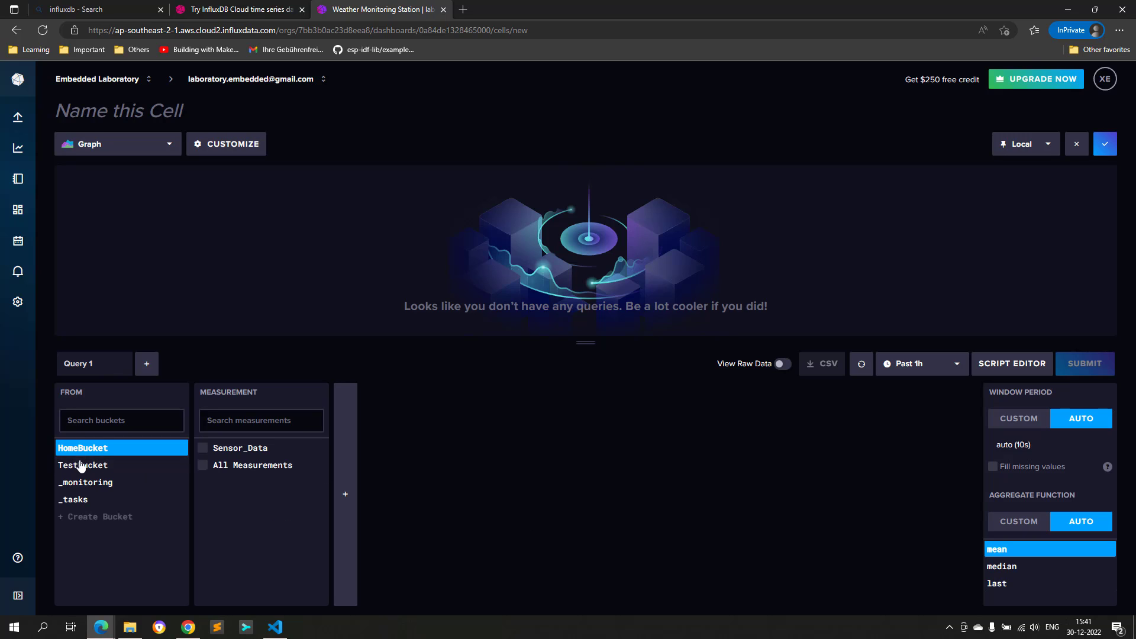
click(82, 465)
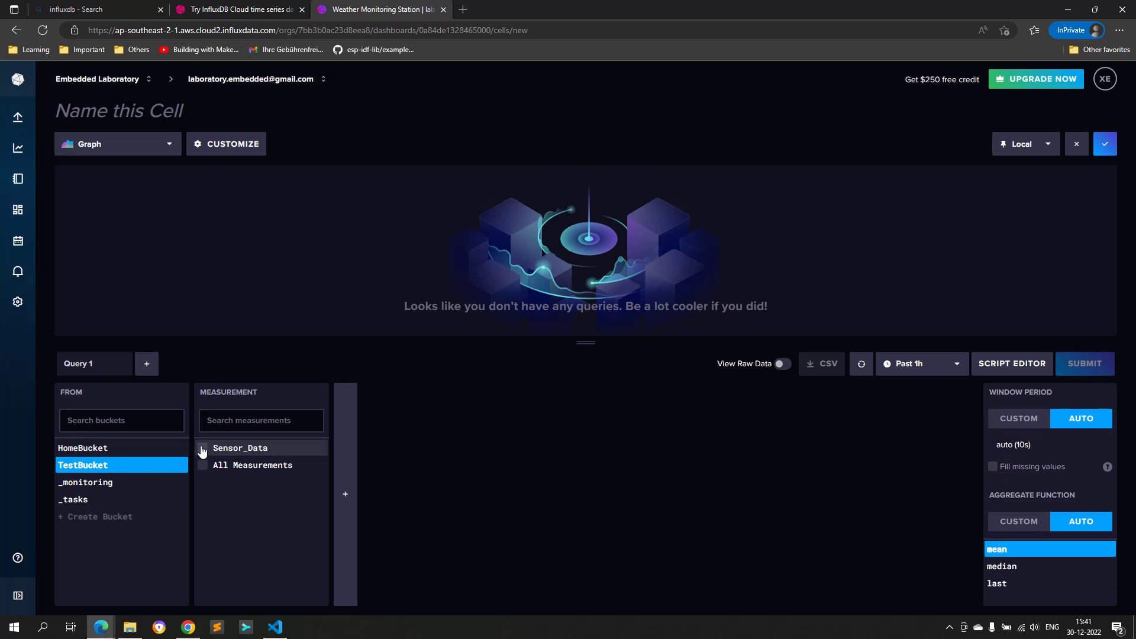
click(203, 451)
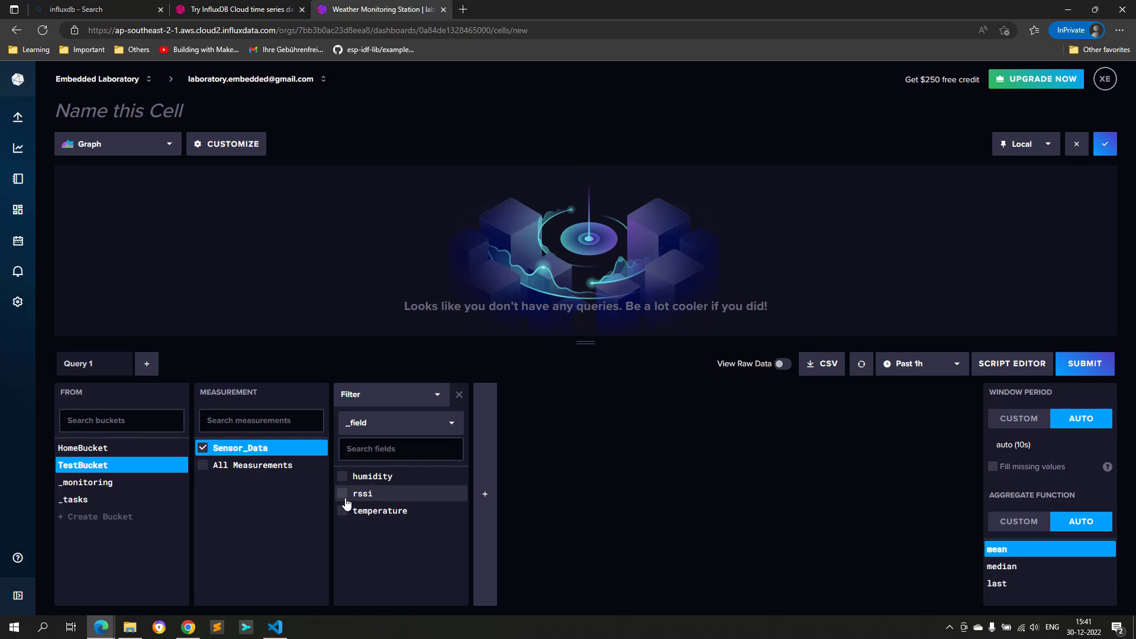
click(343, 494)
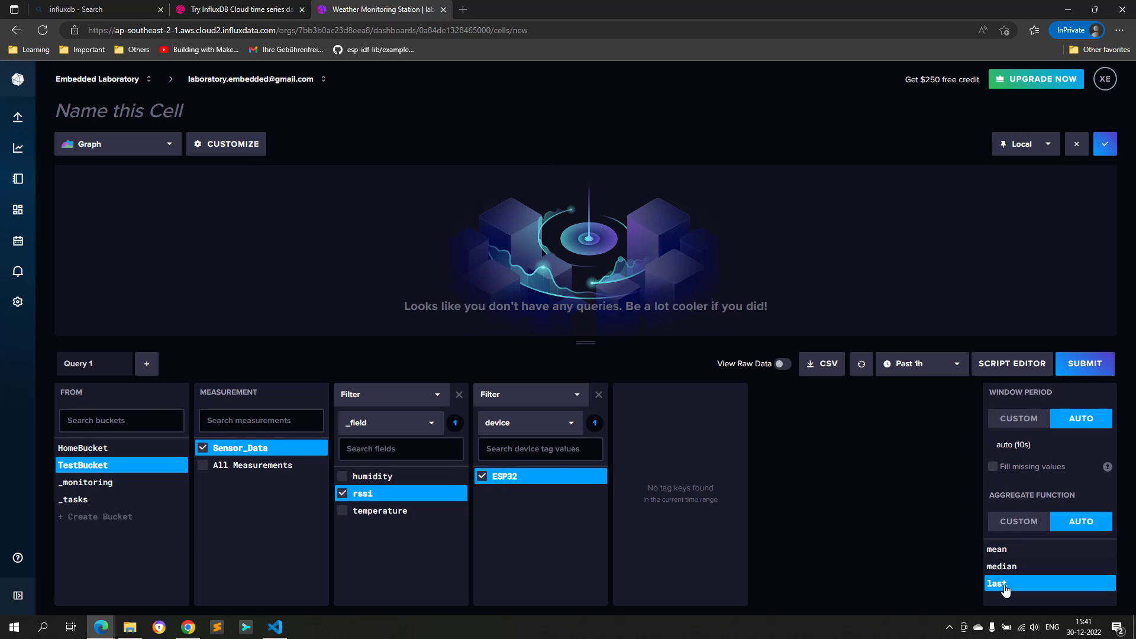
click(1084, 364)
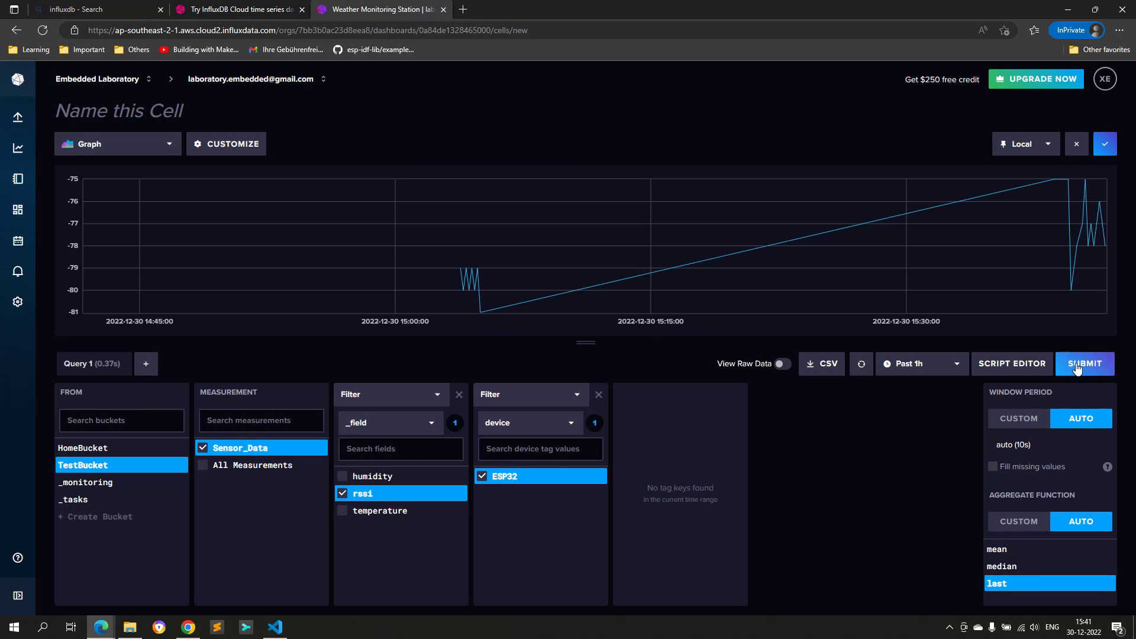
click(119, 111)
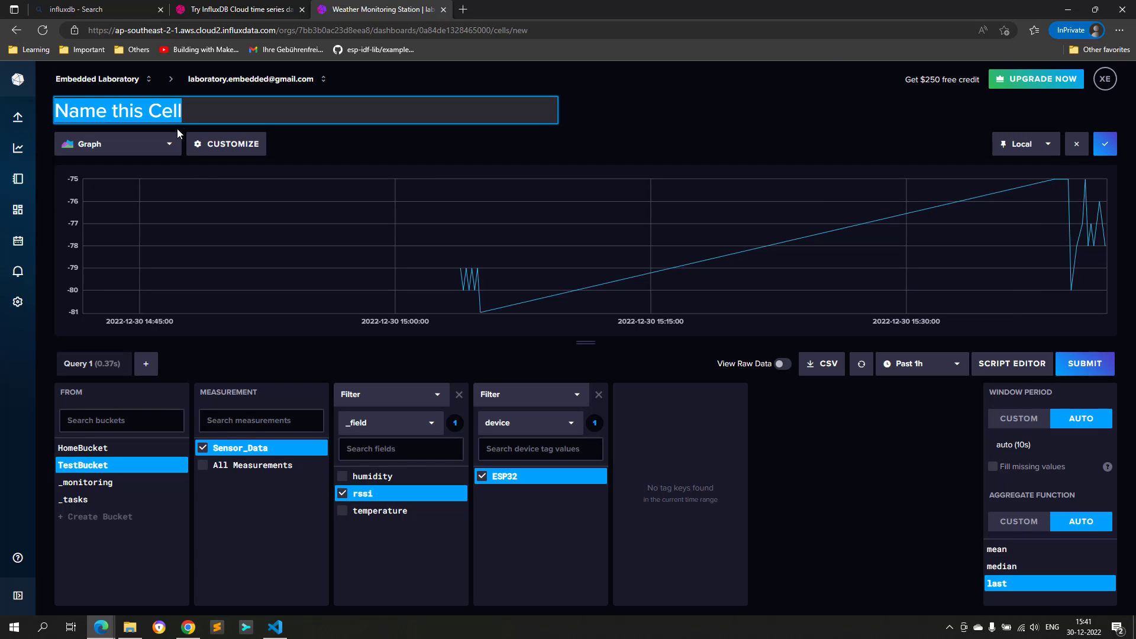
click(1104, 143)
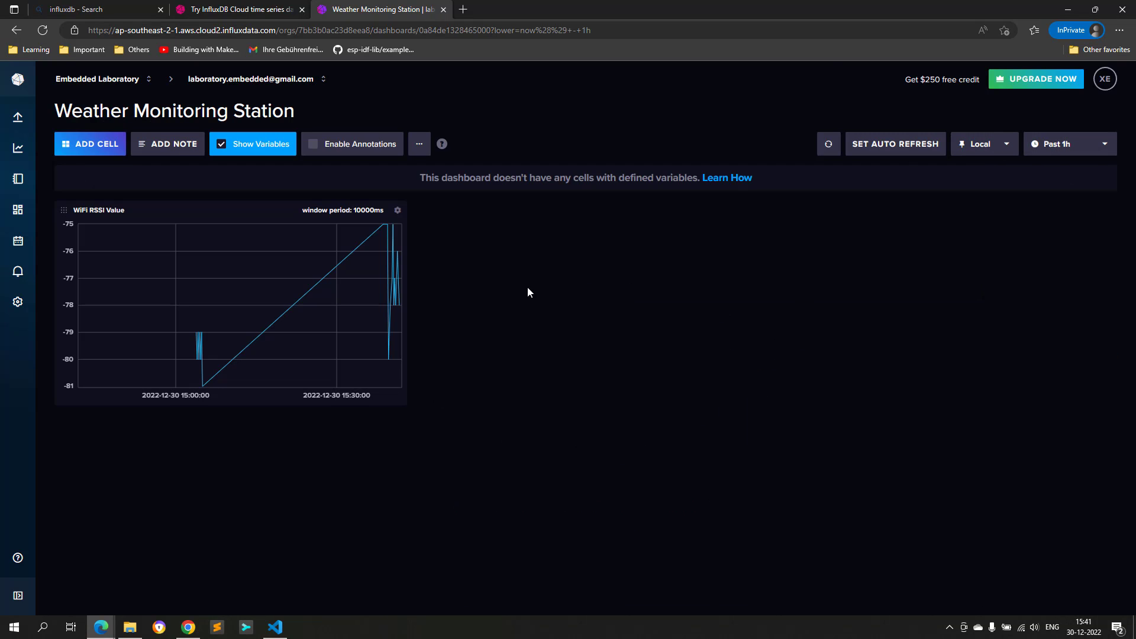
Step: Add a gauge cell named 'WiFi RSSI' showing the latest rssi value
click(89, 143)
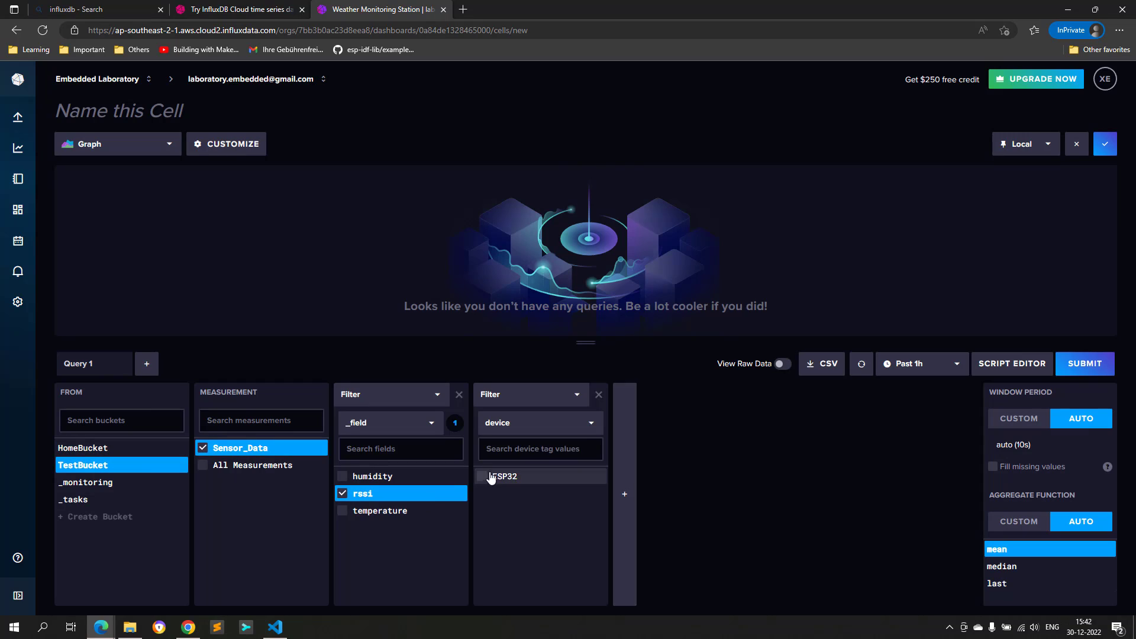
click(482, 476)
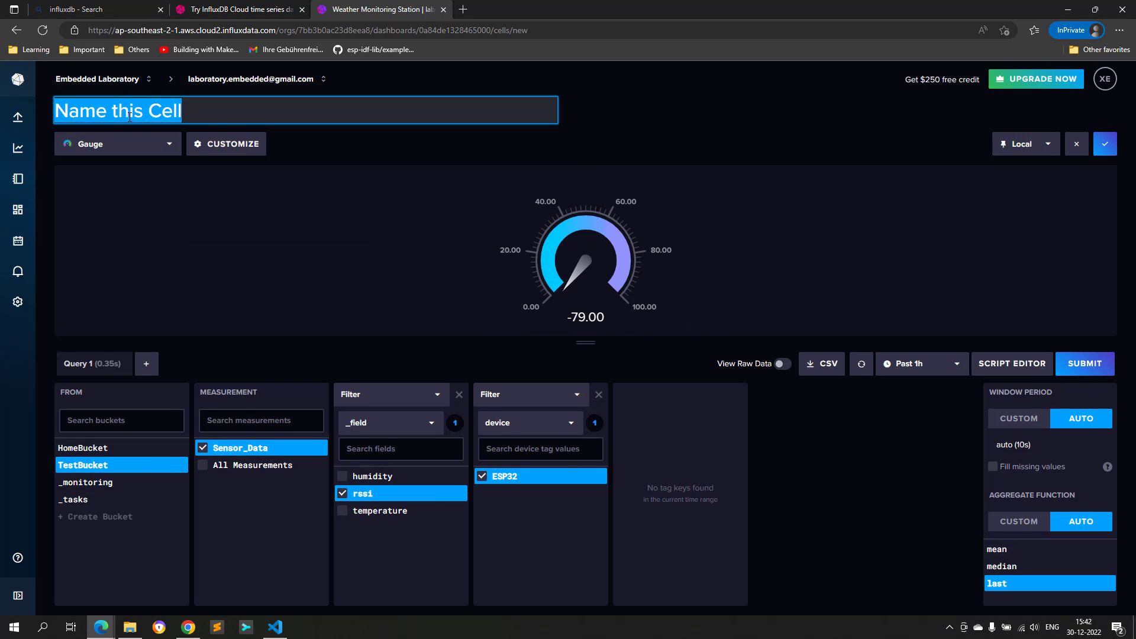
text(WiFi RSSI)
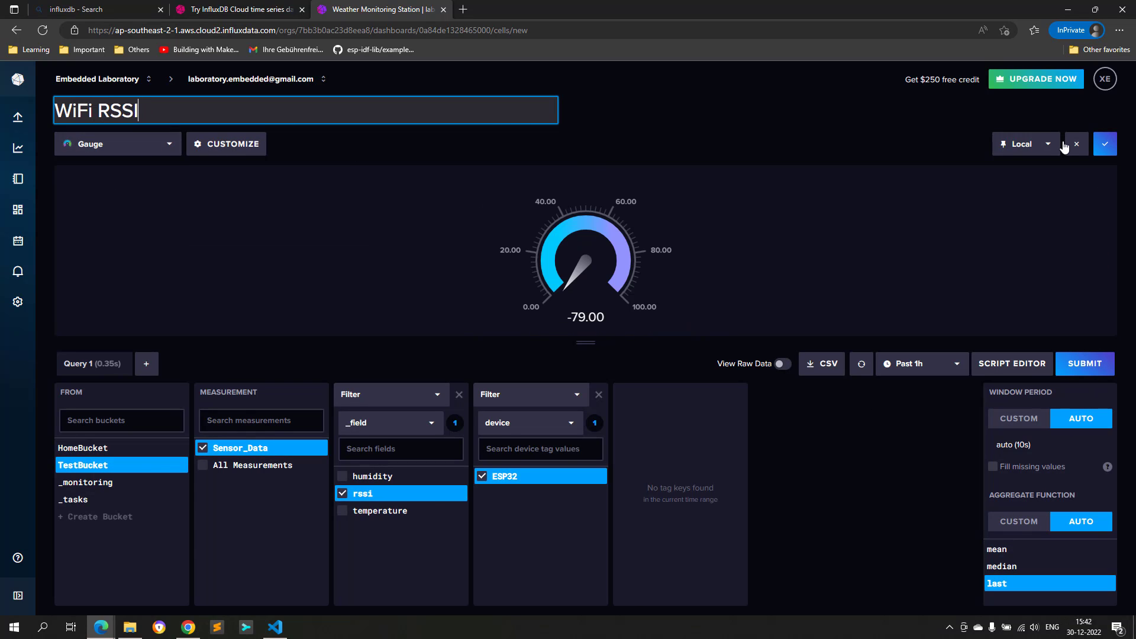
click(1104, 143)
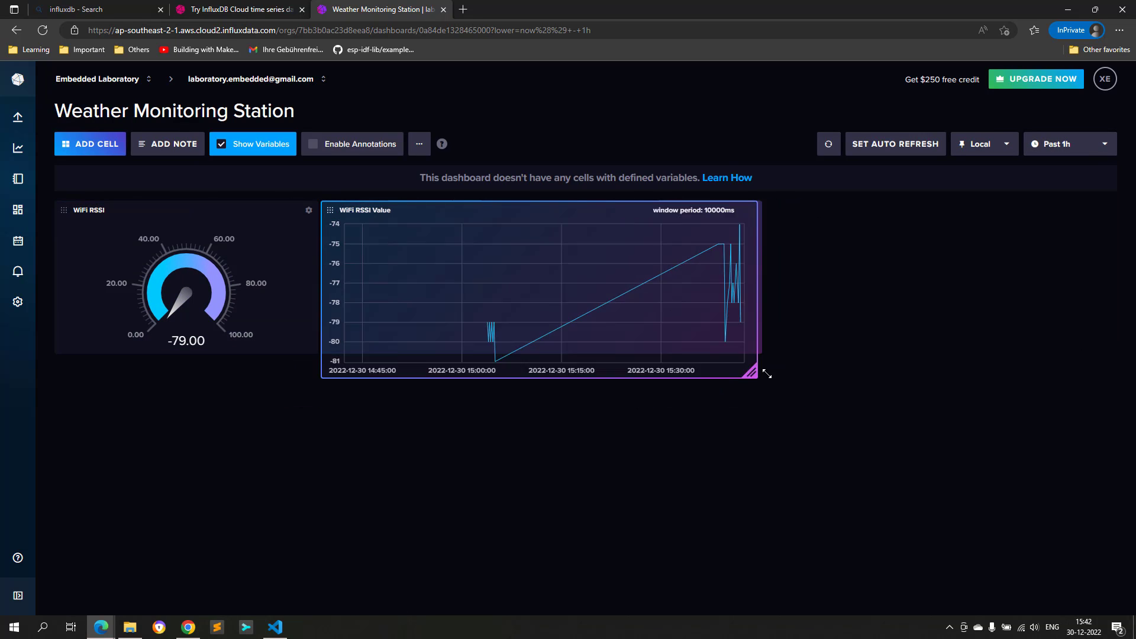
Step: Add a humidity graph with Y-axis label 'Humidity (%)' and a custom 30–90 range
click(90, 143)
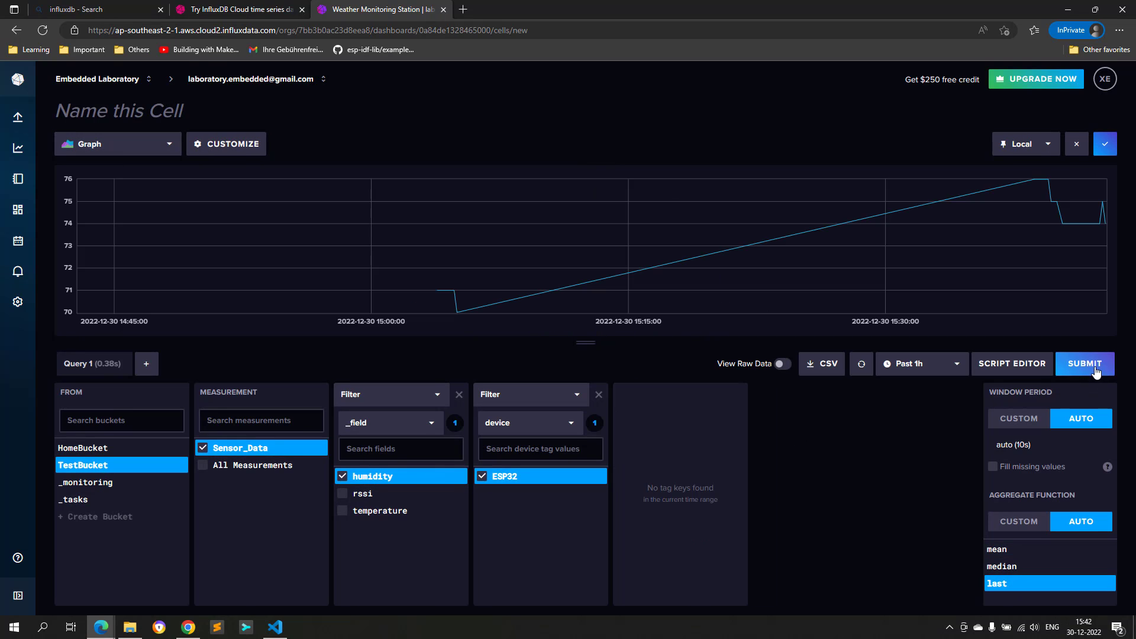
click(226, 144)
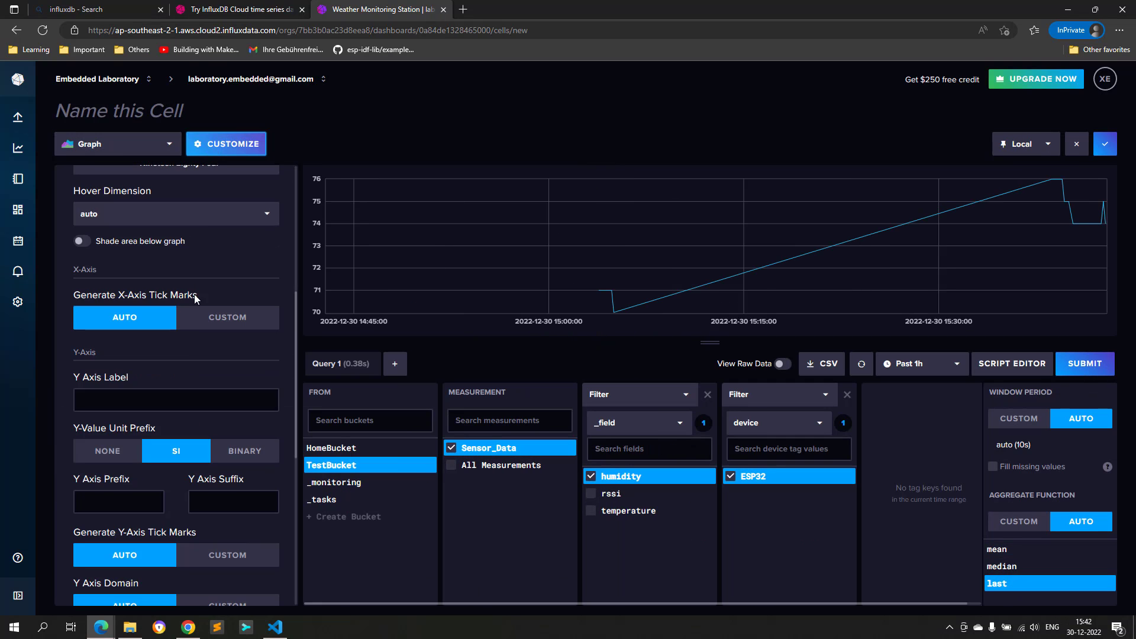
scroll(down, 3)
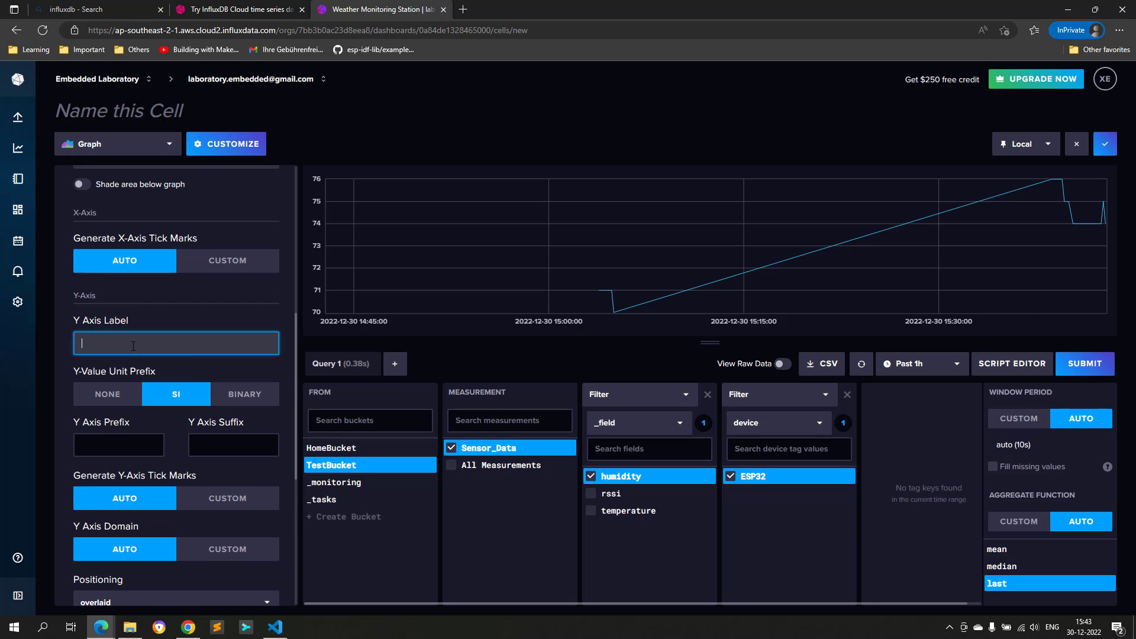
text(Humidity (%))
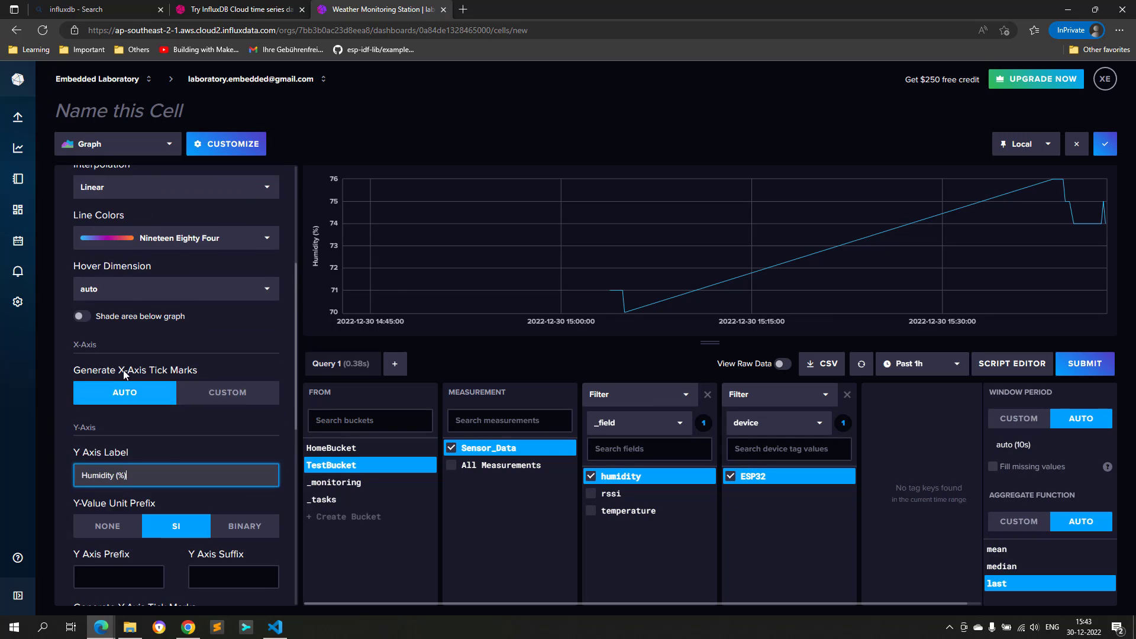
scroll(down, 3)
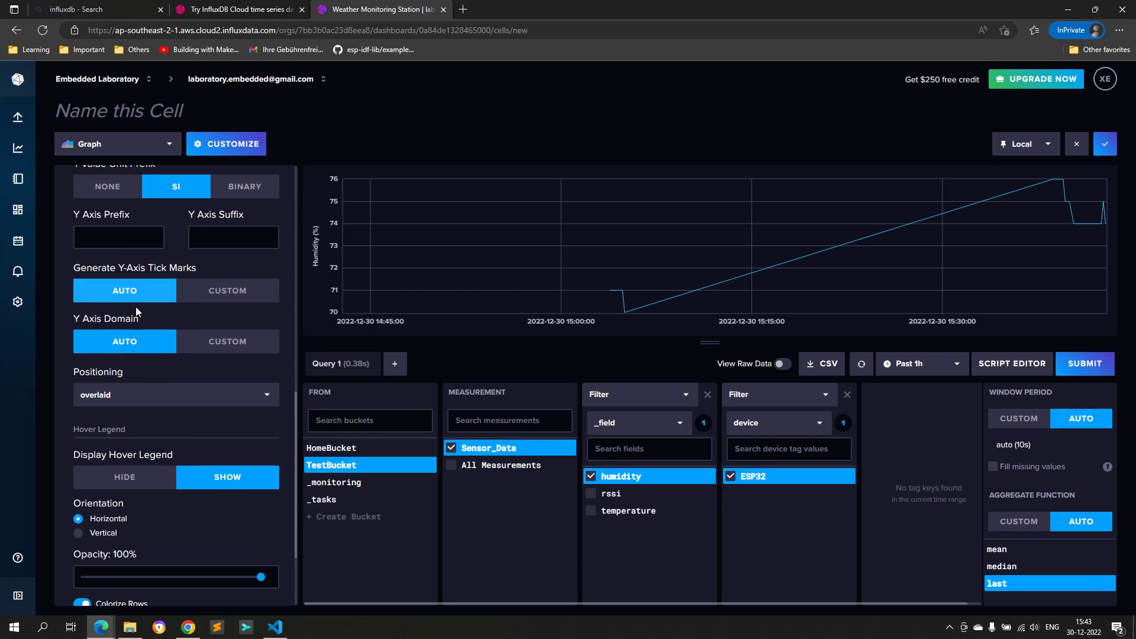
click(145, 110)
text(Humdity Graph)
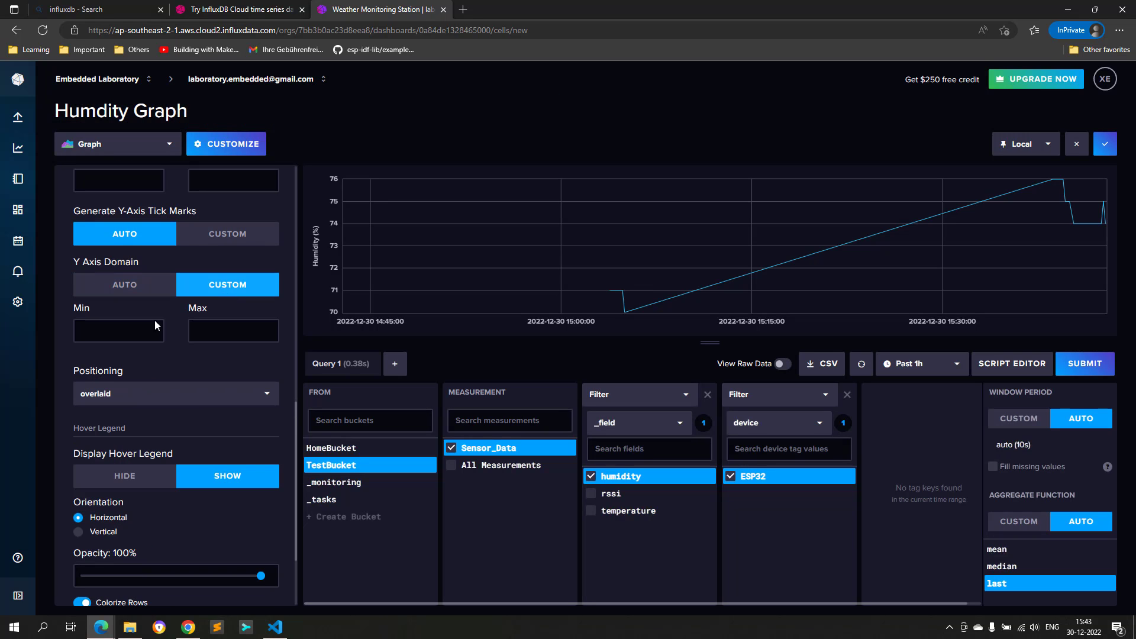
text(9)
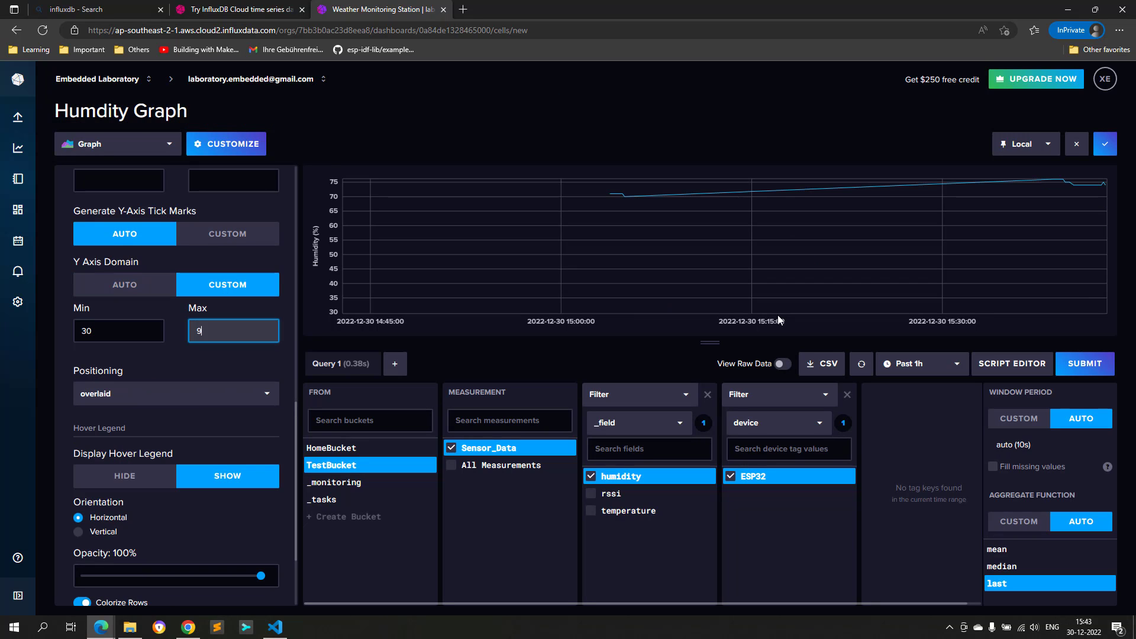
click(1104, 144)
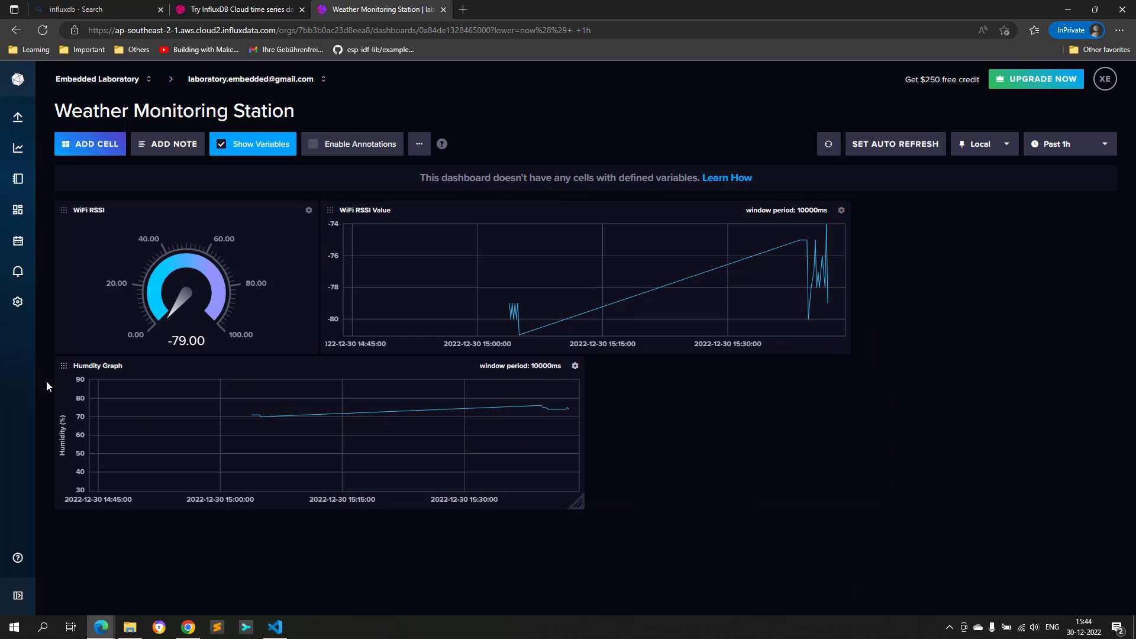
Step: Add a humidity gauge cell named 'Humidity Value'
click(90, 143)
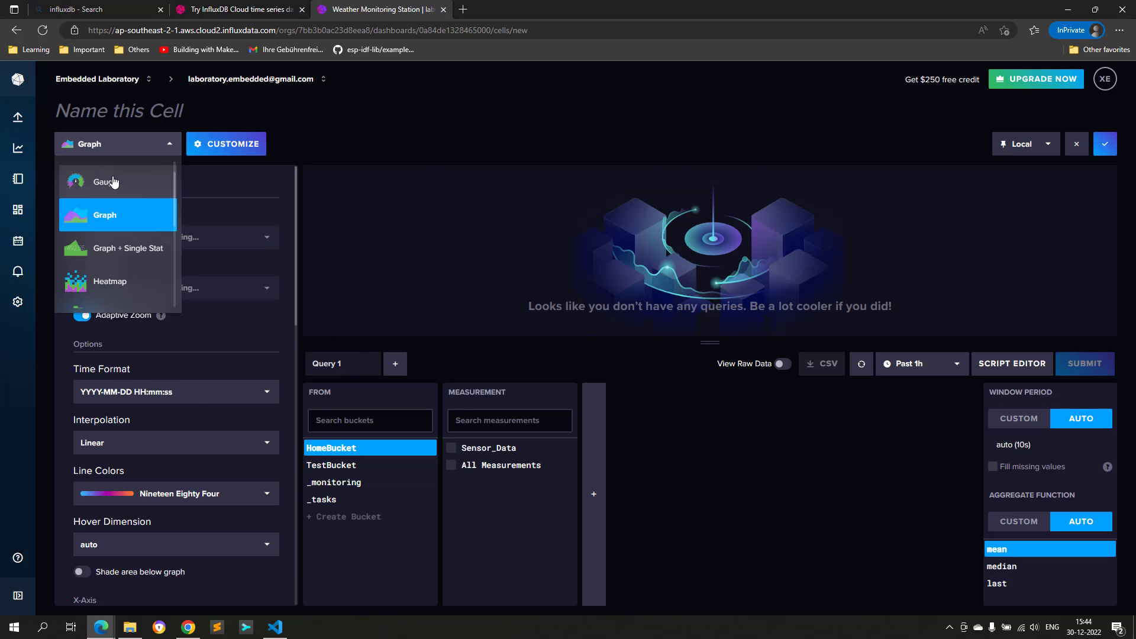
click(106, 181)
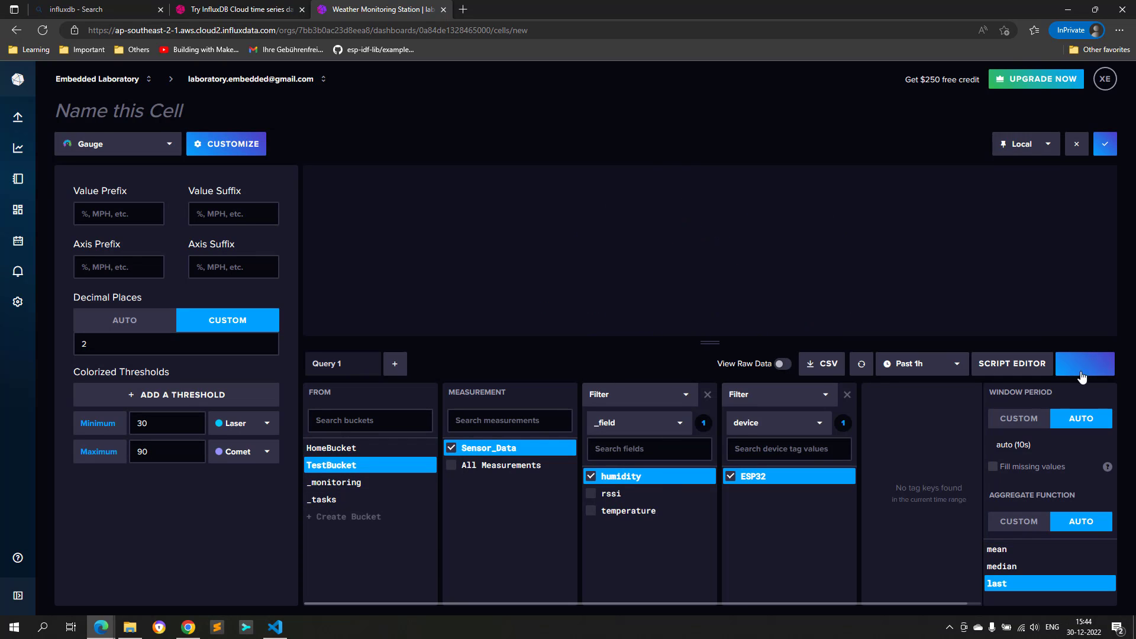
text(Humidity Value)
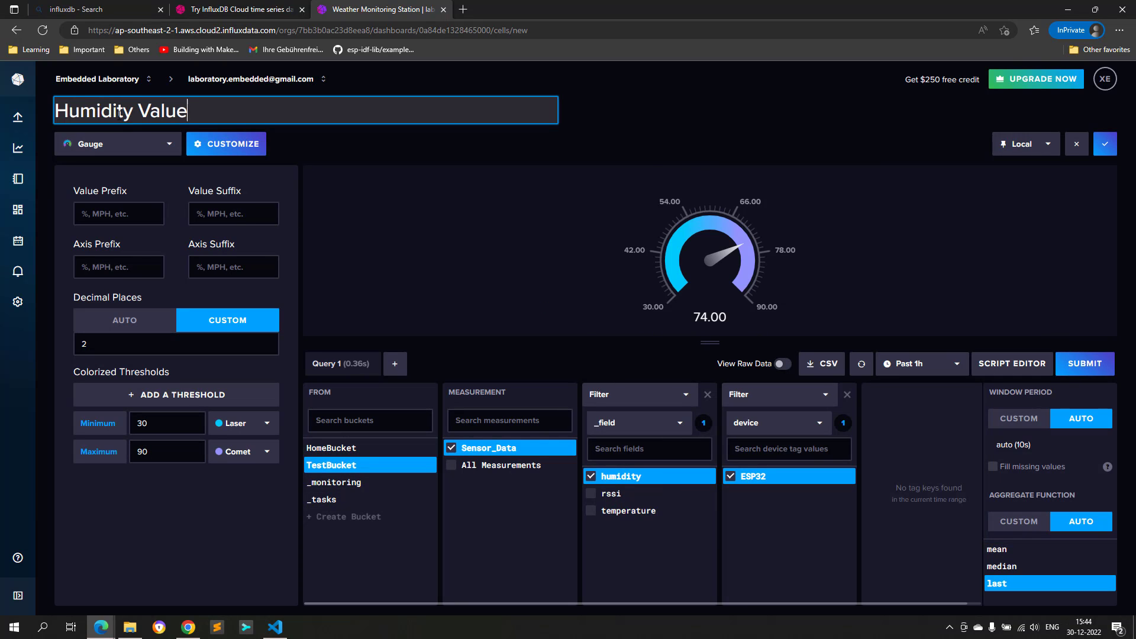
click(1105, 143)
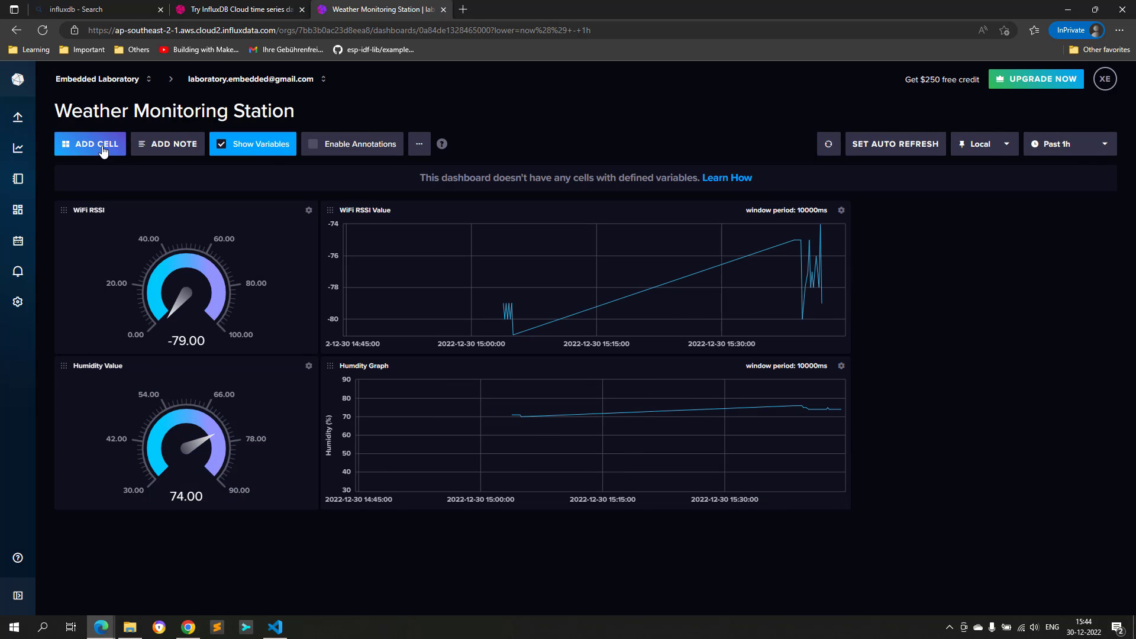
Step: Add a temperature graph cell named 'Temperature Graph' with a 0–40 range
click(90, 143)
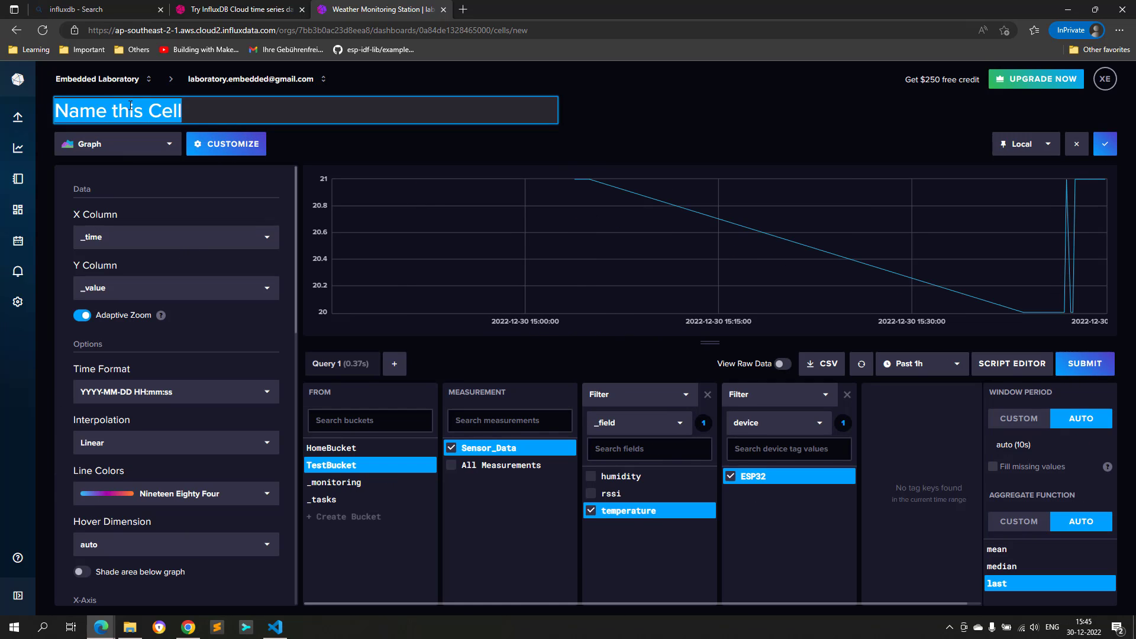
text(Temperature Graph)
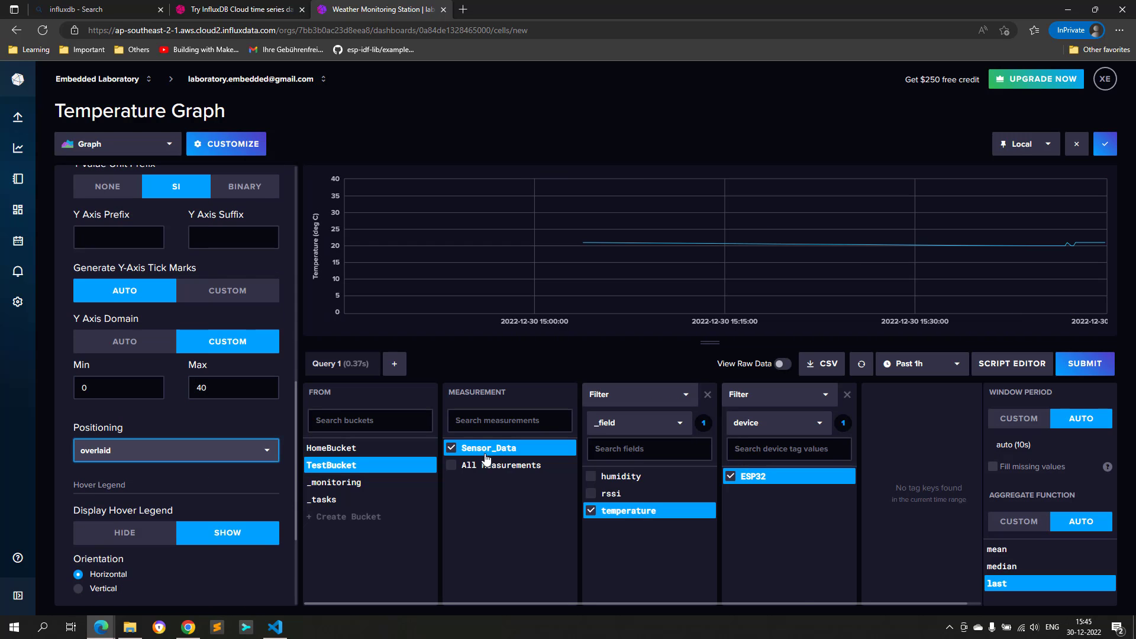
click(1076, 143)
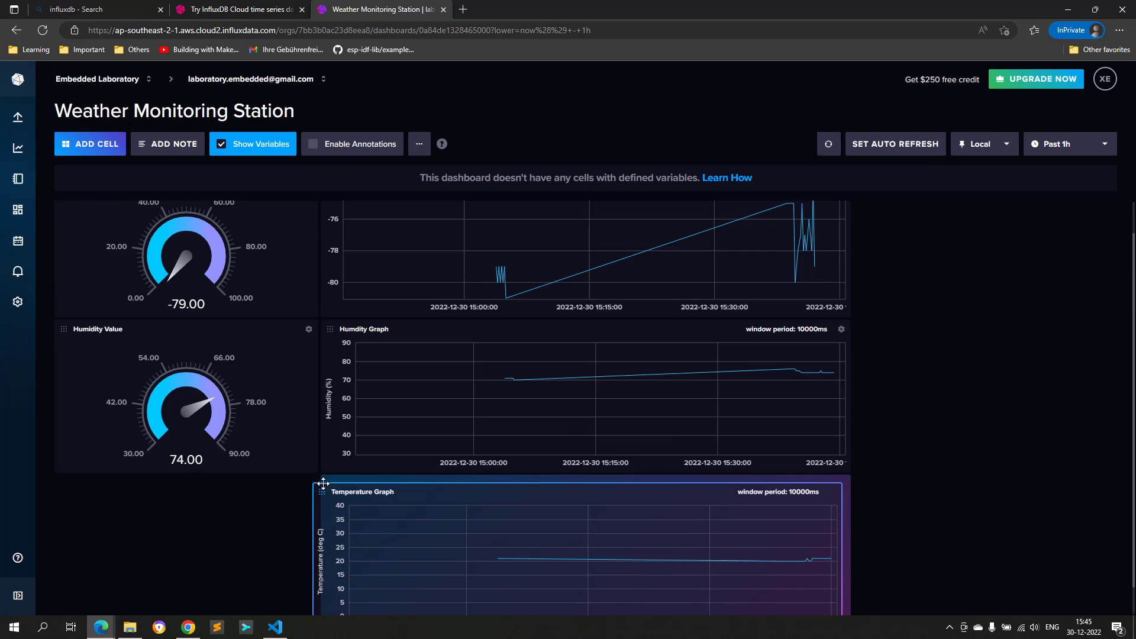
Step: Add a temperature gauge cell, then reopen it for editing
click(90, 143)
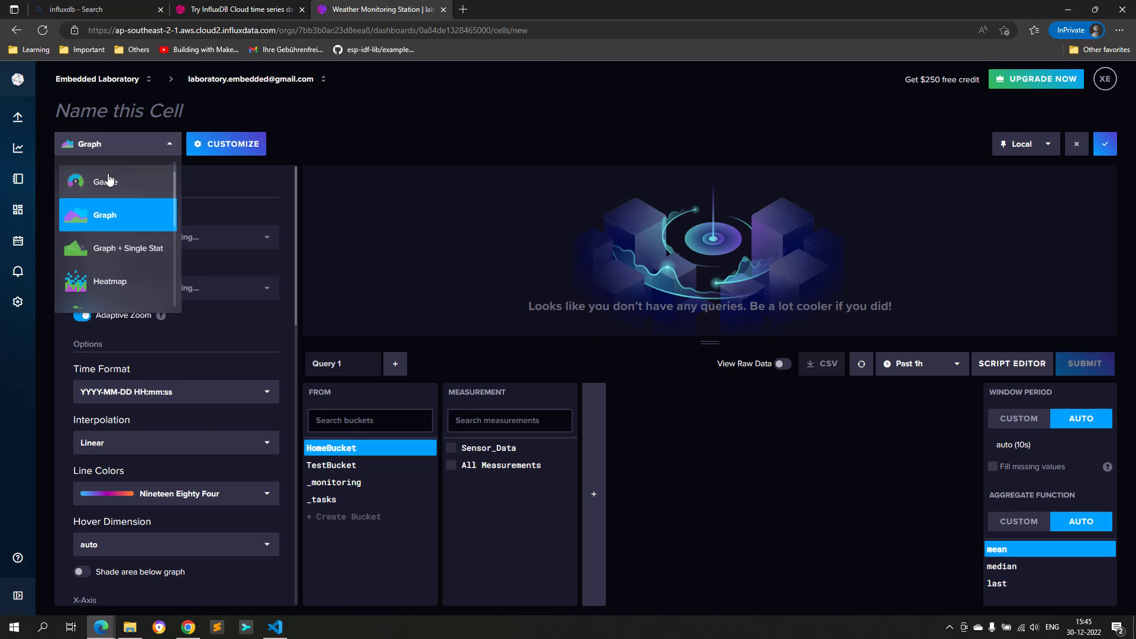
click(105, 181)
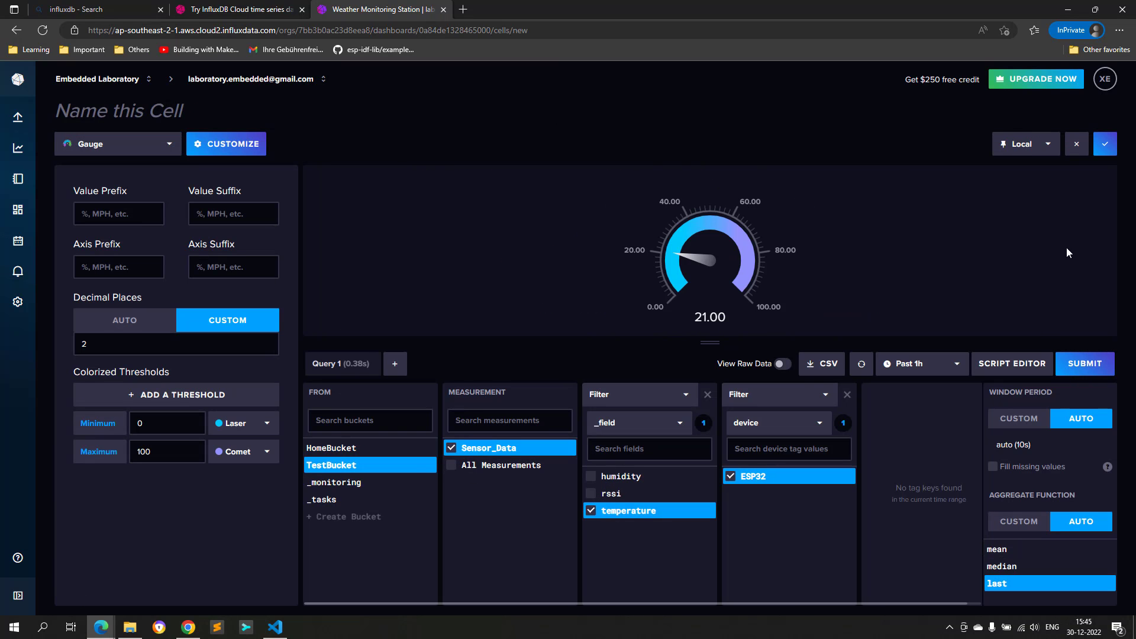
click(1076, 143)
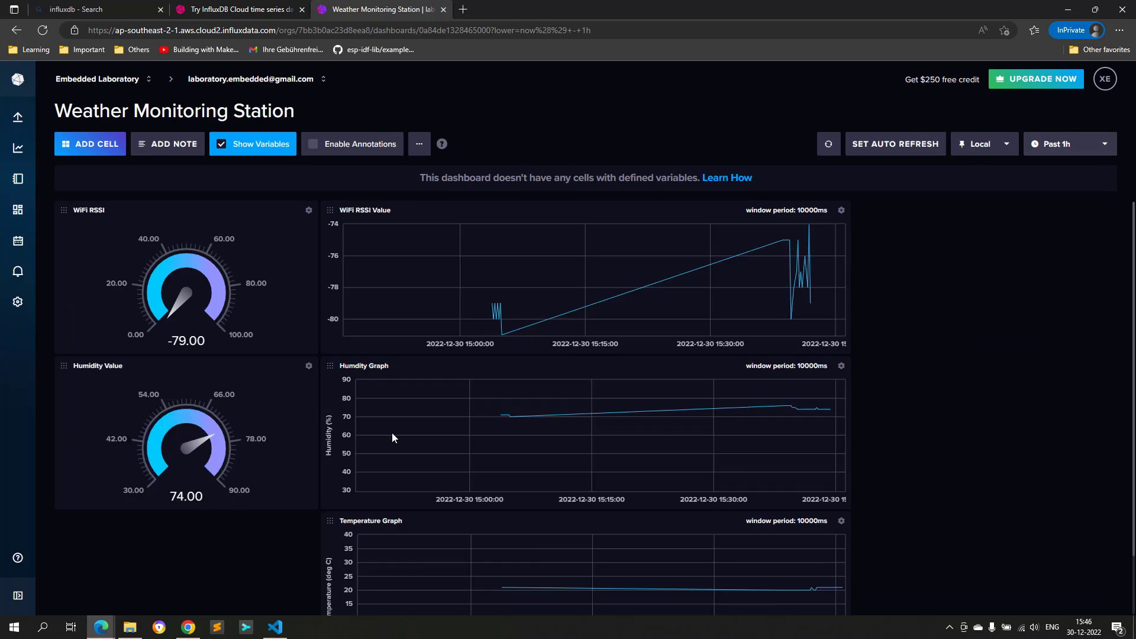
click(307, 452)
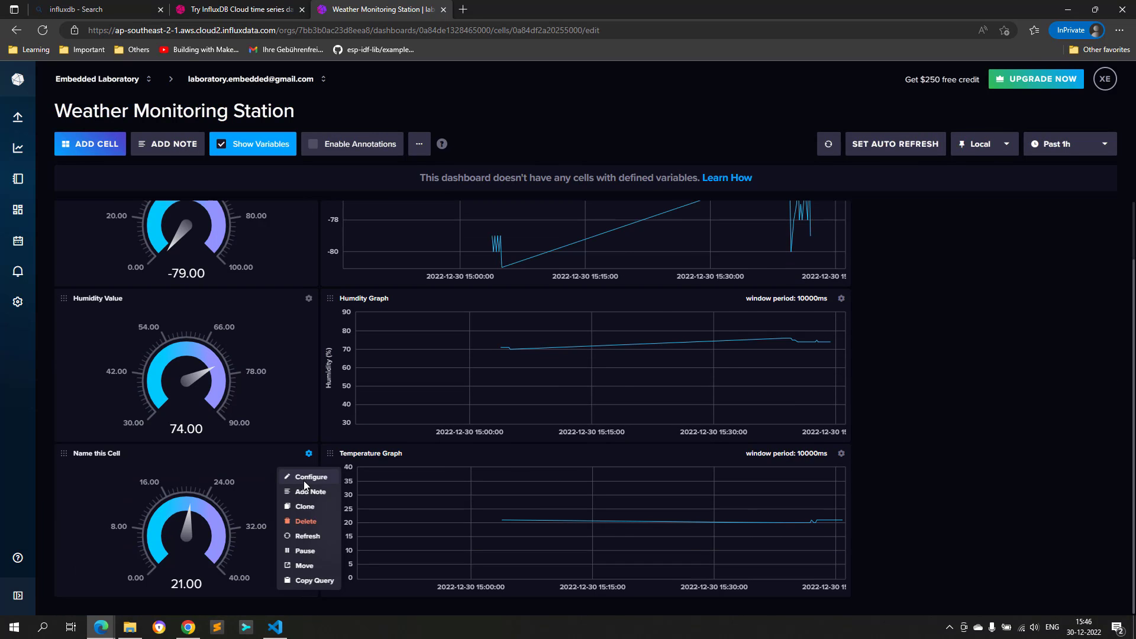
click(311, 477)
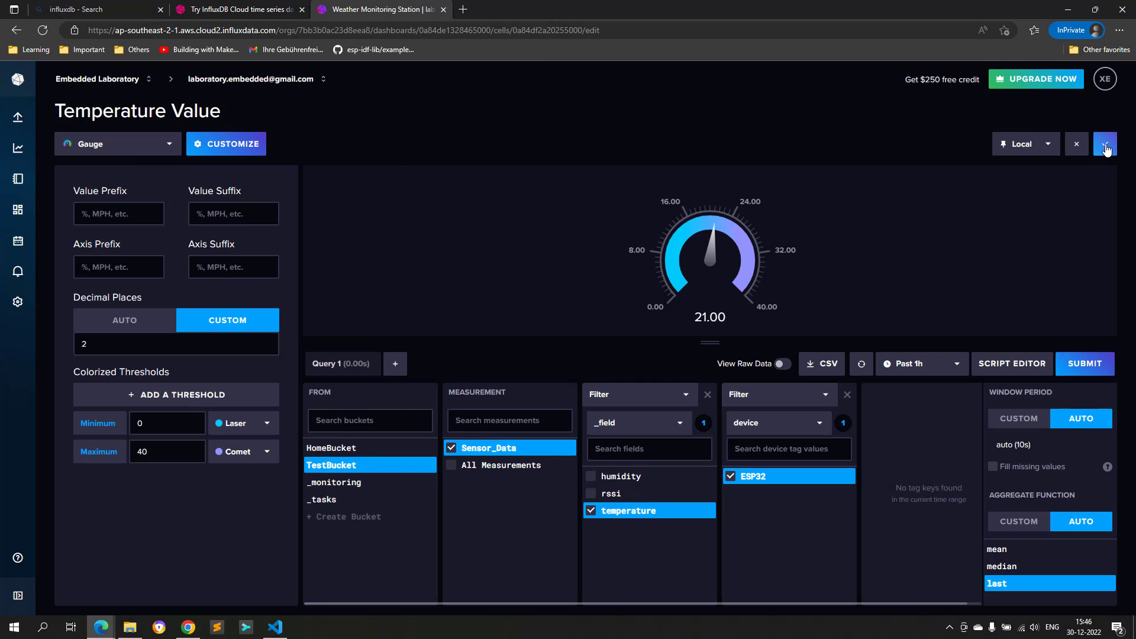
Step: Save the Temperature Value gauge and drag the Humidity Value cell larger
click(1076, 144)
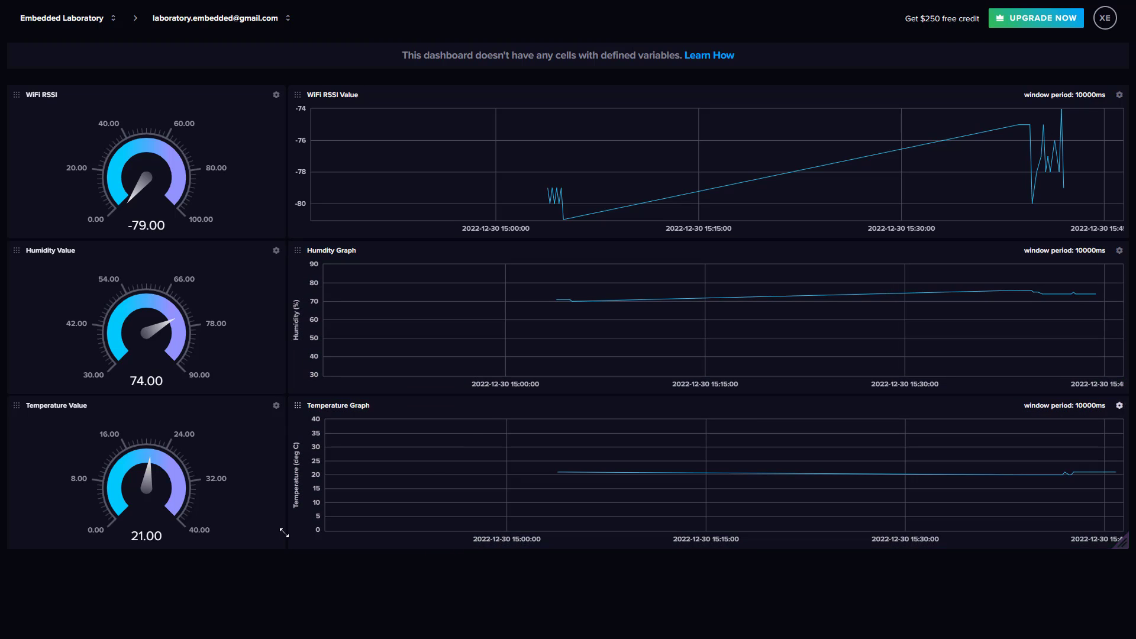
drag(283, 384, 278, 440)
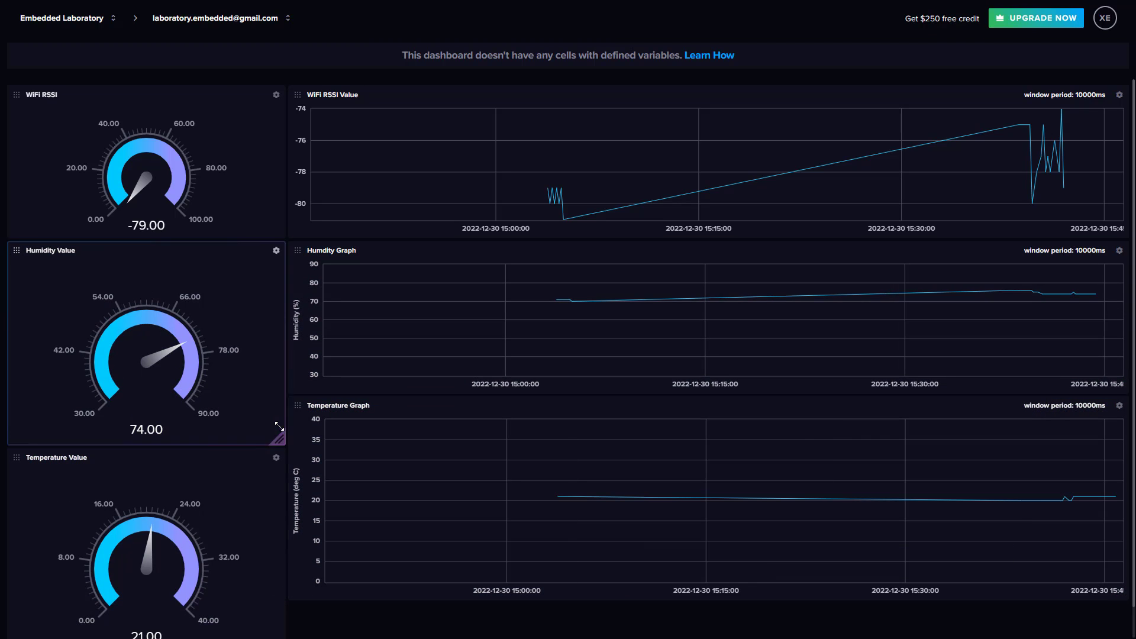